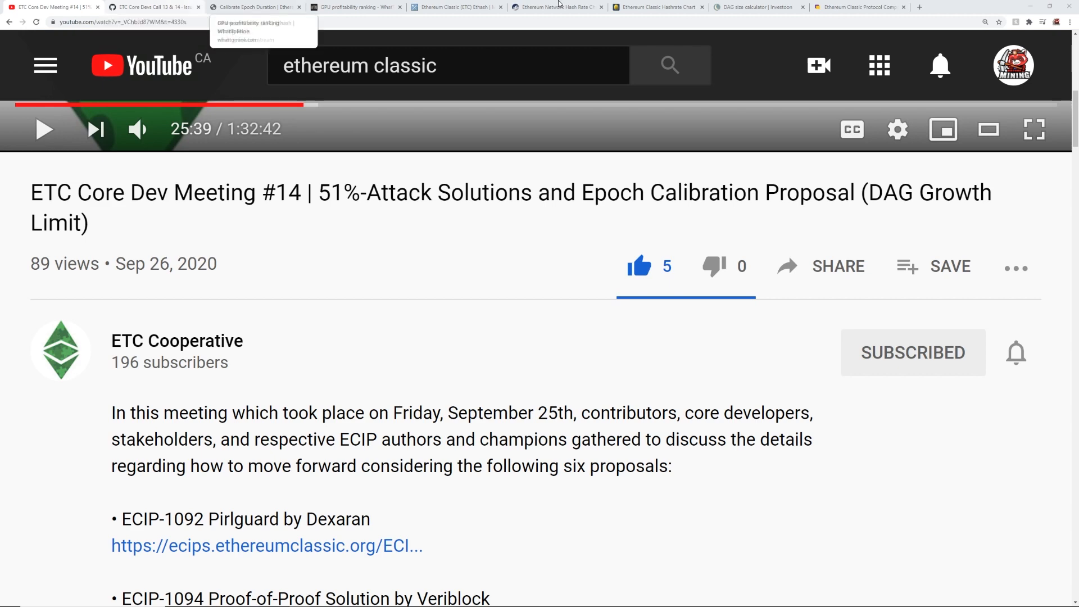
On the Investoon calculator tab, highlight Ethereum Classic's 3.94 GB current DAG size.
left_click(757, 7)
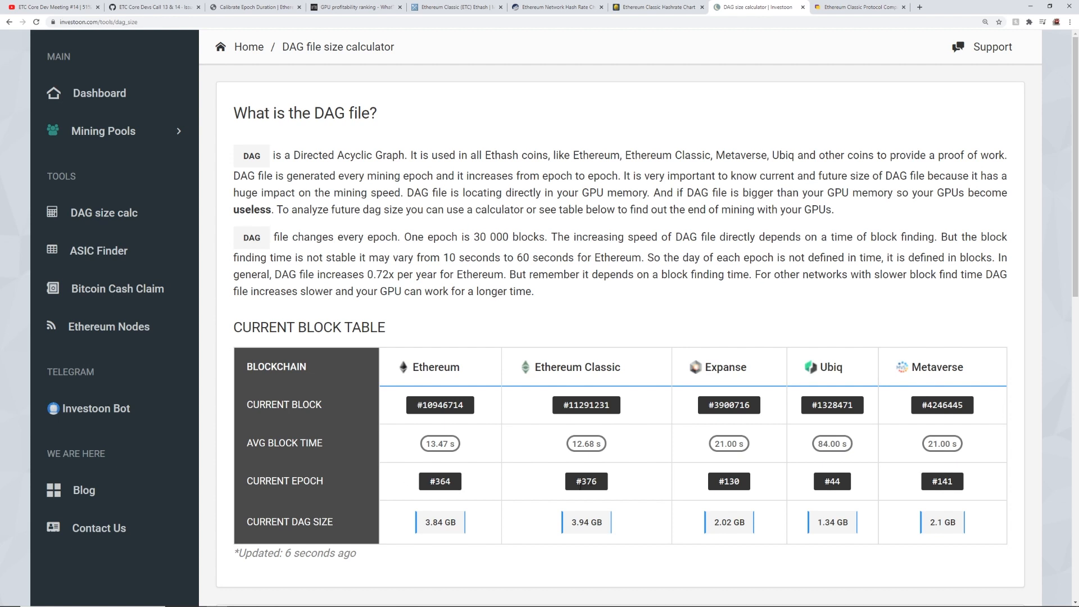
double_click(289, 521)
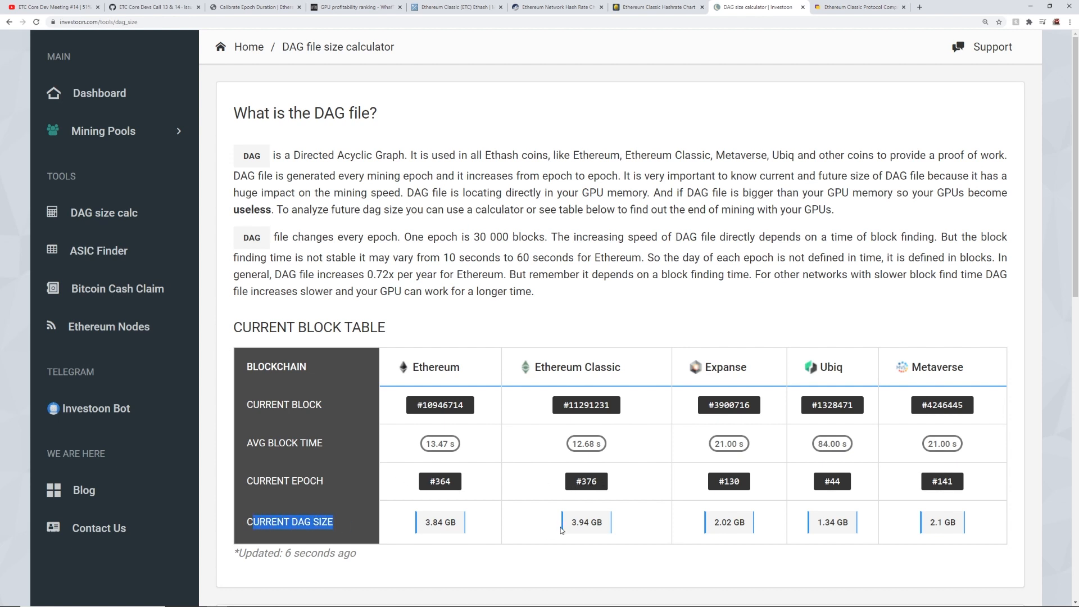
double_click(586, 522)
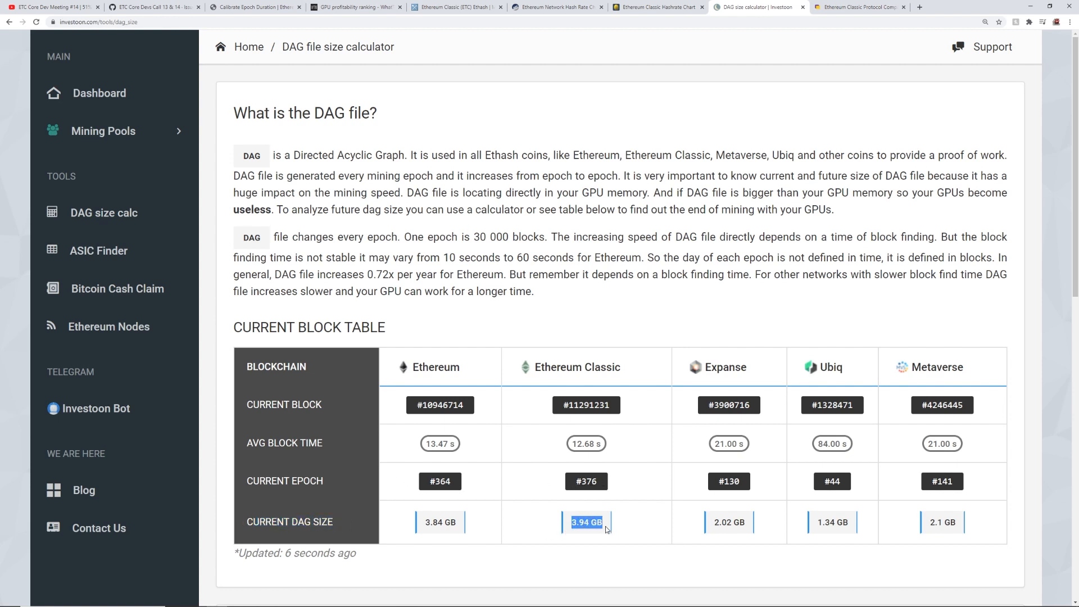
left_click(586, 527)
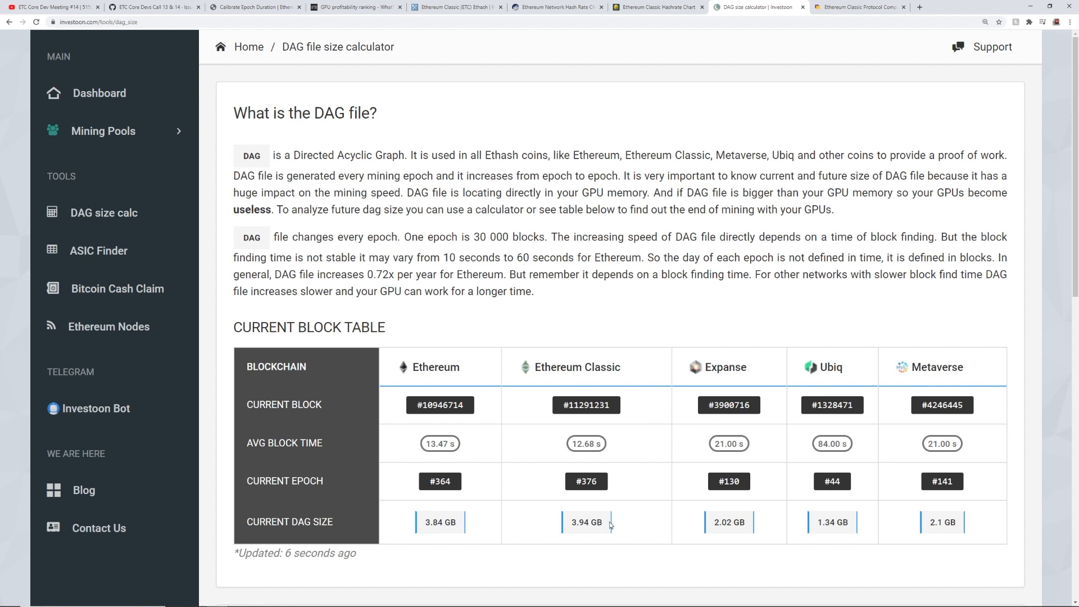
double_click(586, 522)
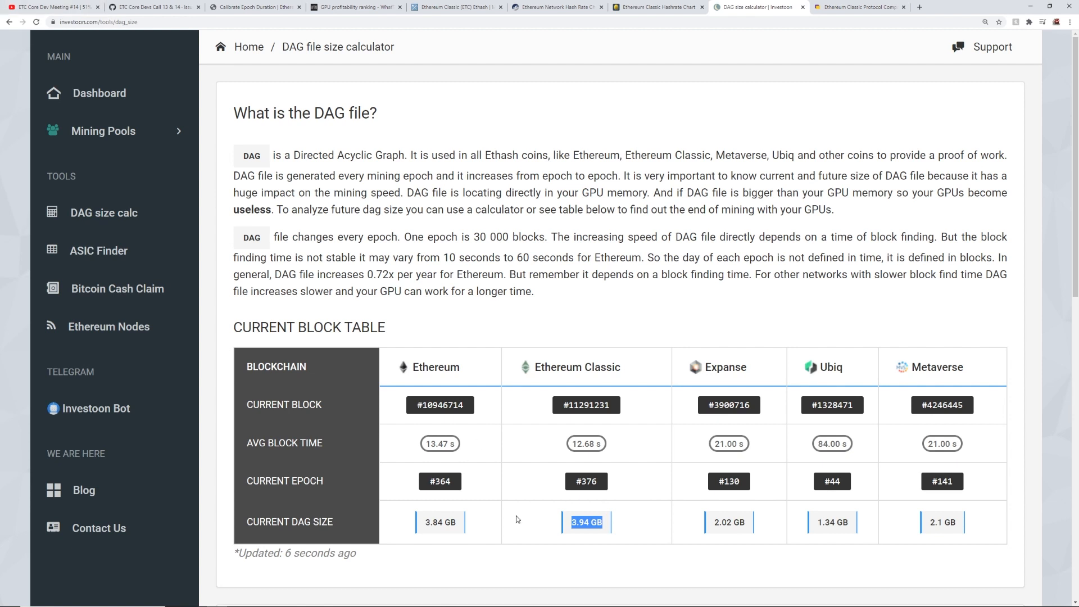
mouse_move(574, 533)
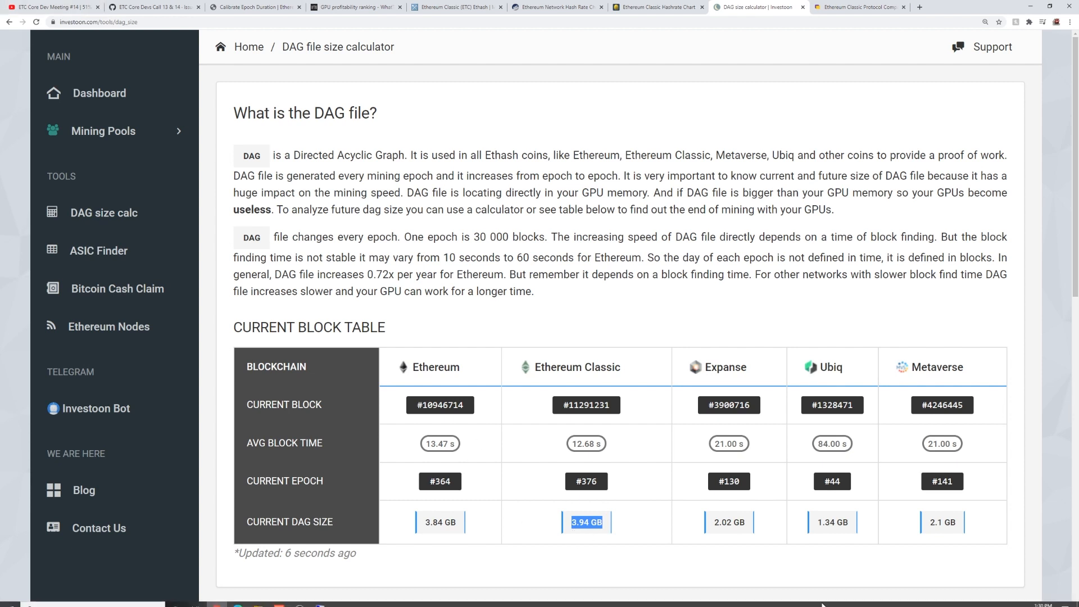
mouse_move(604, 516)
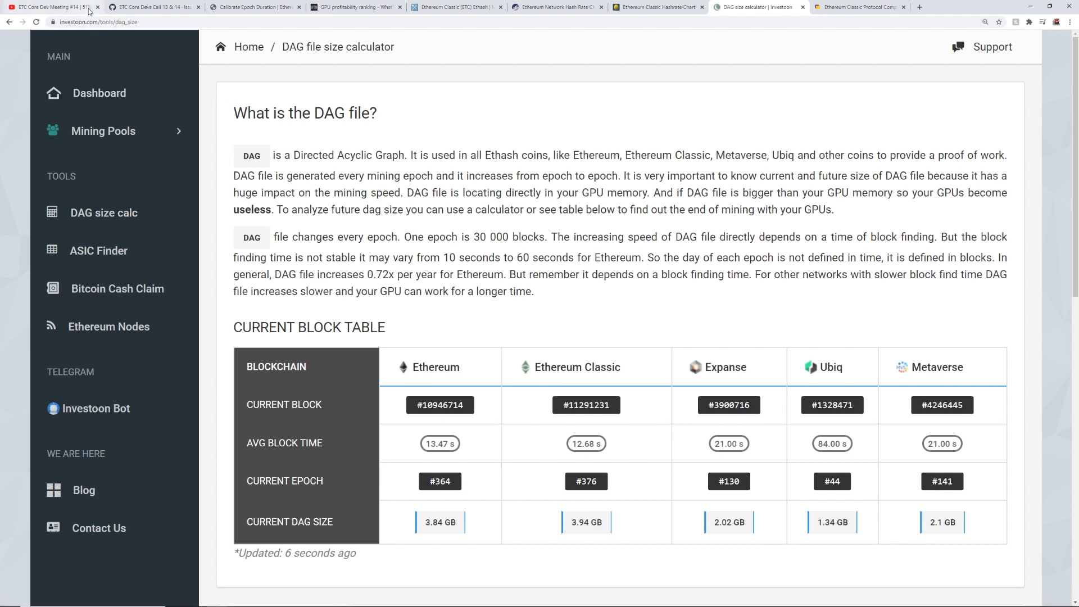
Return to the ETC Core Dev Meeting #14 video, mark its upload date, and read to Quick Call Recap.
left_click(52, 7)
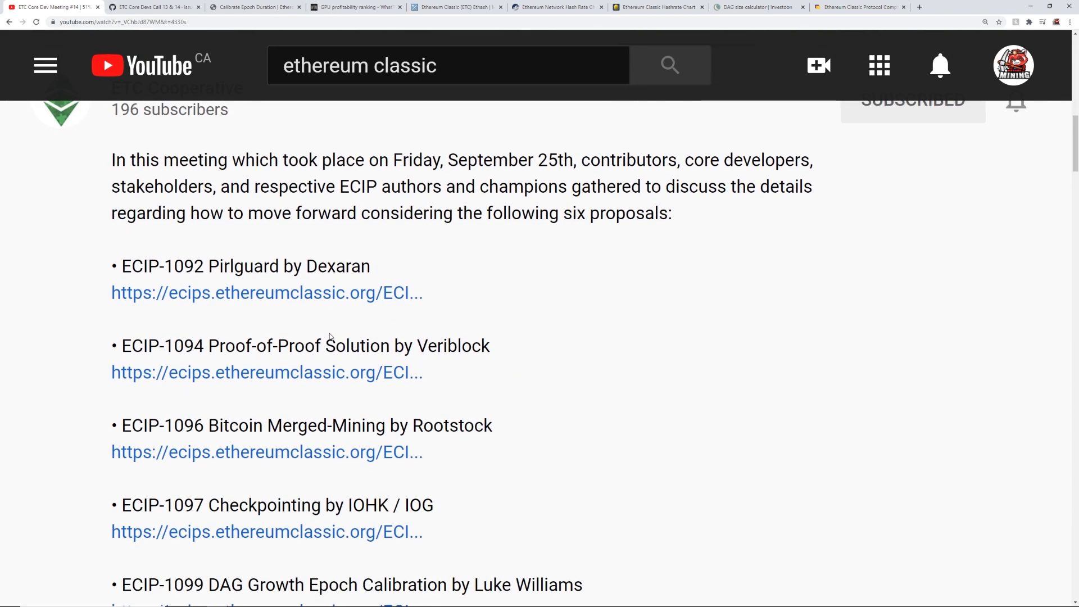
mouse_move(440, 271)
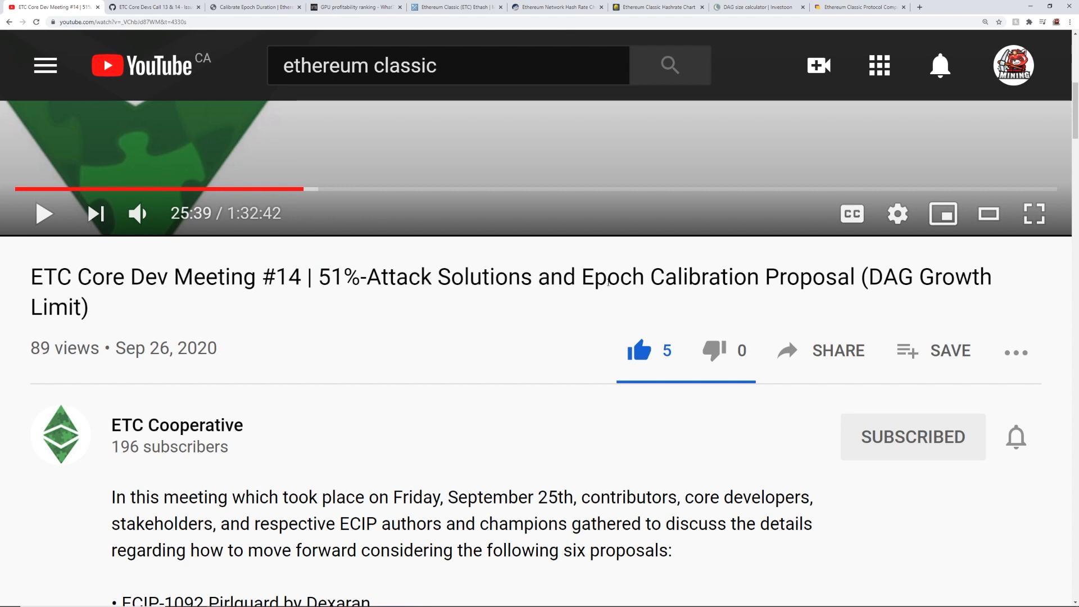
double_click(892, 277)
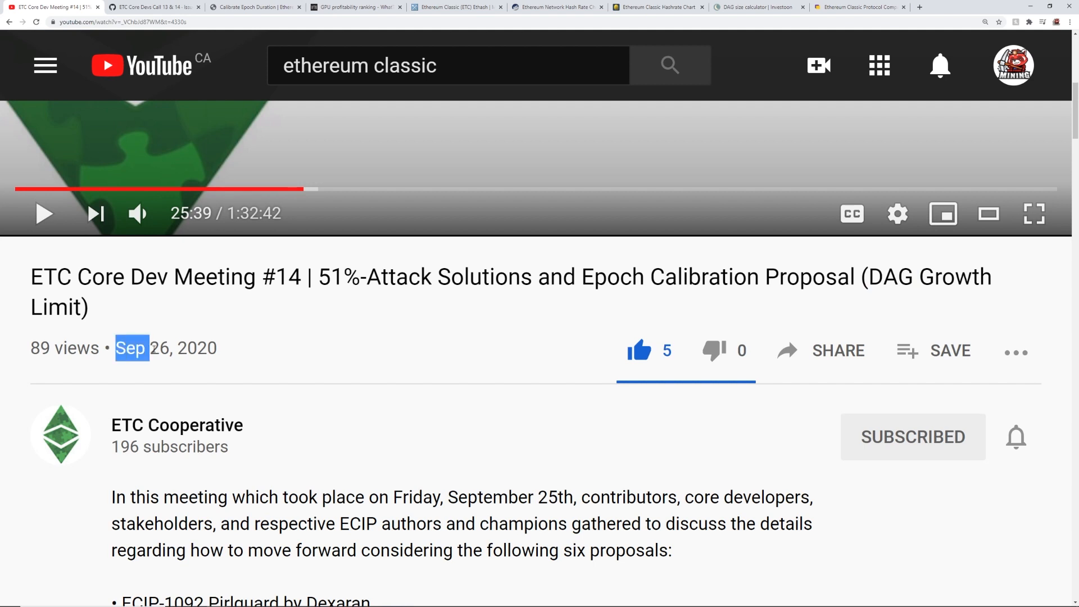
mouse_move(303, 189)
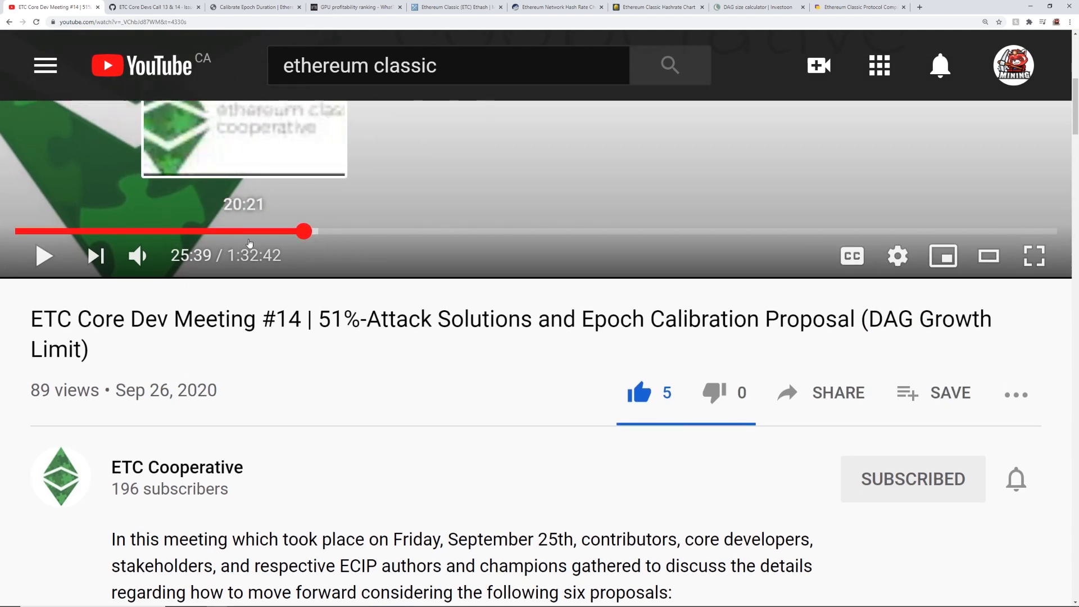
mouse_move(352, 305)
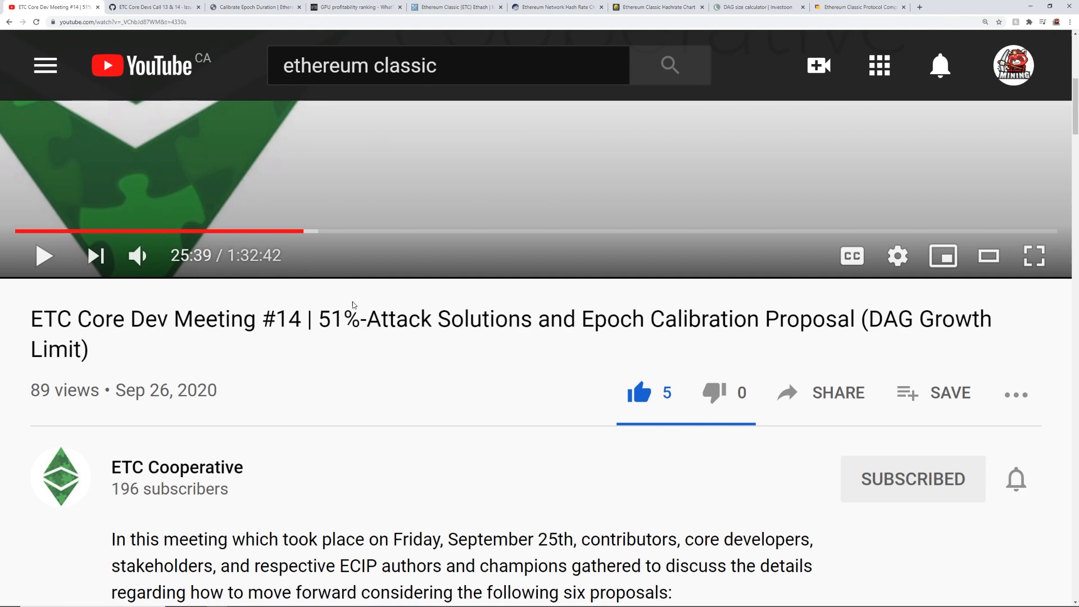
scroll("down", 3)
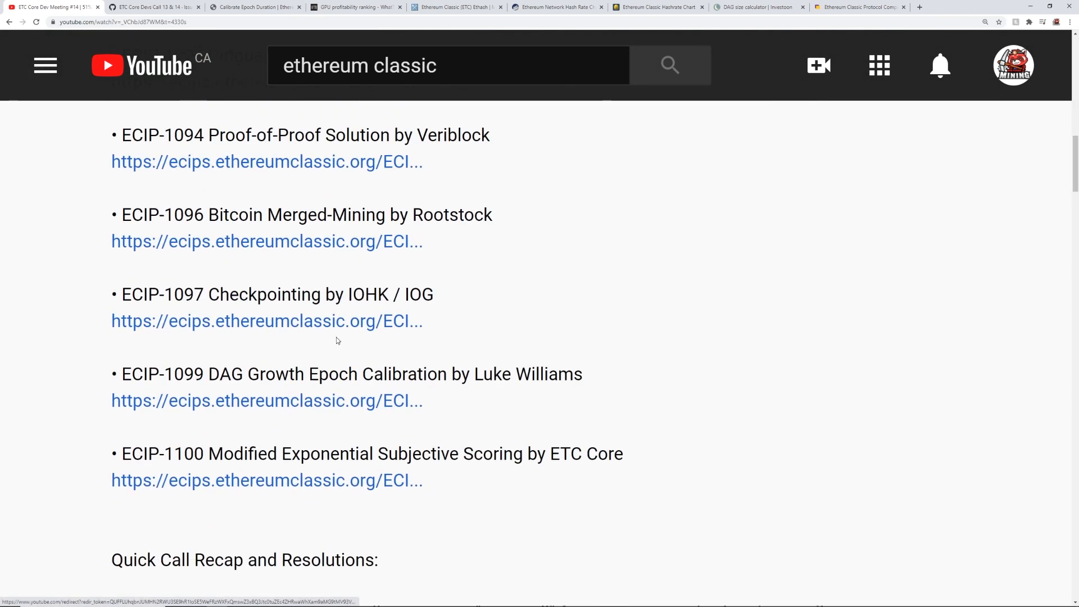
scroll("down", 3)
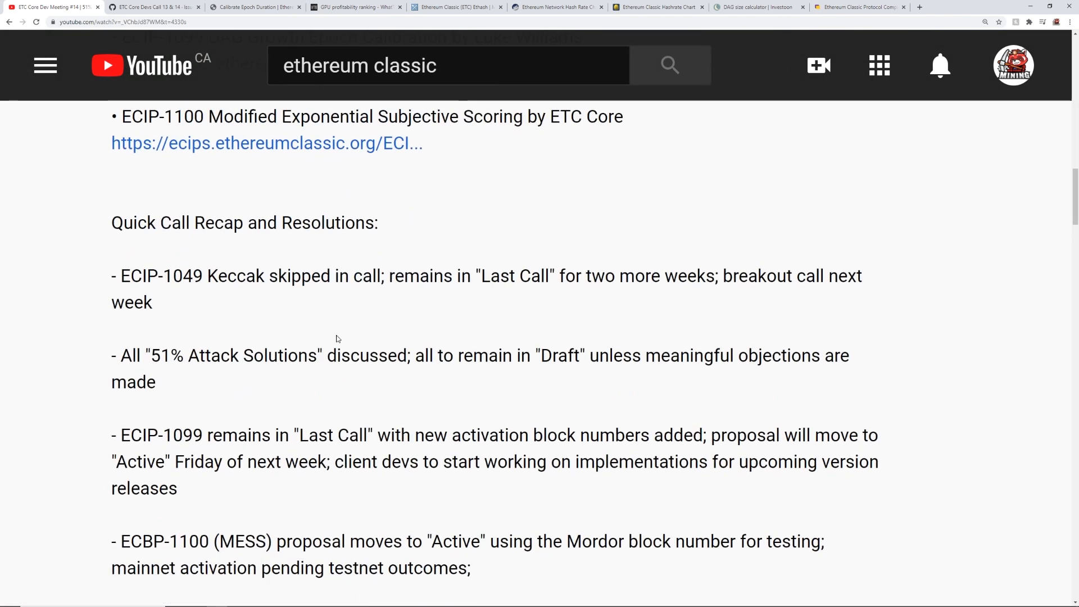
scroll("down", 3)
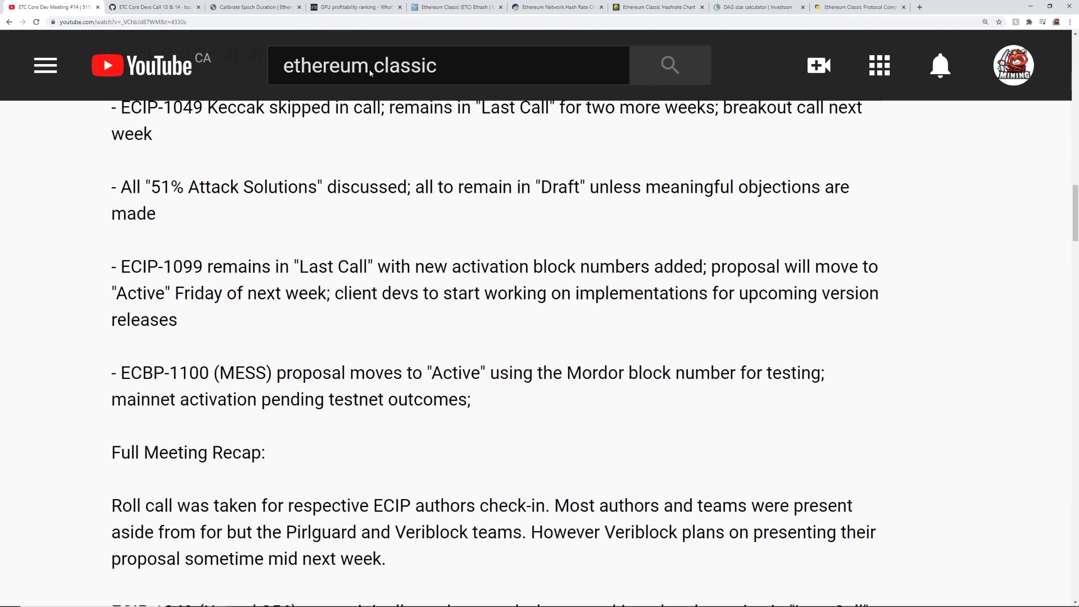
Flip through the WhatToMine ranking and Etherscan hash rate chart tabs, ending on Investoon.
left_click(357, 6)
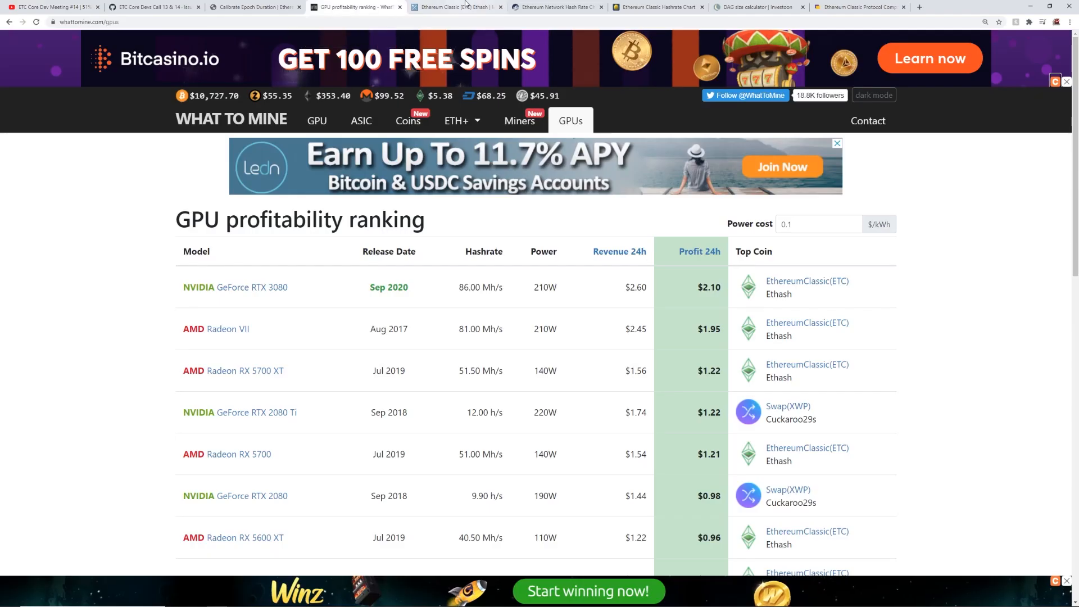
left_click(558, 7)
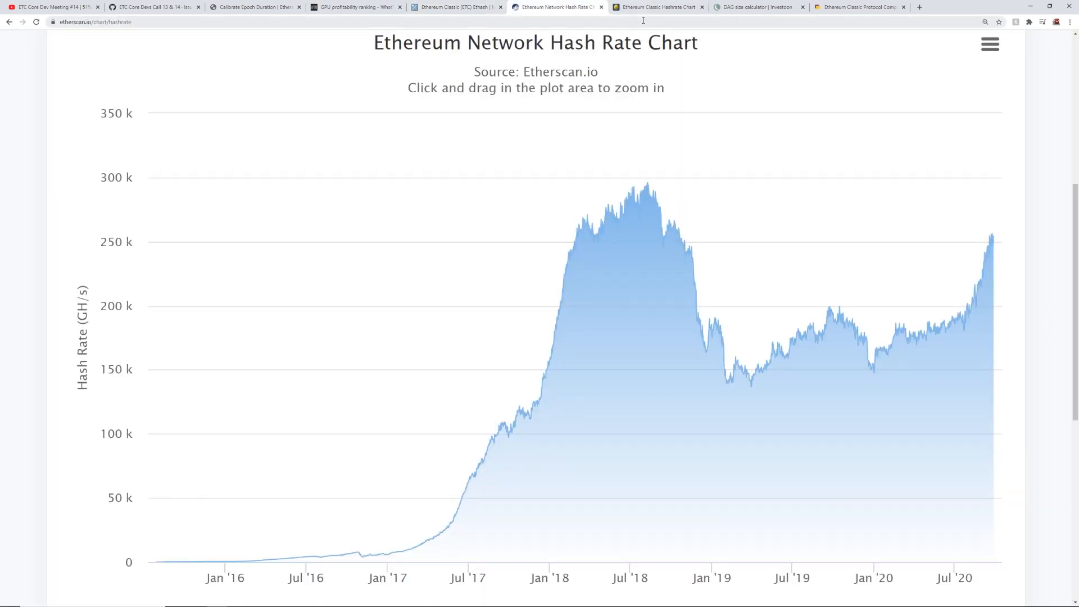
left_click(757, 6)
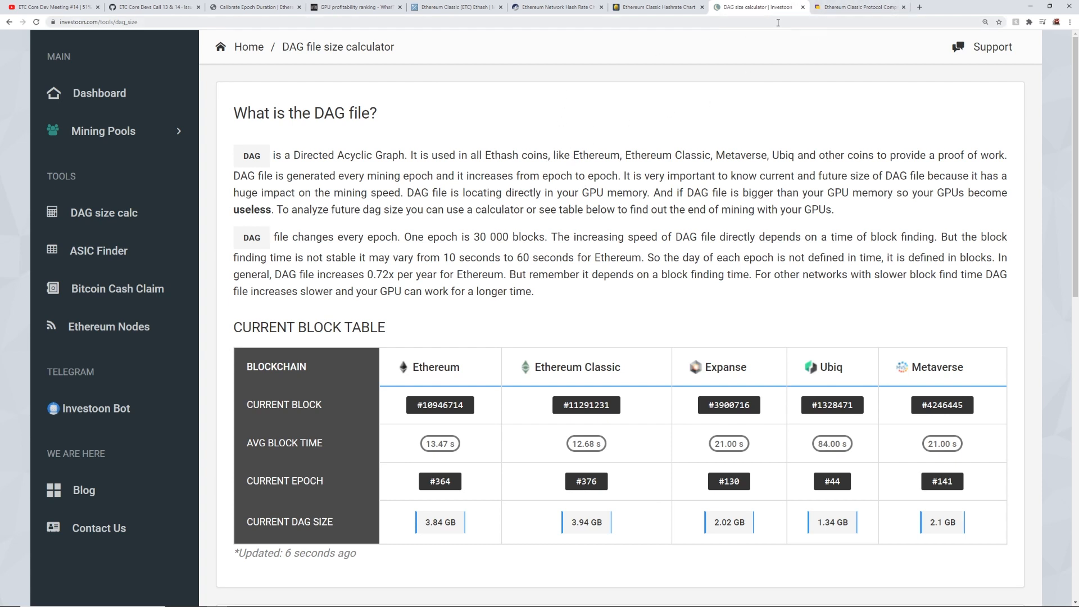
mouse_move(723, 56)
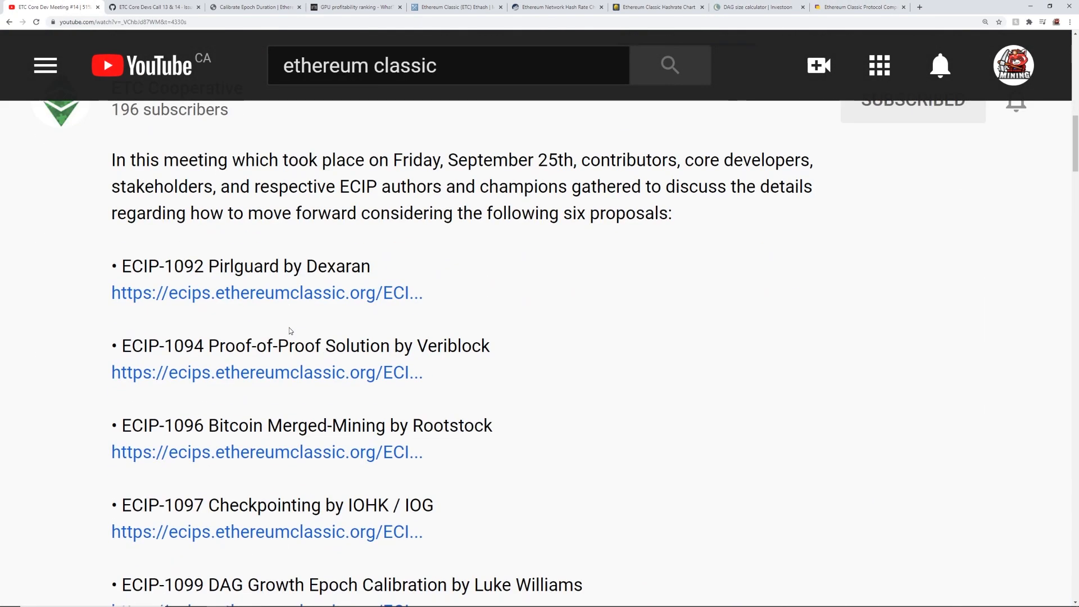
Read the video description past the six ECIP links, highlighting lines, down to Quick Call Recap.
scroll("down", 3)
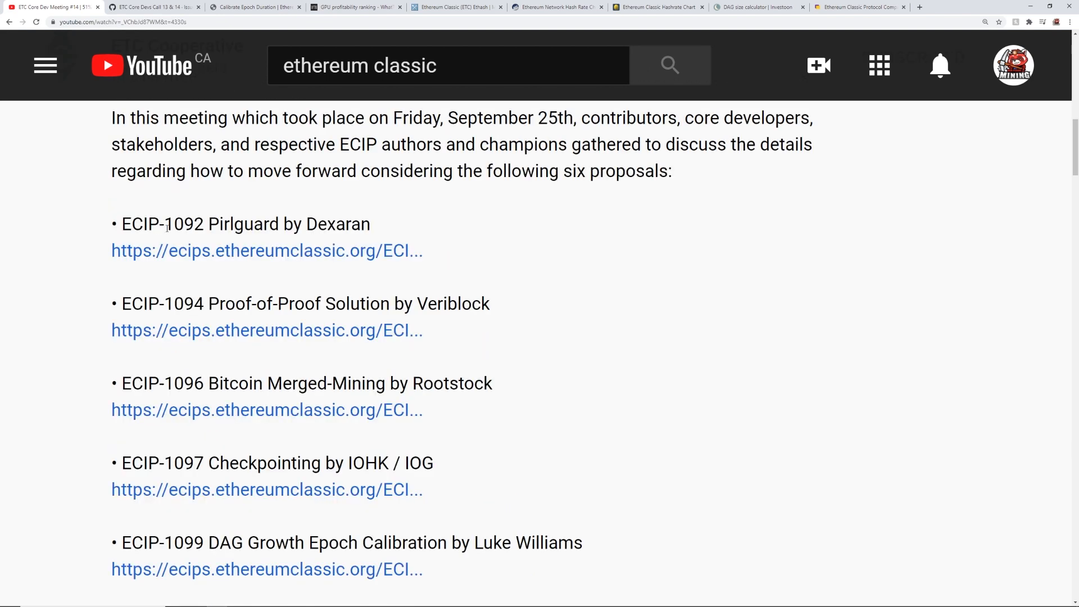
mouse_move(198, 281)
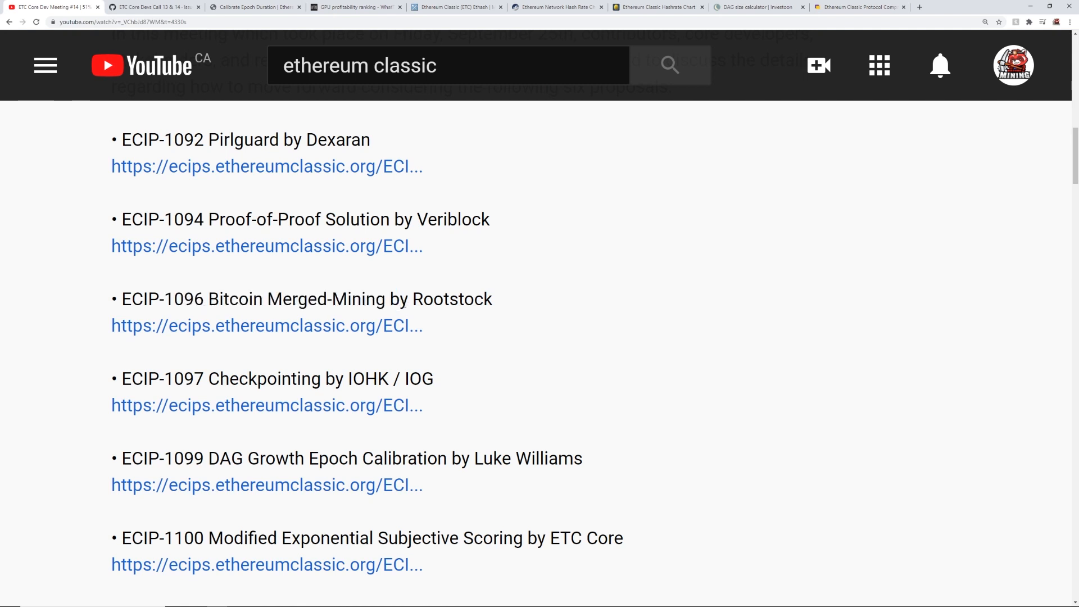
left_click_drag(208, 336, 392, 337)
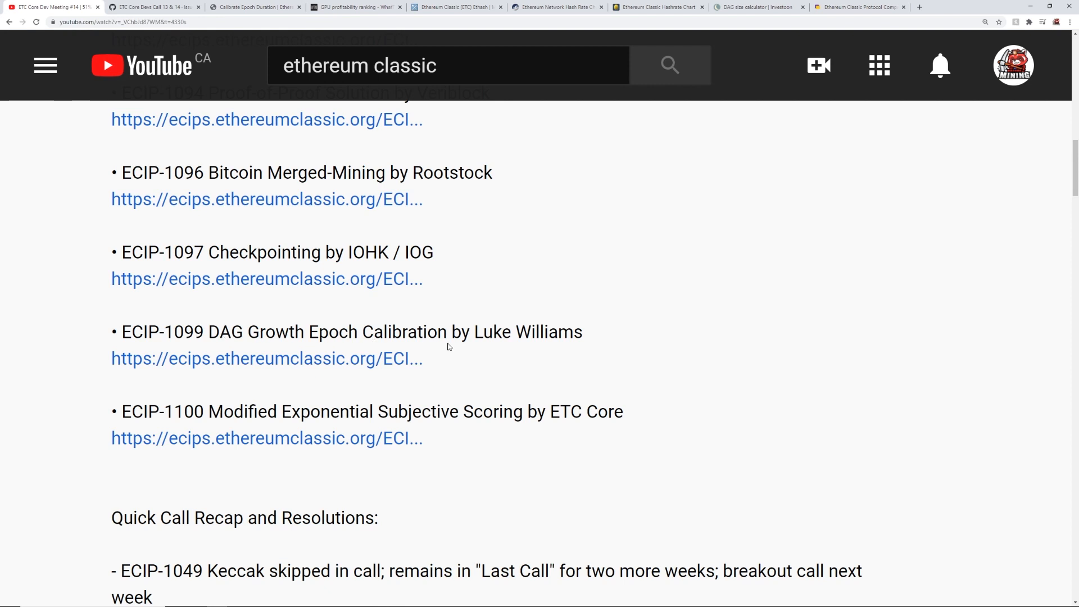
left_click_drag(162, 332, 450, 331)
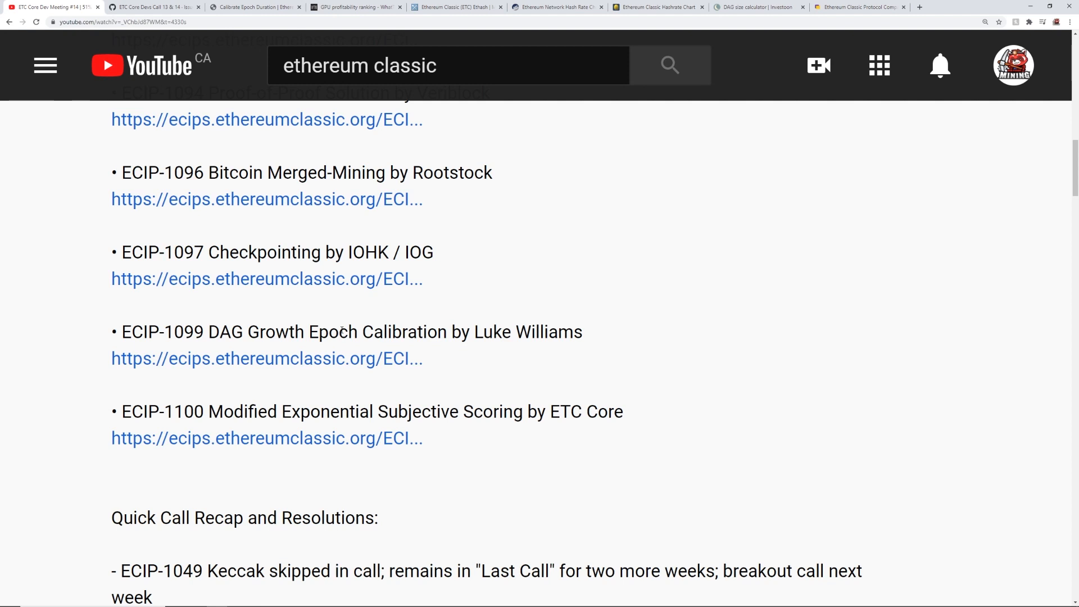
scroll("down", 3)
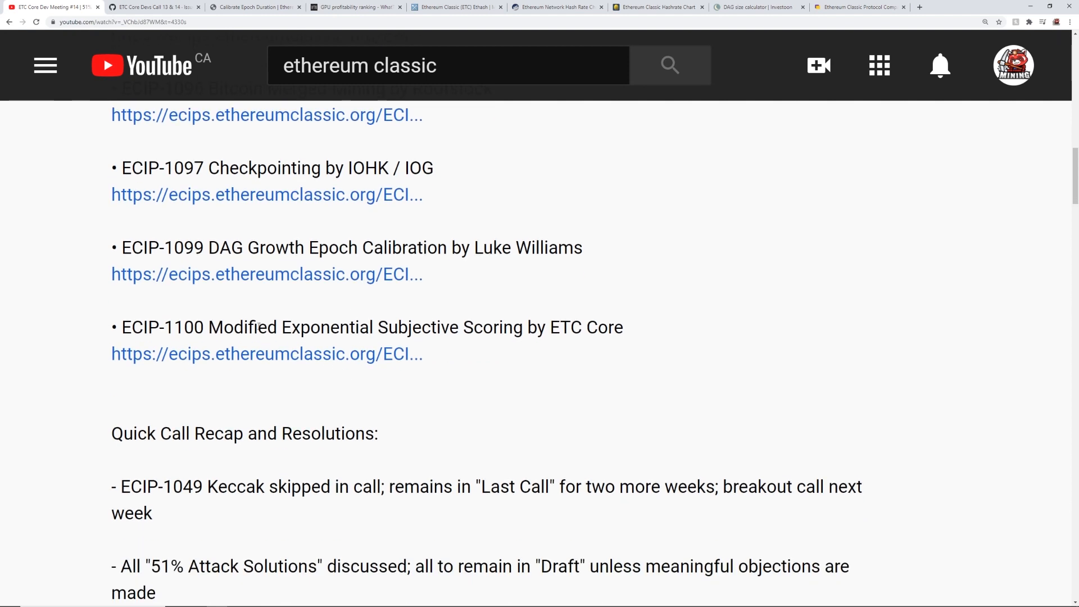
double_click(179, 327)
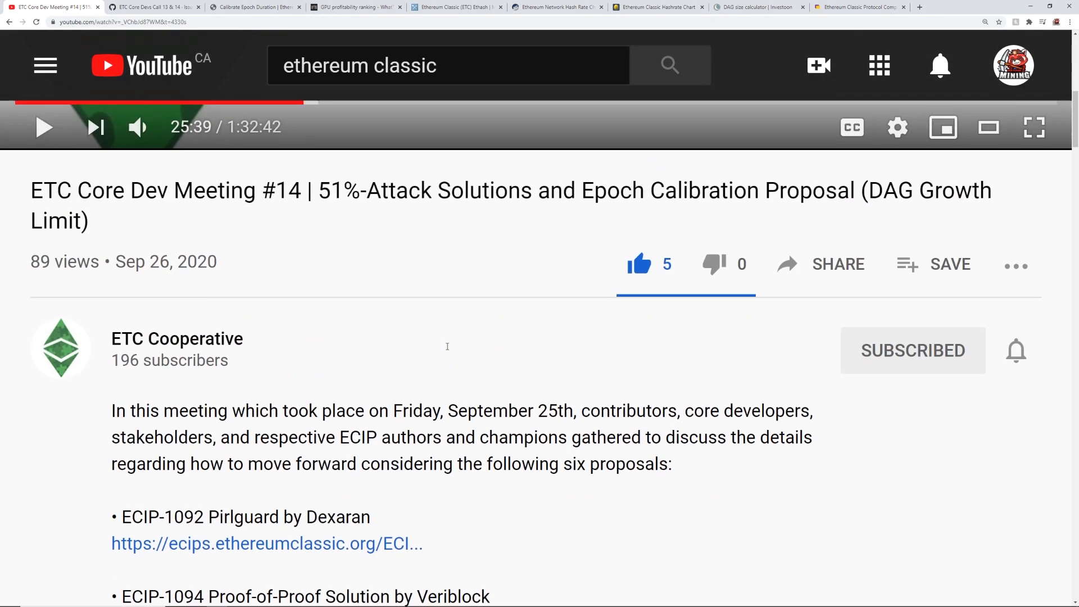
scroll("down", 3)
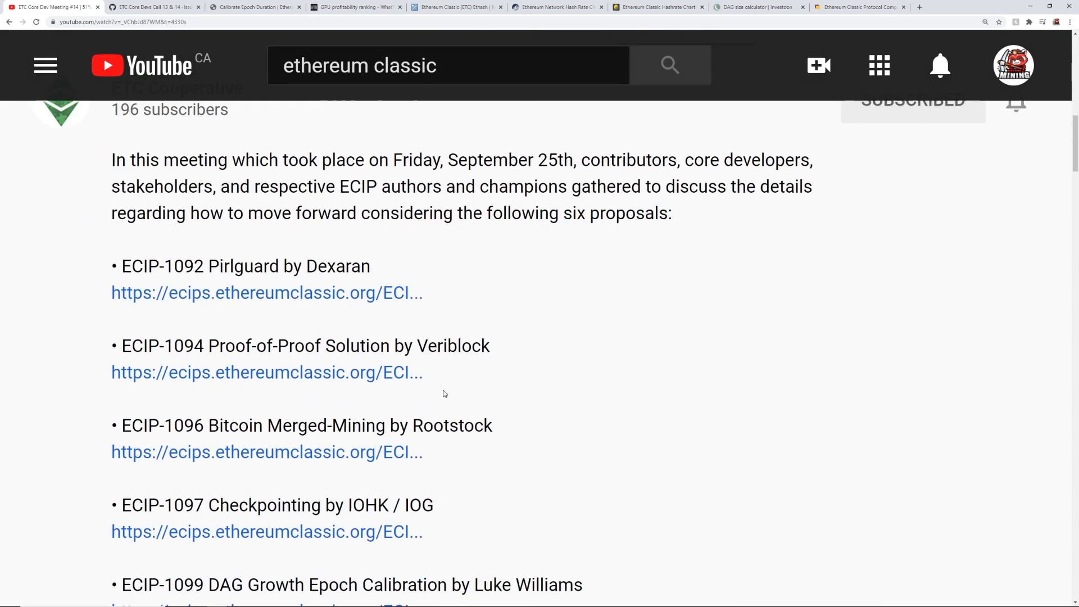
scroll("down", 3)
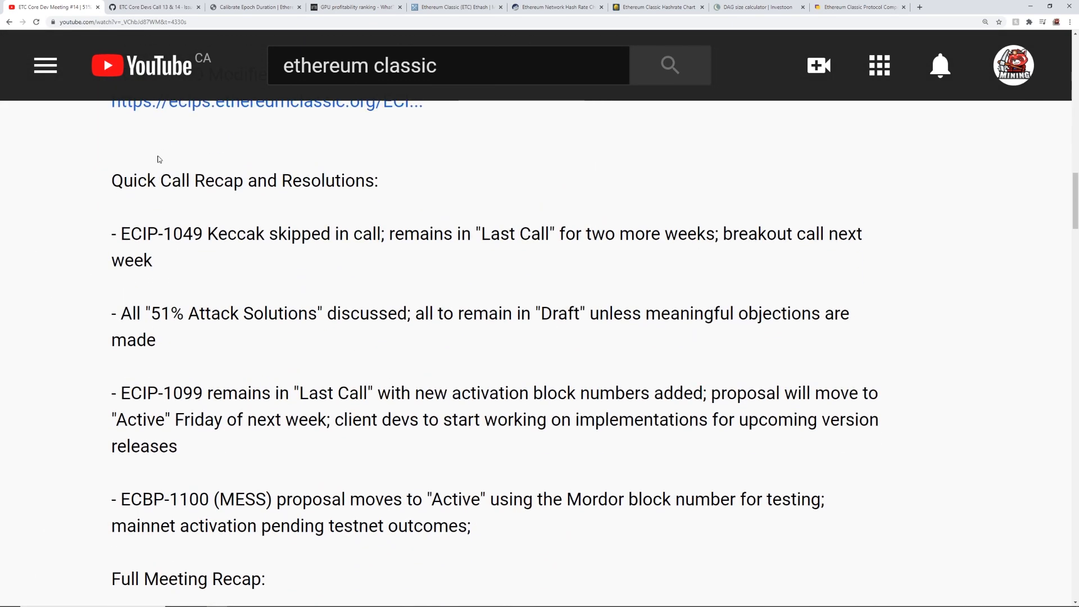
Highlight the Call Recap heading and the client-devs implementation line, reaching the Full Meeting Recap.
left_click_drag(160, 180, 377, 181)
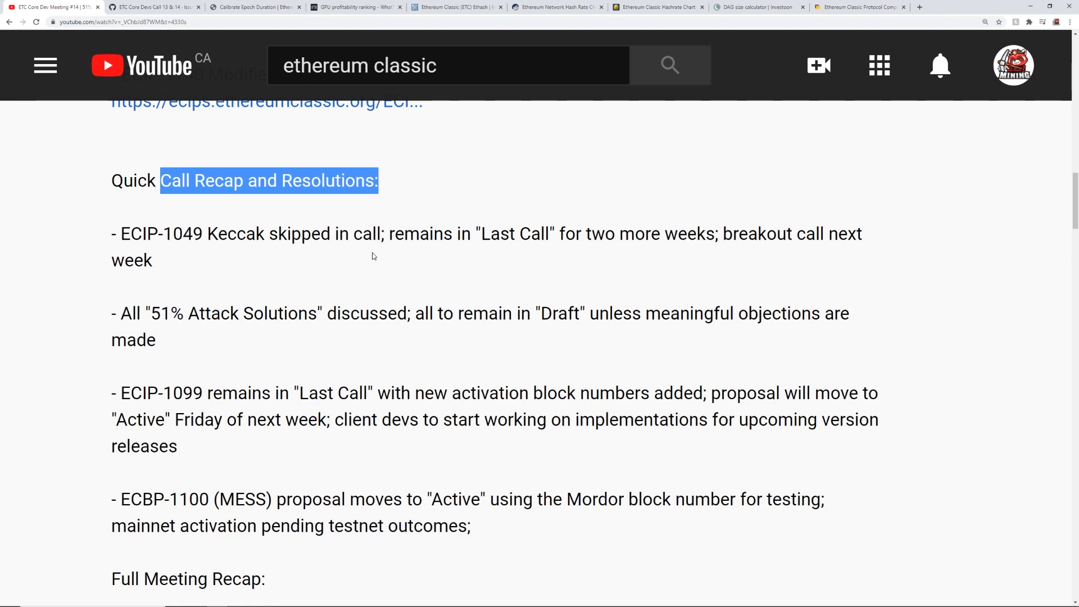
scroll("down", 3)
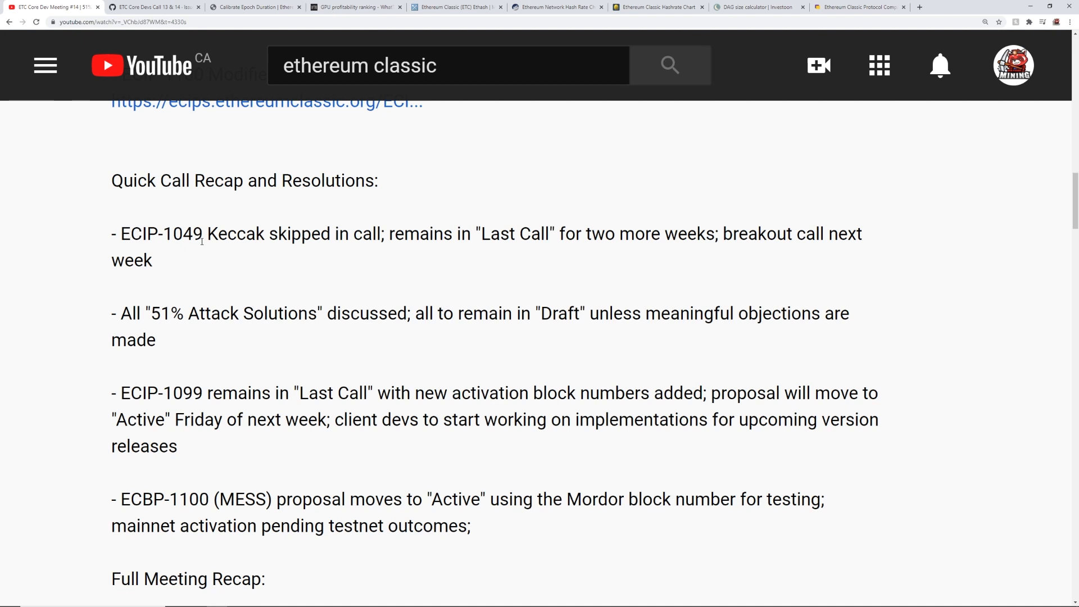
mouse_move(402, 241)
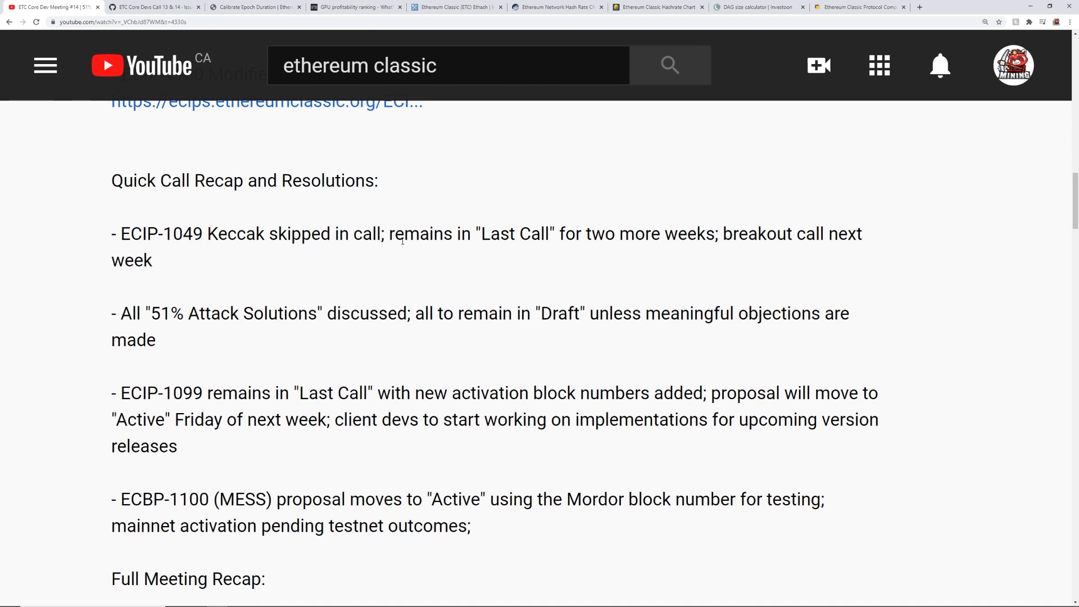
mouse_move(351, 287)
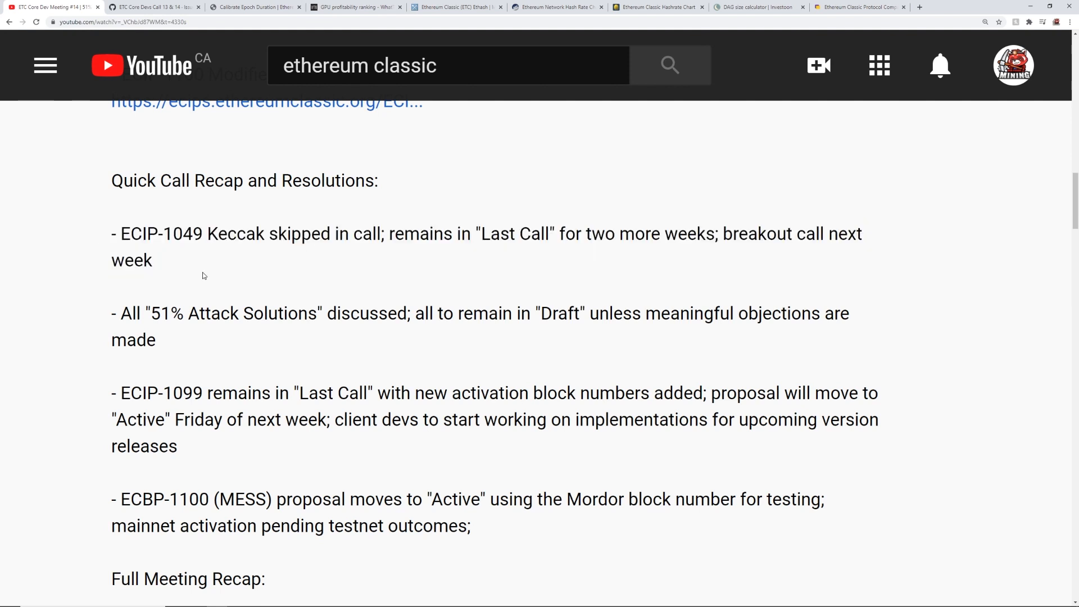
mouse_move(319, 229)
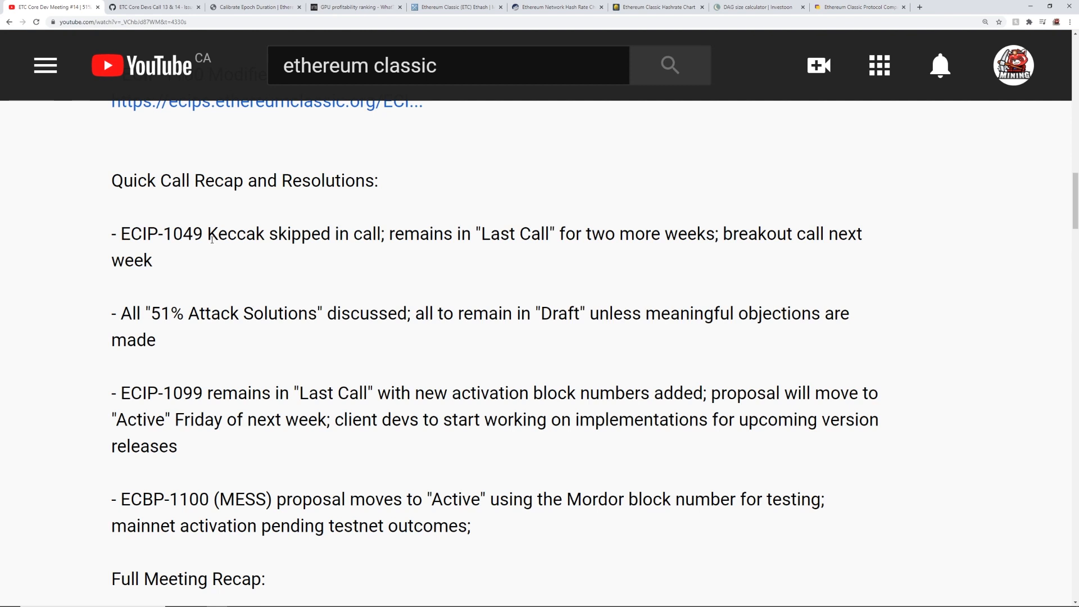
mouse_move(199, 269)
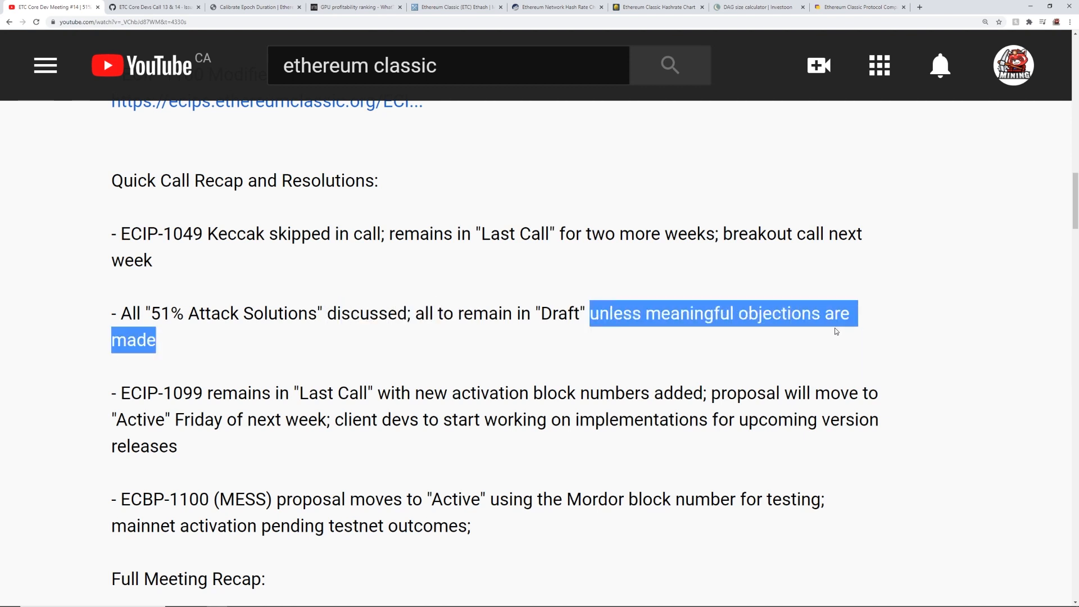
scroll("down", 3)
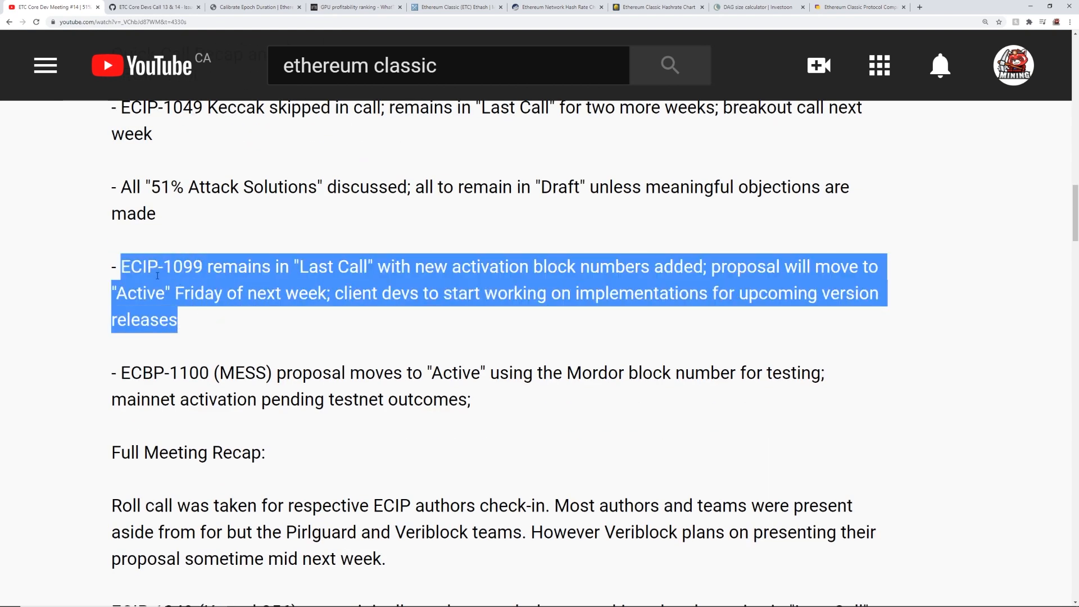
left_click(260, 284)
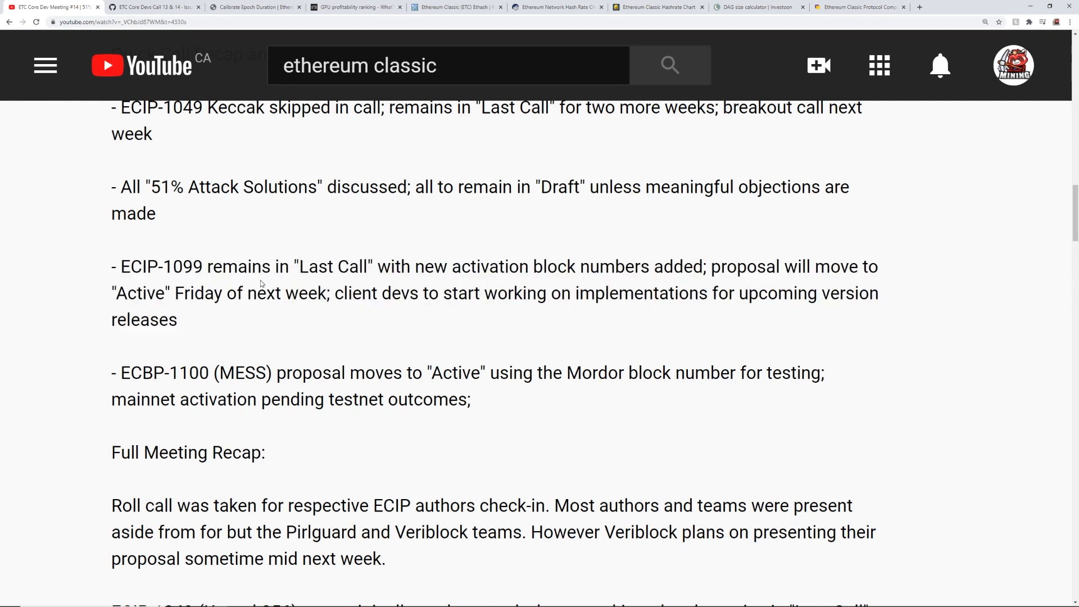
left_click_drag(308, 266, 426, 266)
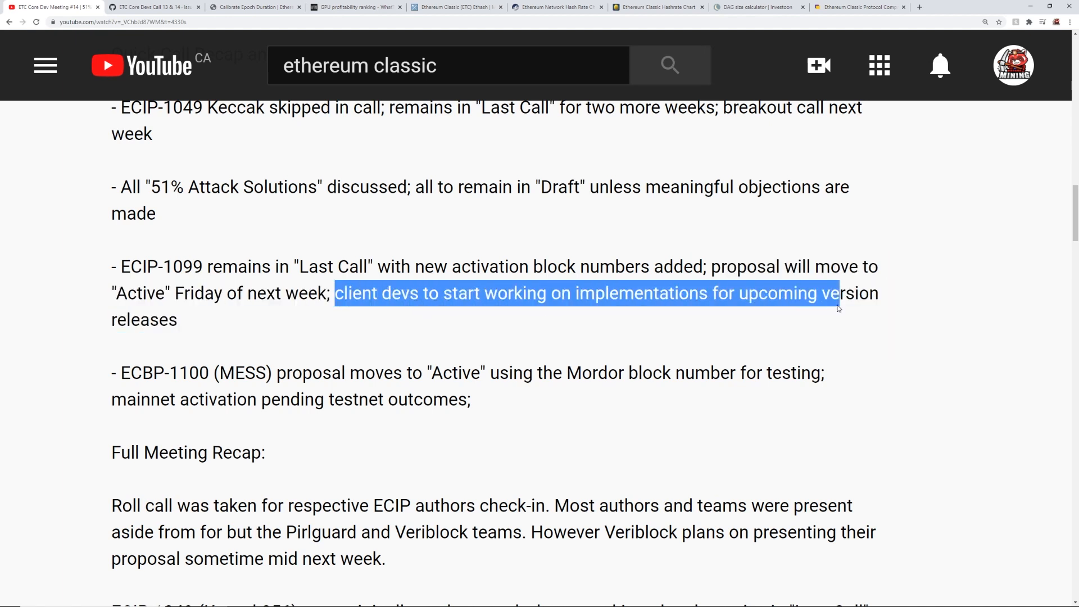
left_click(230, 324)
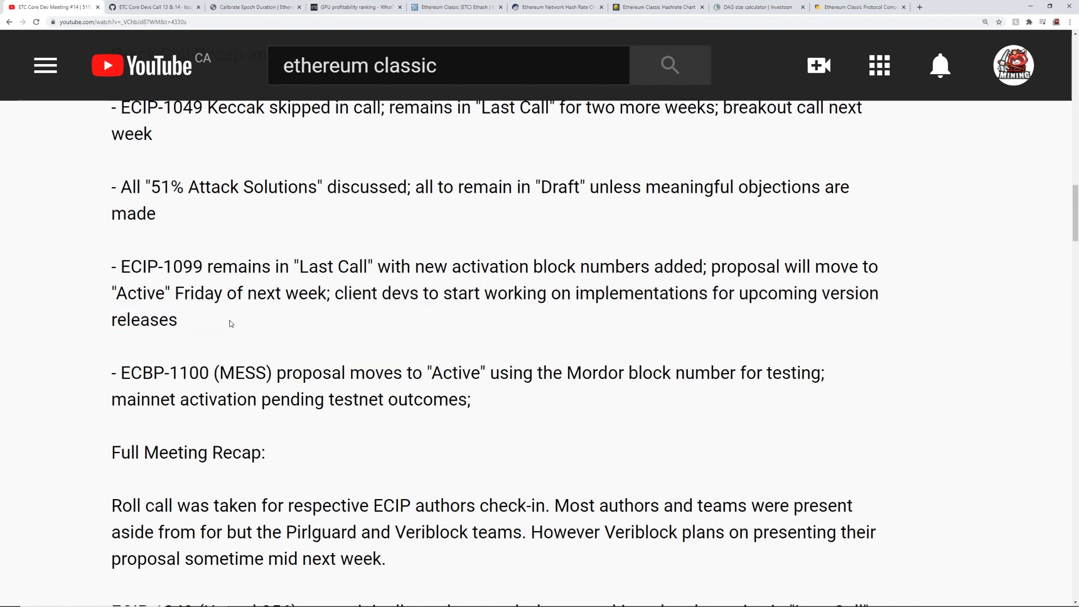
scroll("down", 3)
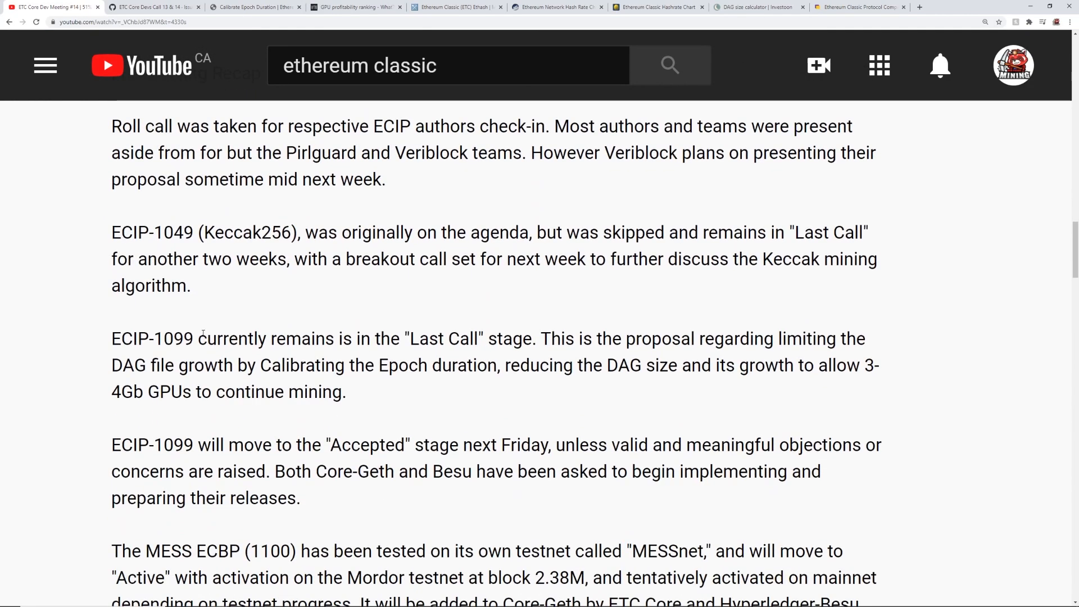
Highlight that ECIP-1099 remains in Last Call, keeps 3-4Gb GPUs mining, and moves to Accepted.
left_click_drag(199, 338, 471, 297)
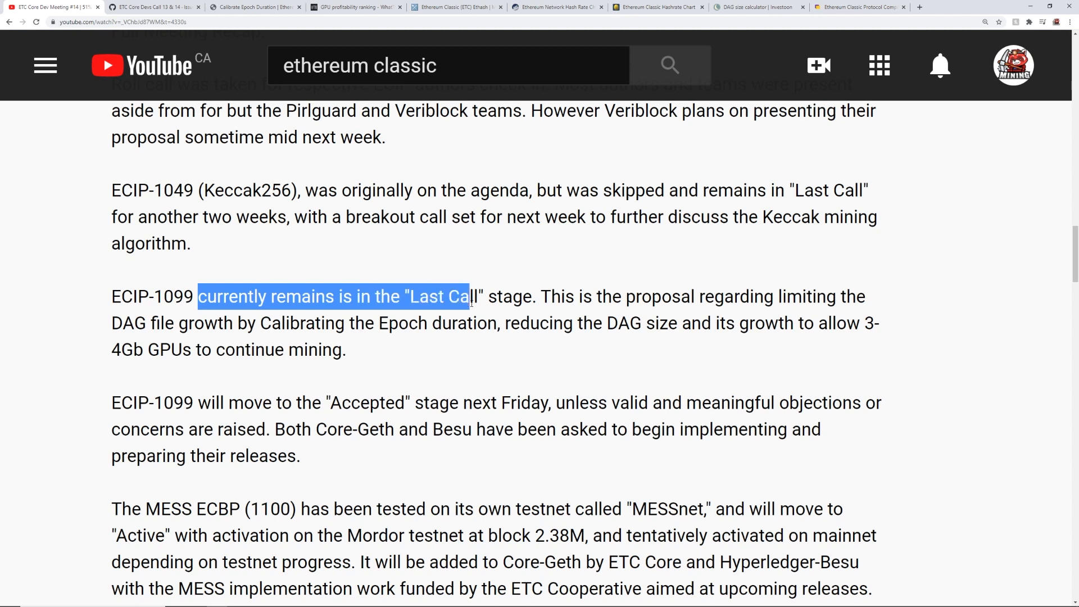
left_click_drag(469, 297, 801, 296)
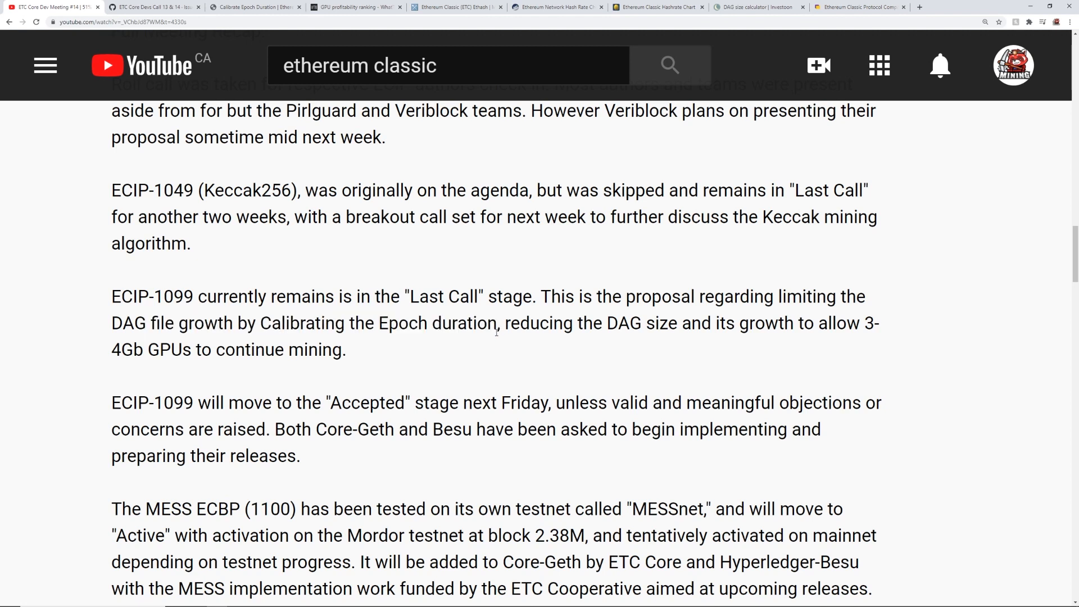
left_click_drag(510, 323, 802, 322)
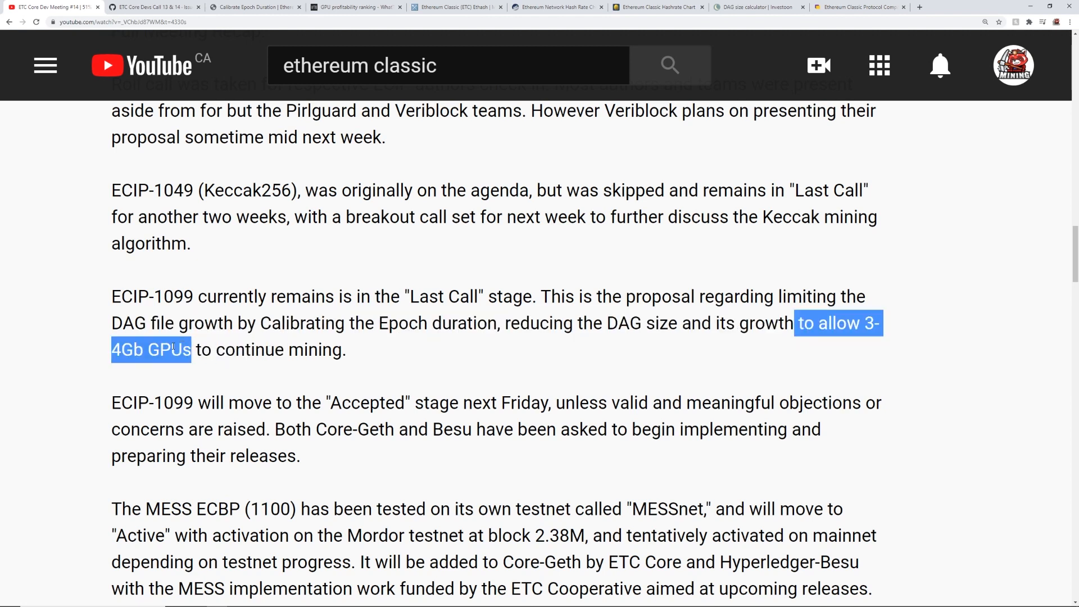
left_click(358, 356)
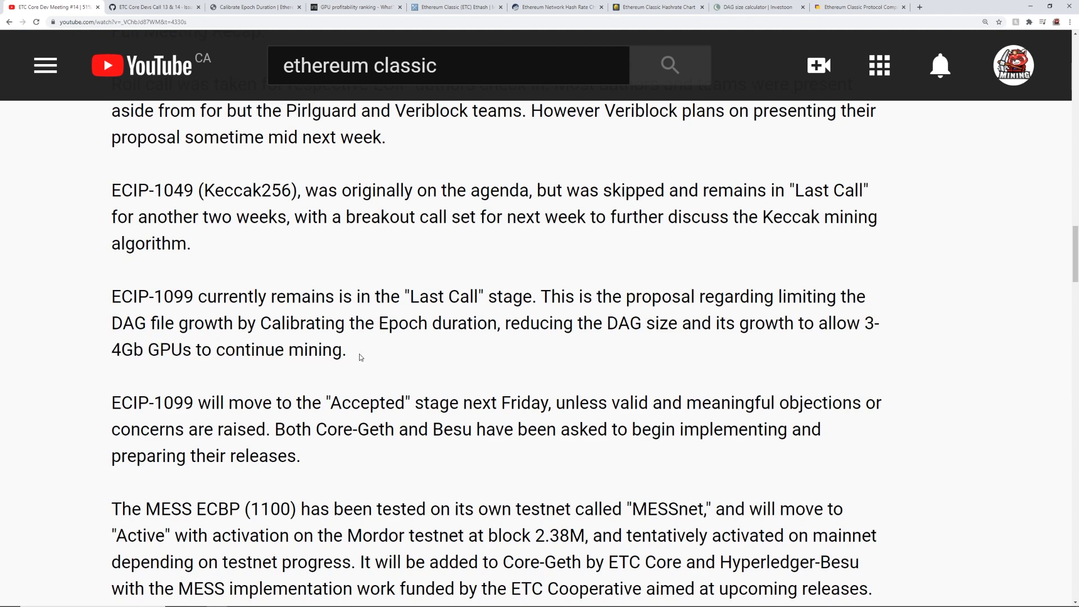
left_click_drag(195, 403, 406, 402)
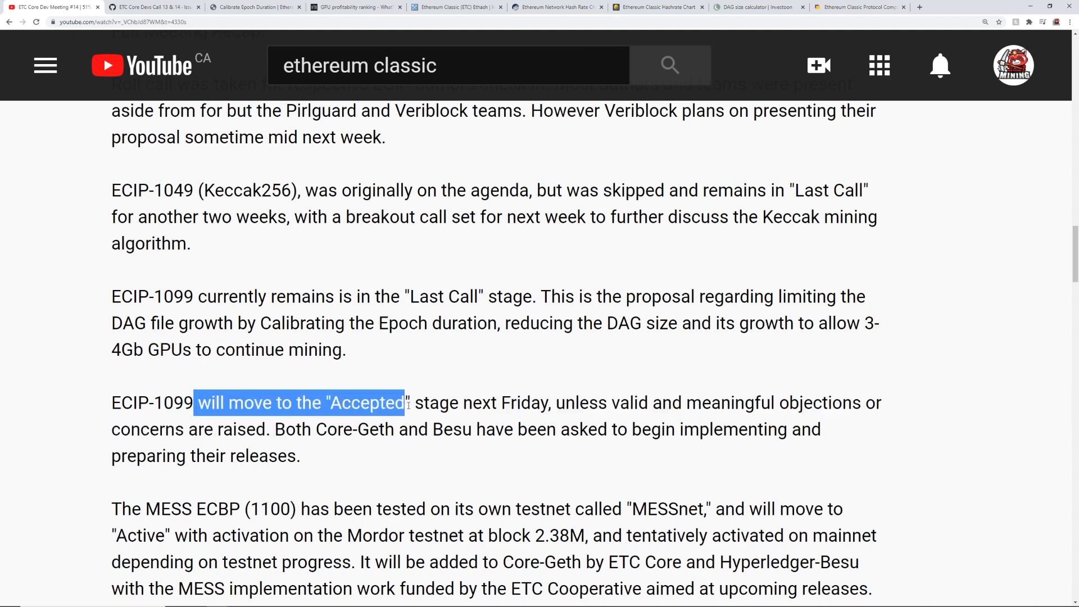
Mark both ECIP-1099 paragraphs, then switch to the GitHub Call 13 & 14 notes.
scroll("down", 3)
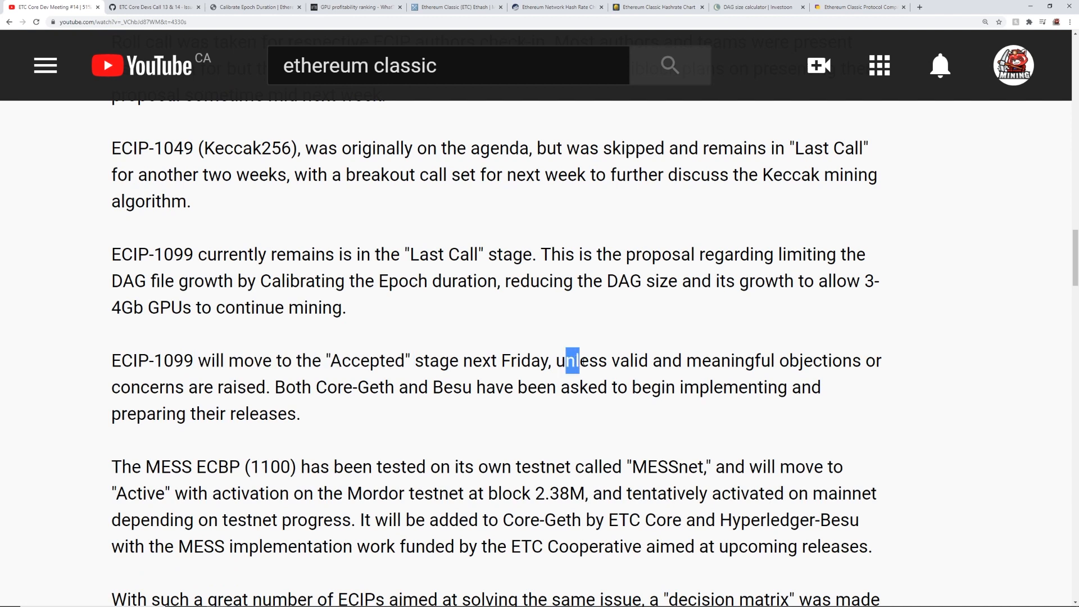
left_click_drag(571, 360, 861, 360)
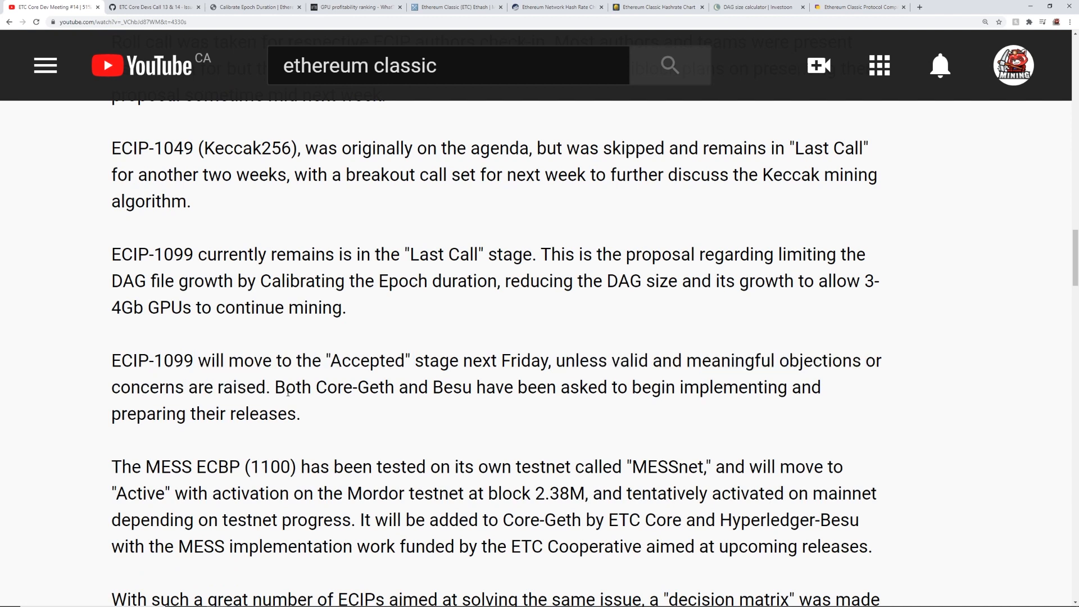
double_click(482, 387)
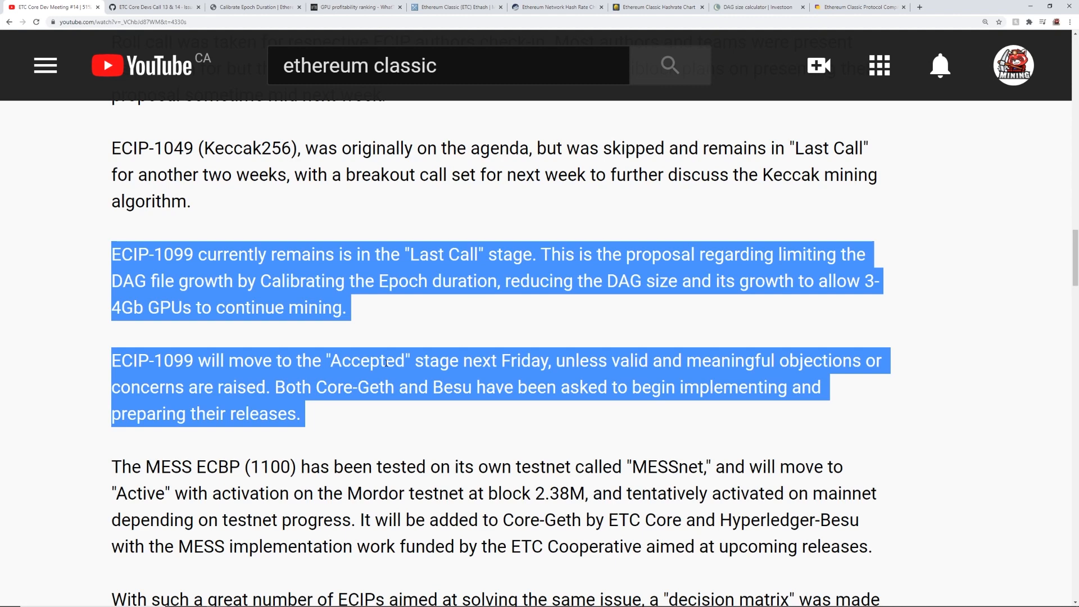
left_click(344, 420)
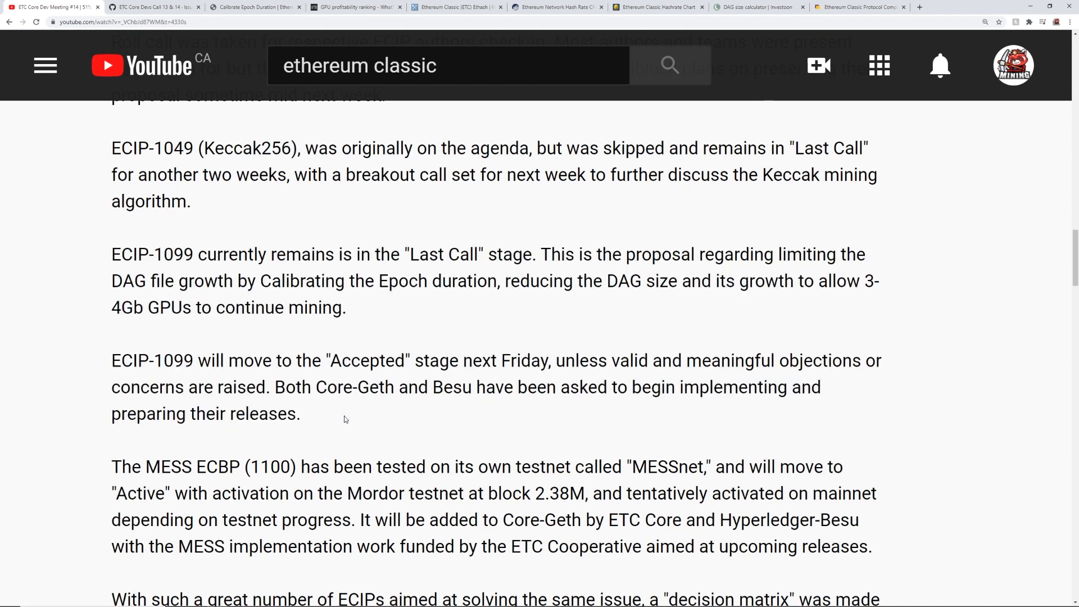
left_click(151, 7)
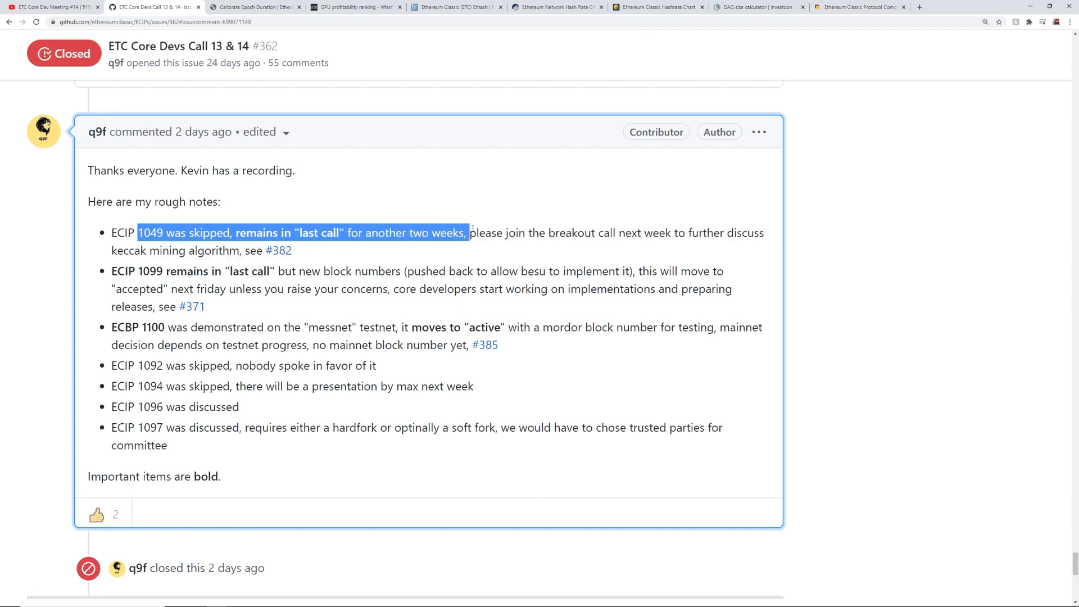
Highlight the notes: ECIP 1049 in last call, 1099 accepted next Friday, ECBP 1100 active.
left_click_drag(138, 271, 195, 270)
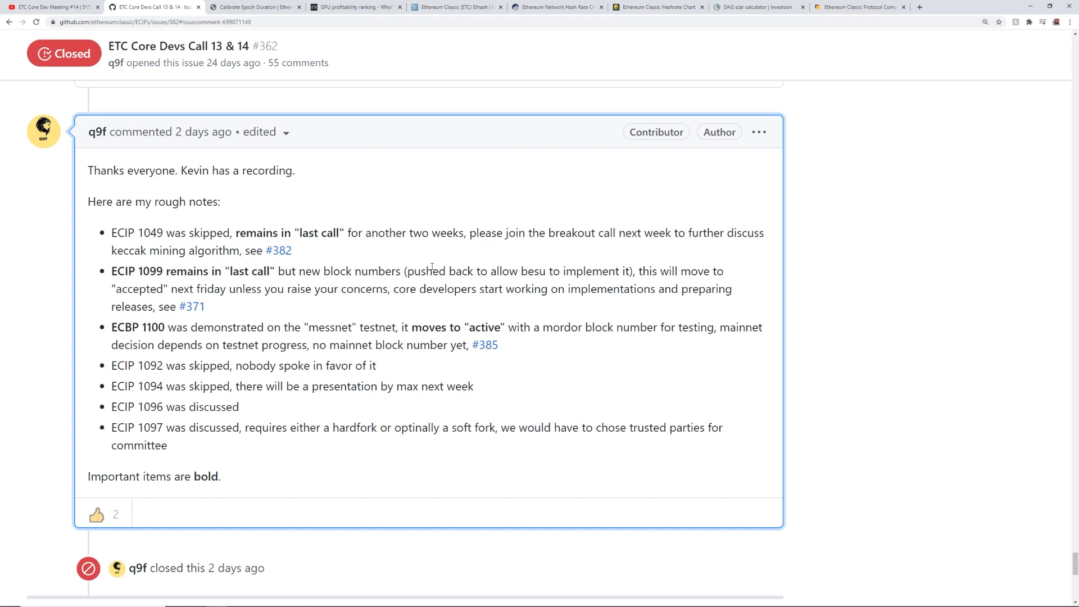
left_click_drag(110, 289, 335, 289)
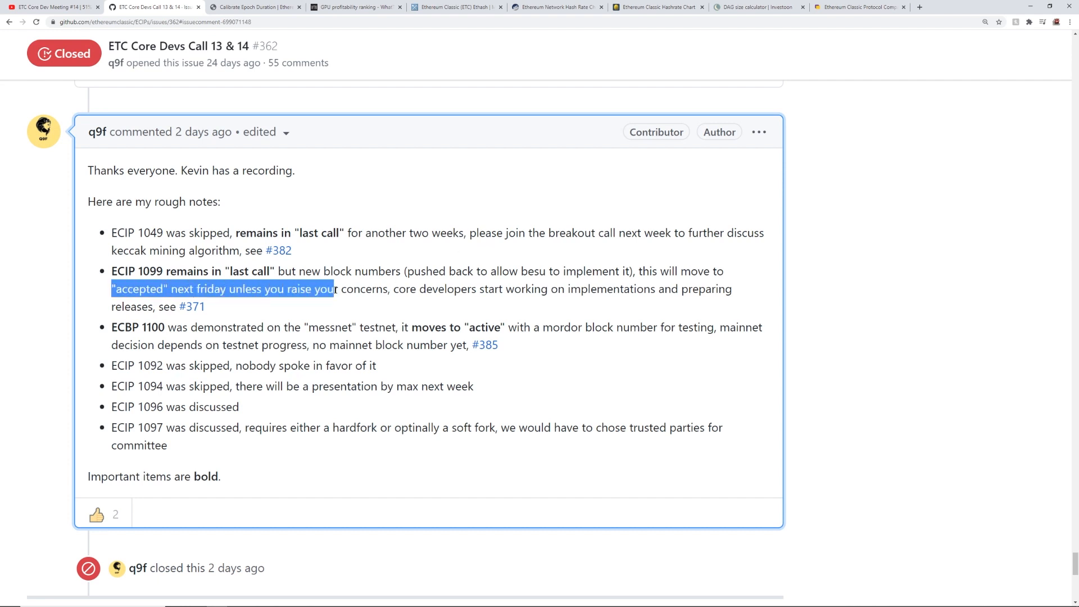
left_click_drag(334, 288, 389, 289)
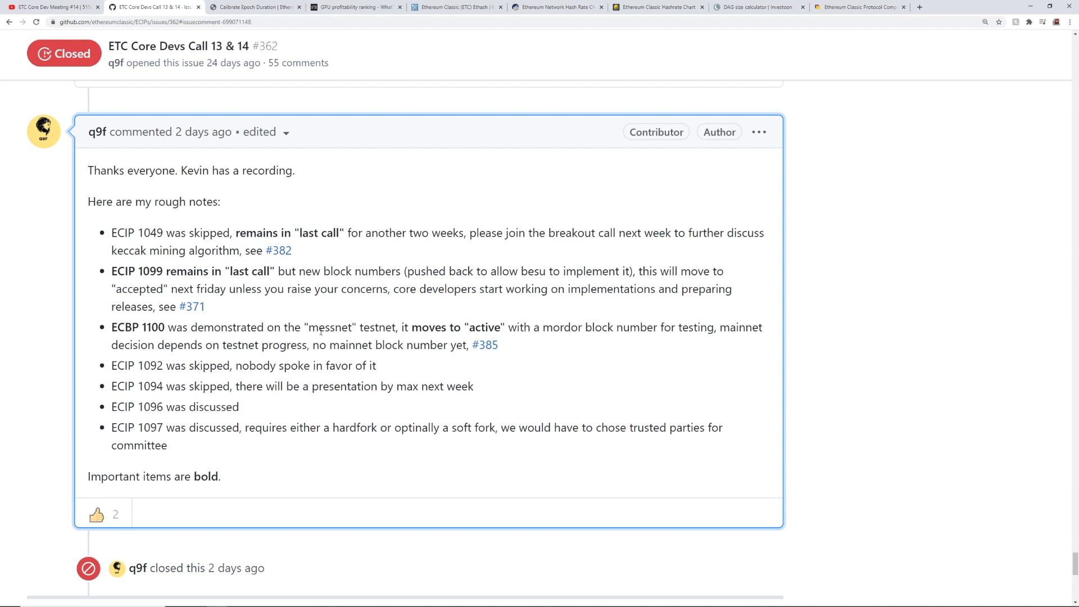
left_click_drag(401, 327, 581, 327)
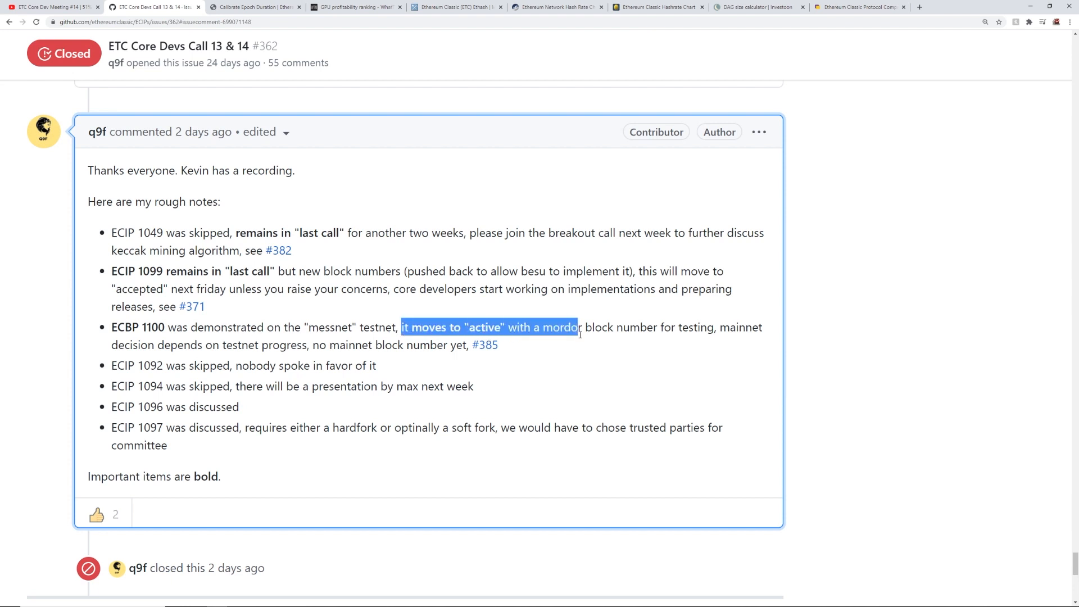
left_click(138, 372)
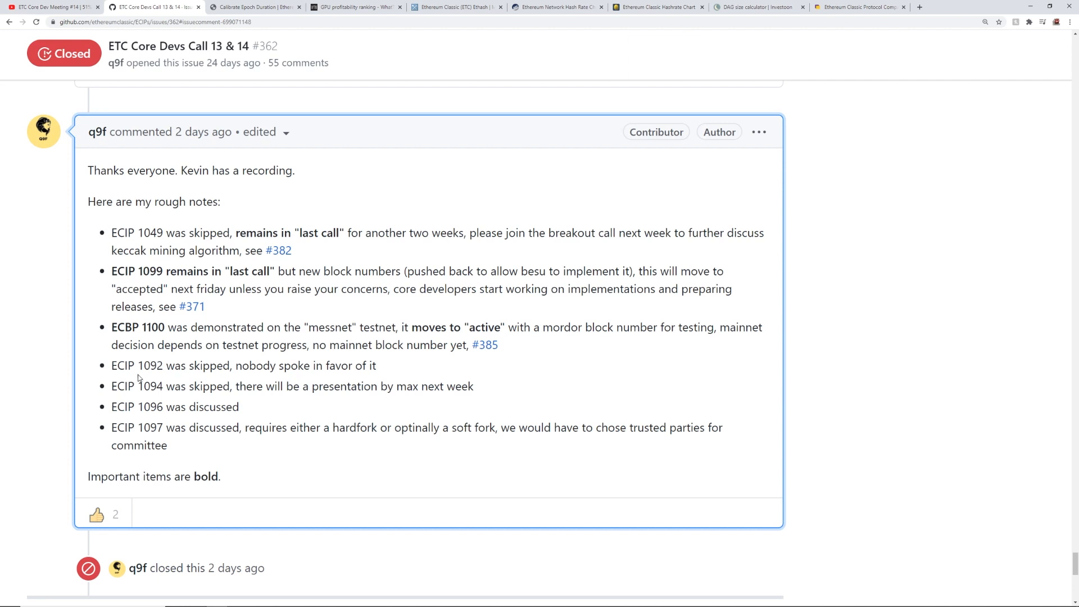
Highlight ECIP 1092 skipped and 1096 discussed, mark the 1049/1099/1100 notes, then open ECIP 1099.
left_click_drag(138, 366, 343, 365)
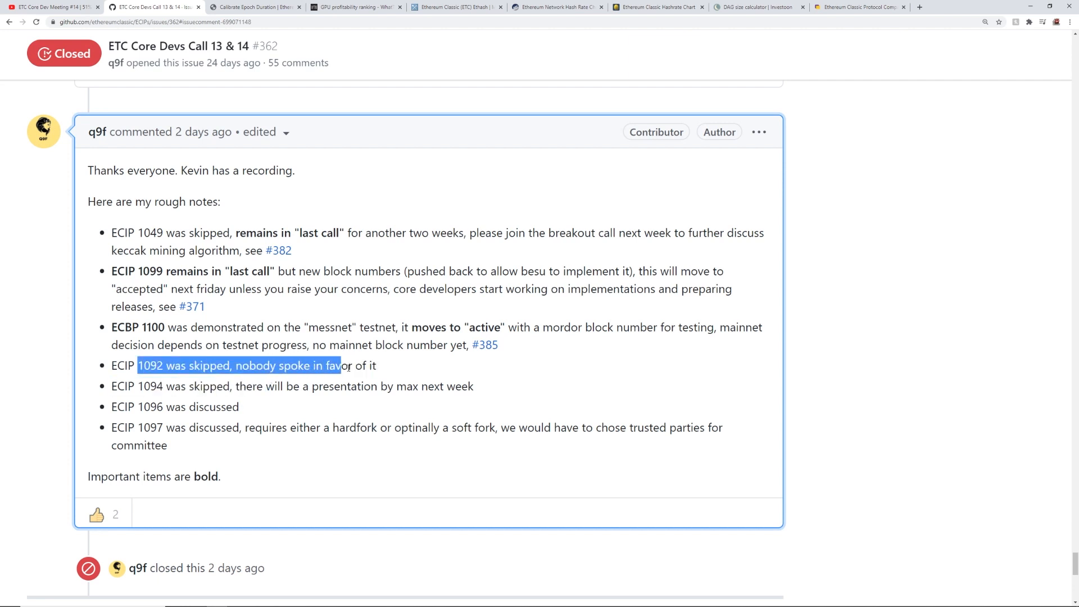
left_click_drag(138, 365, 236, 386)
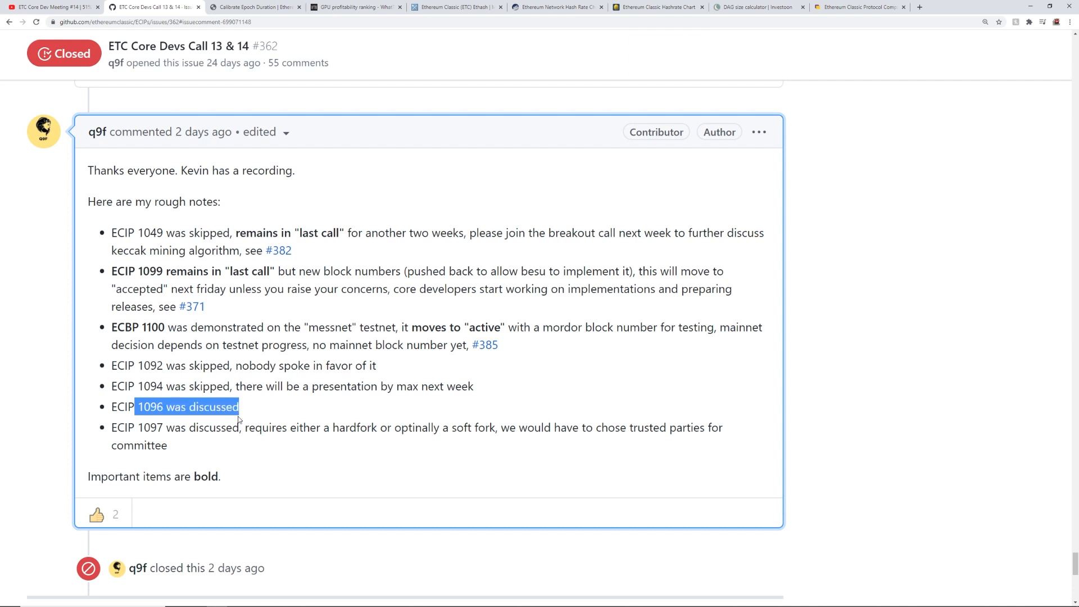
left_click_drag(136, 407, 277, 427)
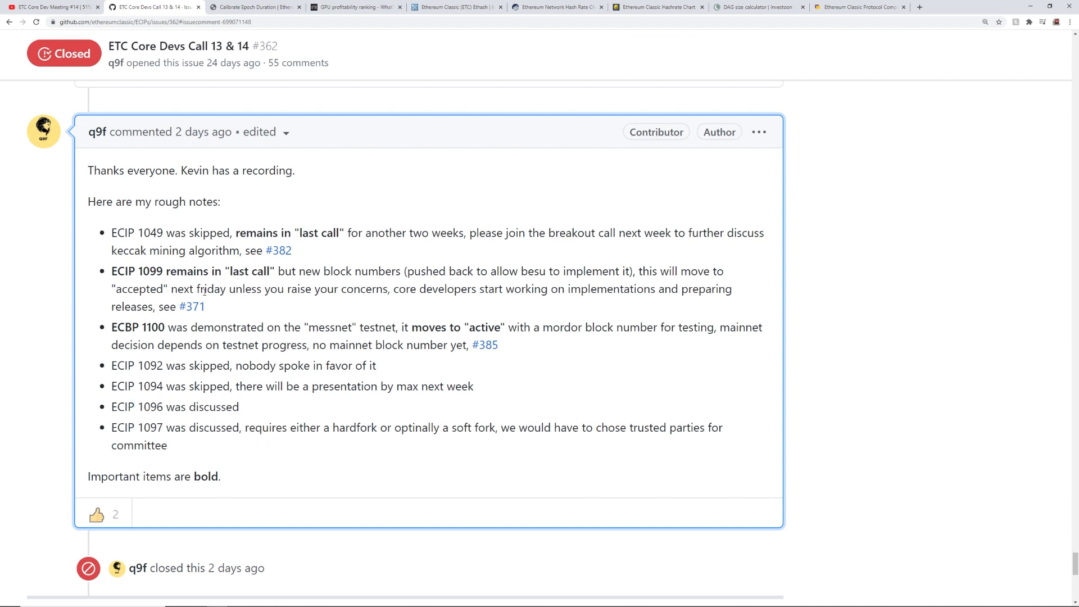
left_click_drag(112, 233, 344, 345)
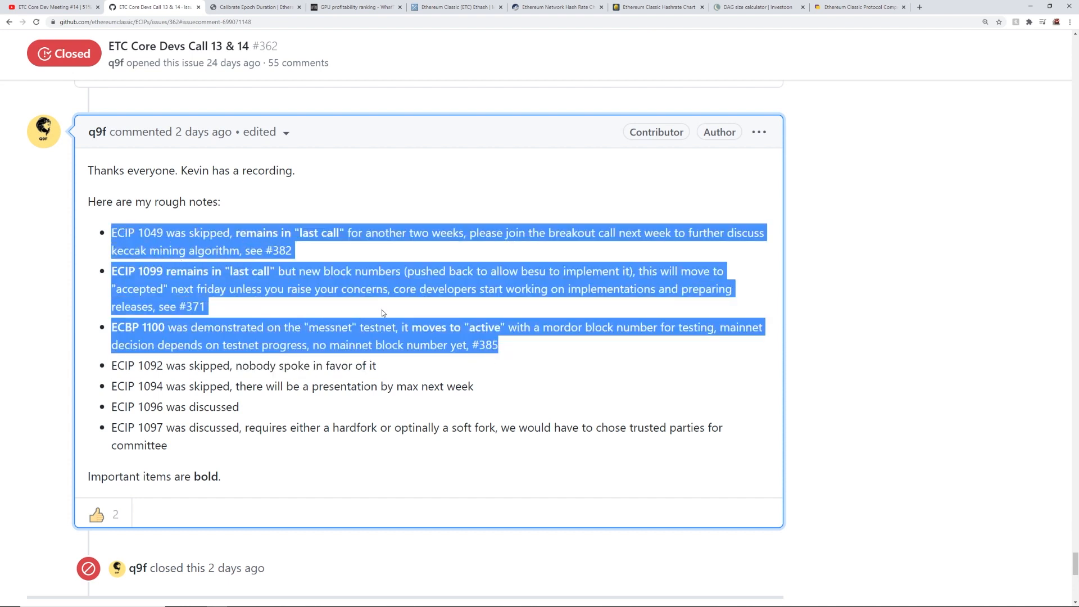
left_click(255, 7)
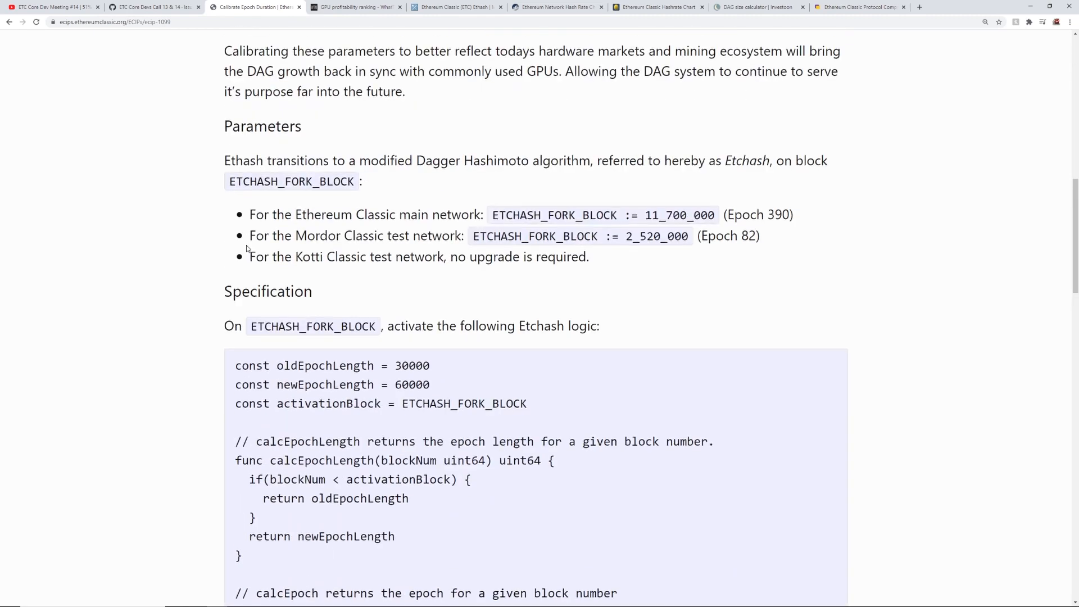
Read the ECIP 1099 page down to its Rationale, mark current epoch 372, then switch to Investoon.
scroll("up", 3)
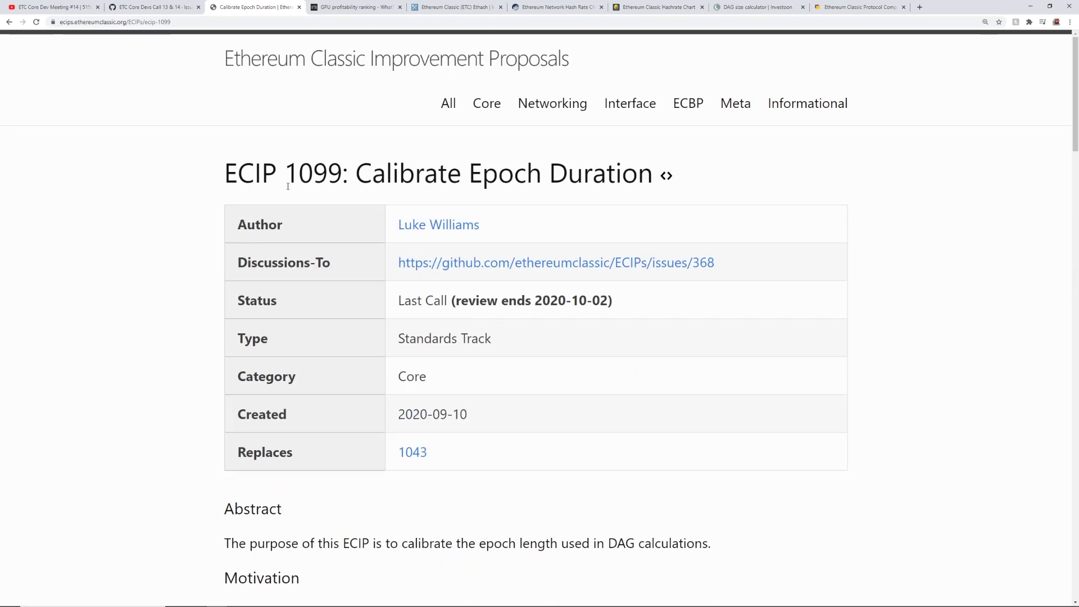
scroll("down", 3)
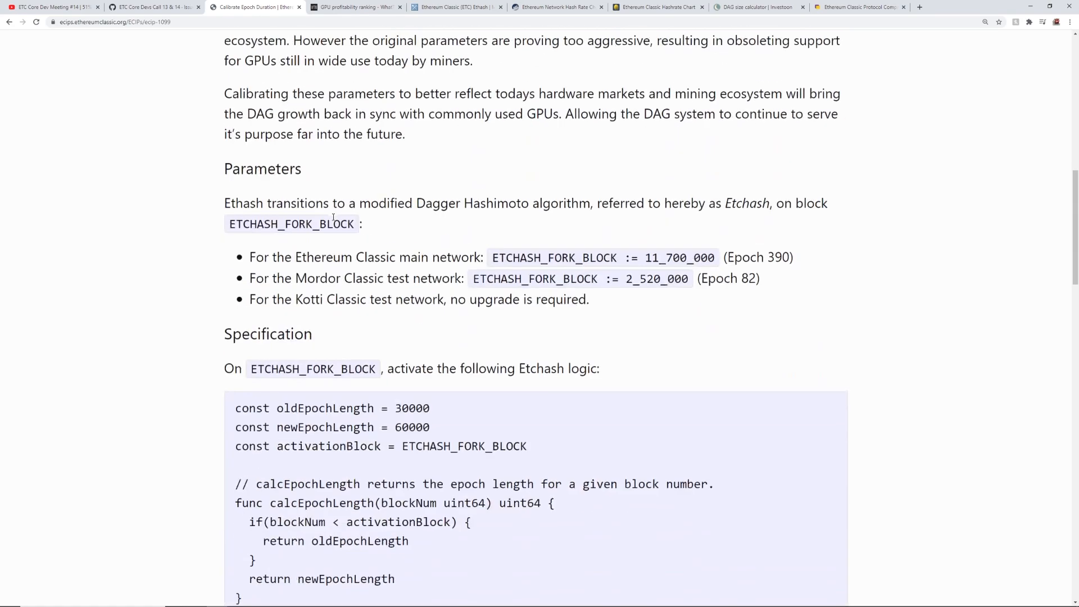
scroll("down", 3)
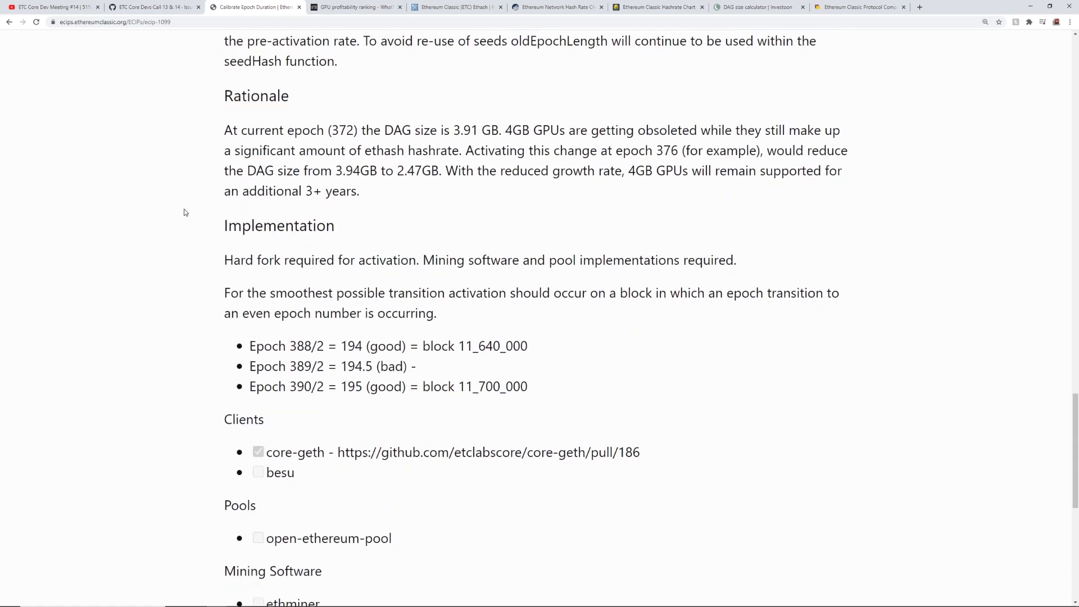
scroll("down", 3)
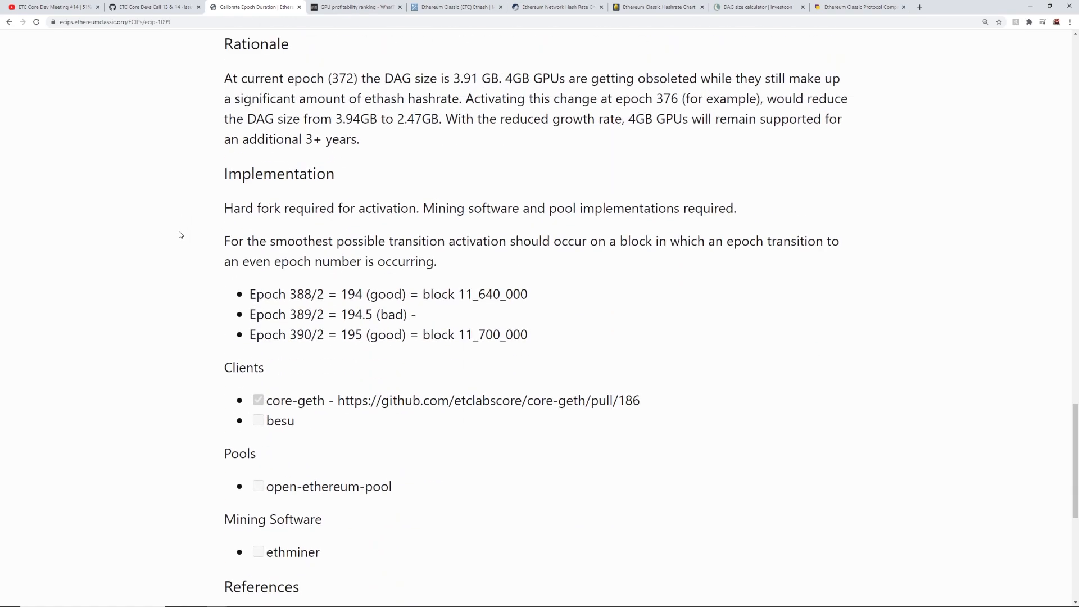
mouse_move(262, 230)
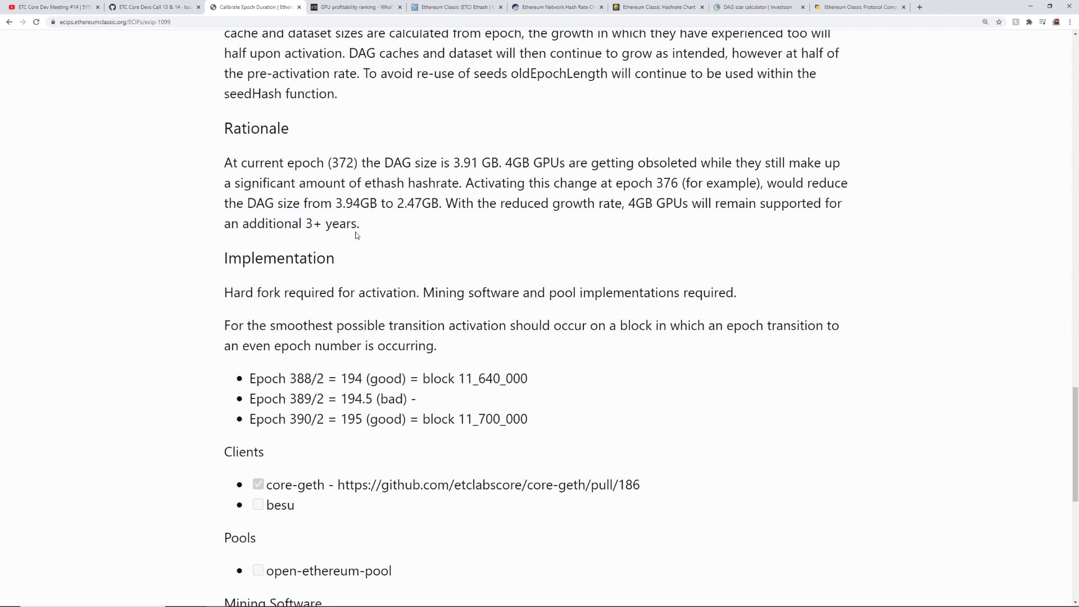
left_click_drag(292, 224, 359, 223)
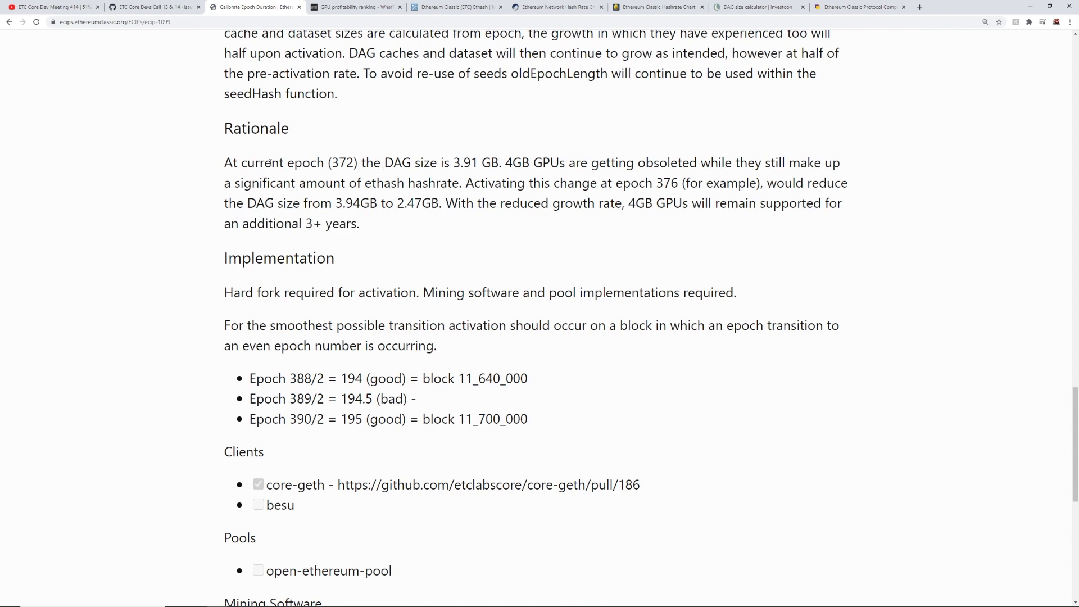
double_click(340, 163)
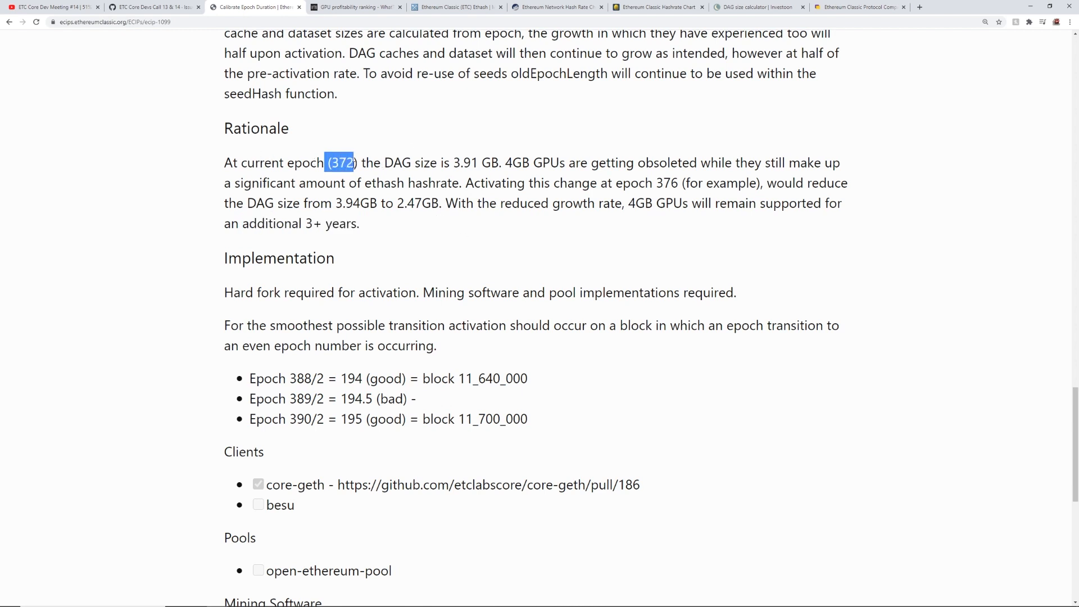
left_click(755, 6)
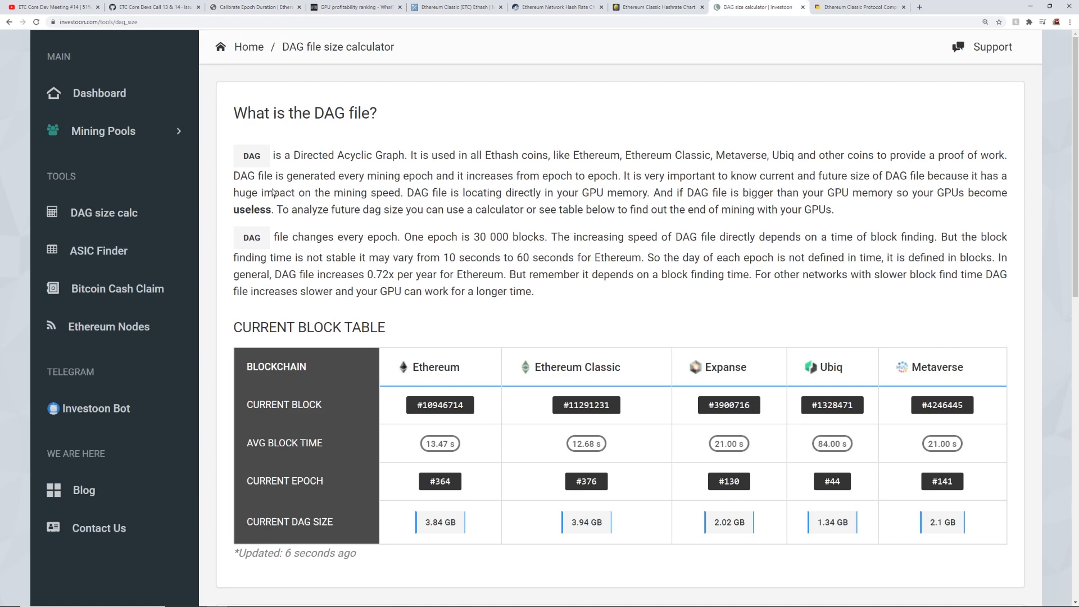
Mark Ethereum Classic's current epoch 376 and 3.94 GB DAG size in the Current Block Table.
double_click(586, 482)
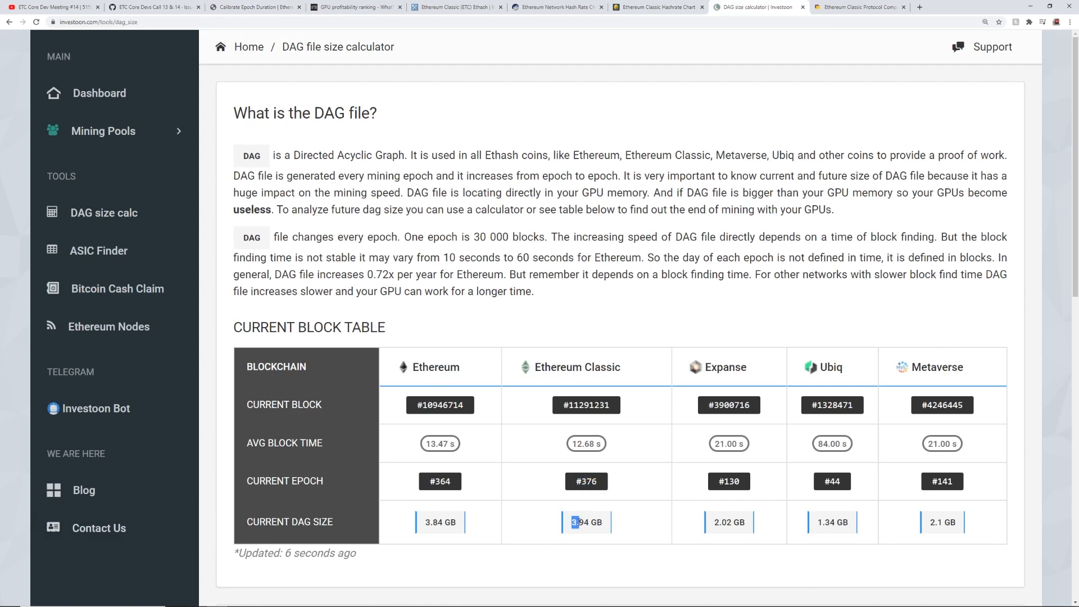
double_click(586, 521)
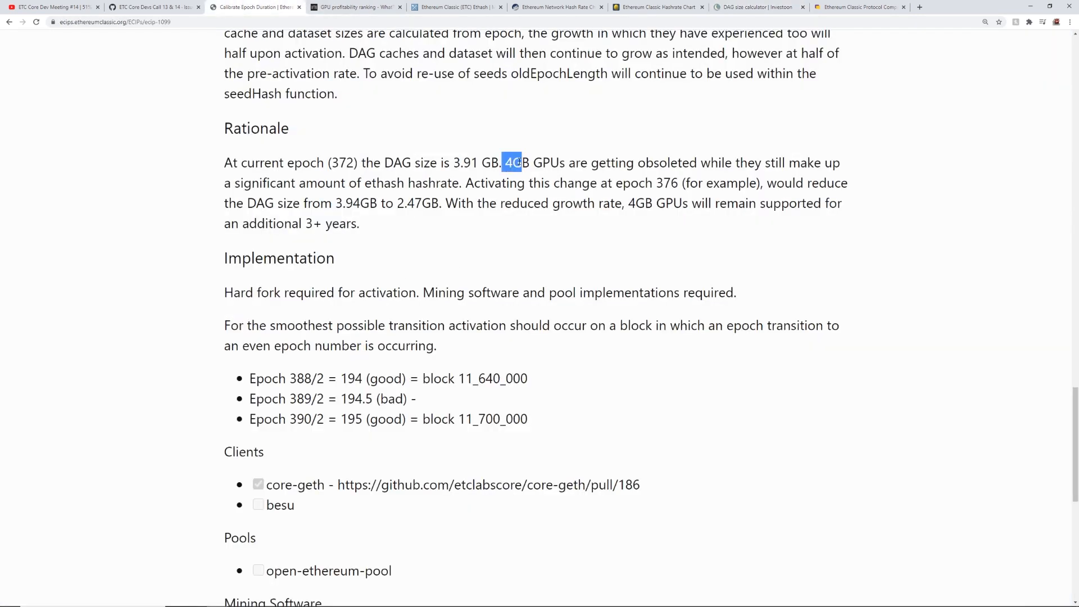
Mark the 4GB GPUs-obsolete sentence and reduced 2.47GB DAG size, then open the WhatToMine ranking.
left_click_drag(519, 163, 697, 162)
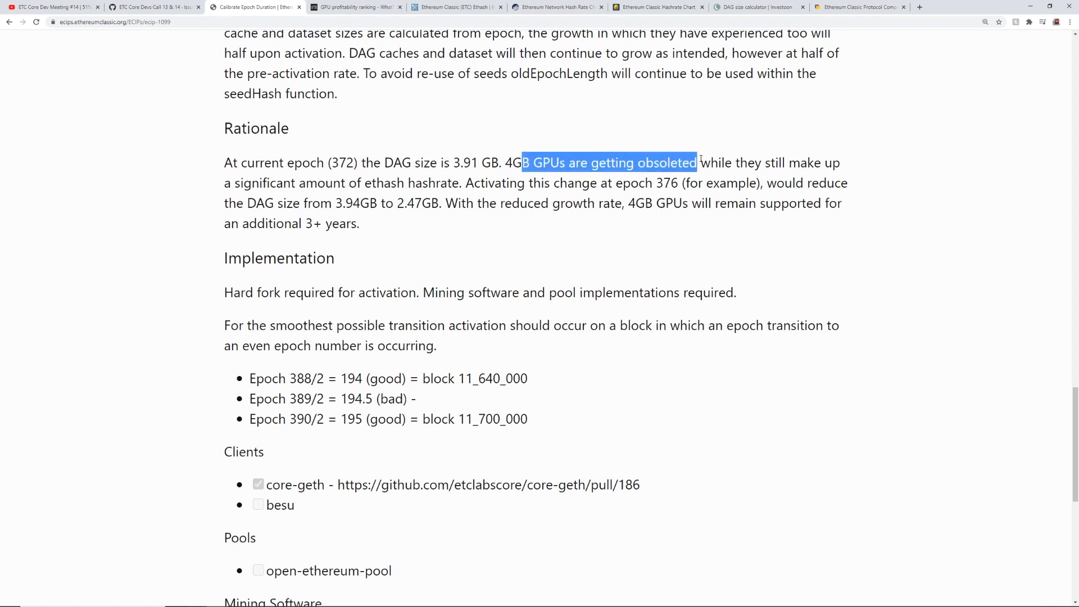
left_click_drag(697, 162, 406, 183)
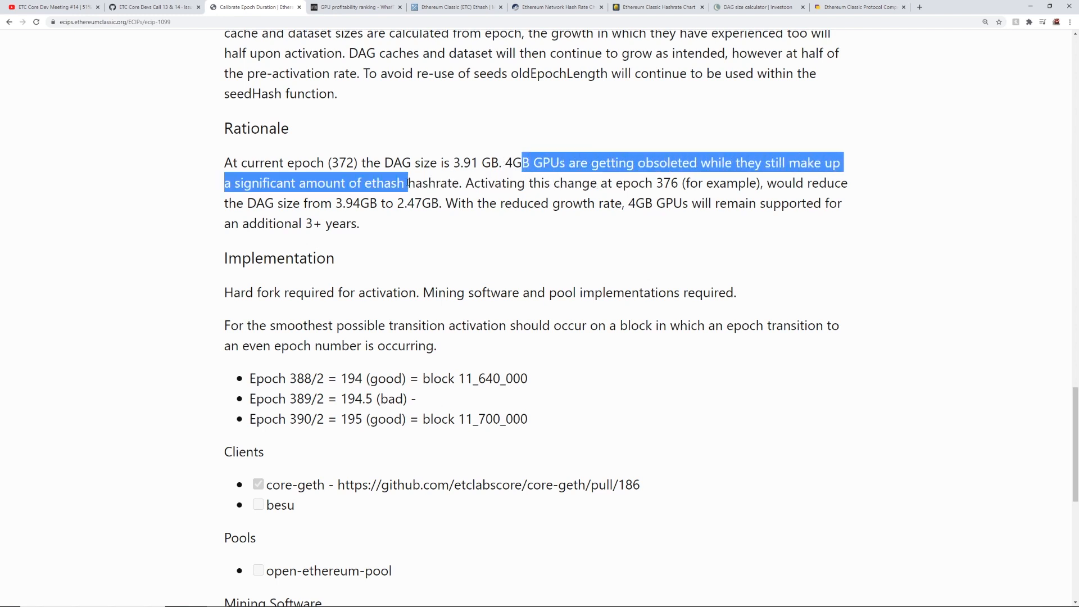
left_click(482, 183)
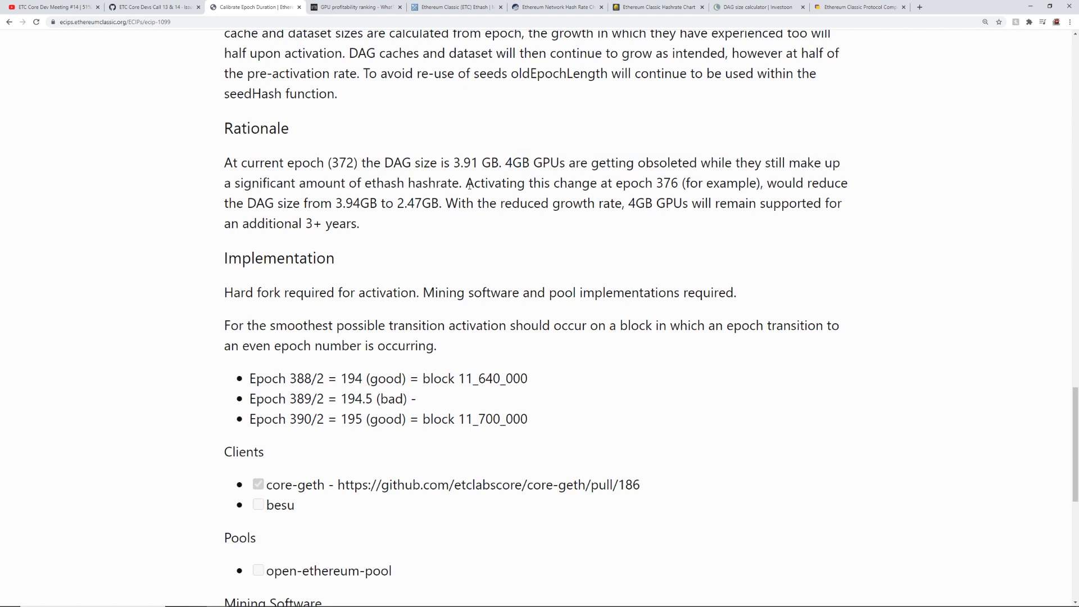
left_click_drag(466, 183, 678, 182)
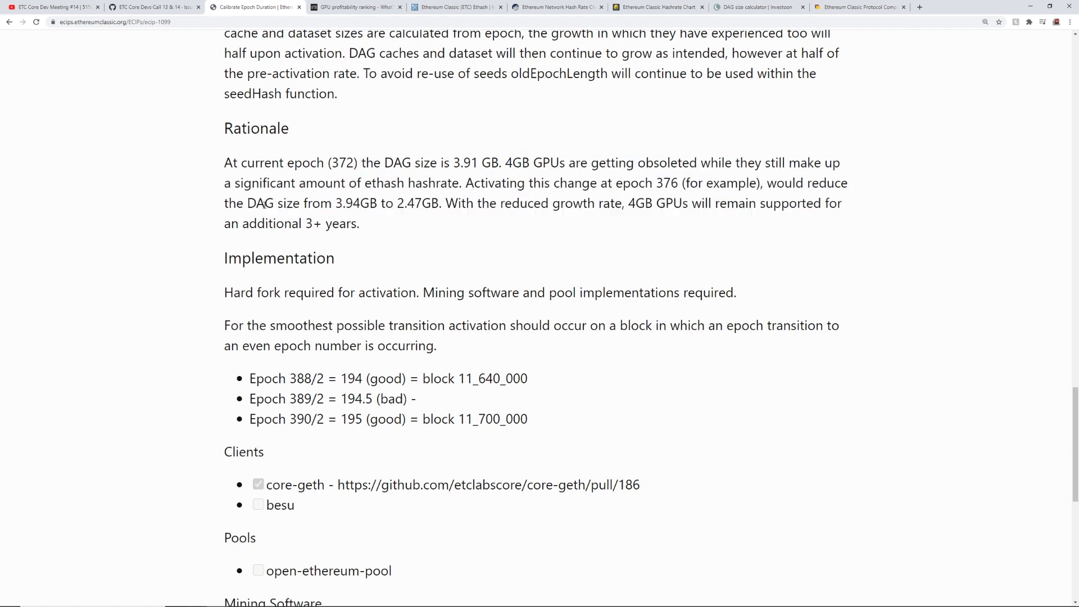
double_click(387, 203)
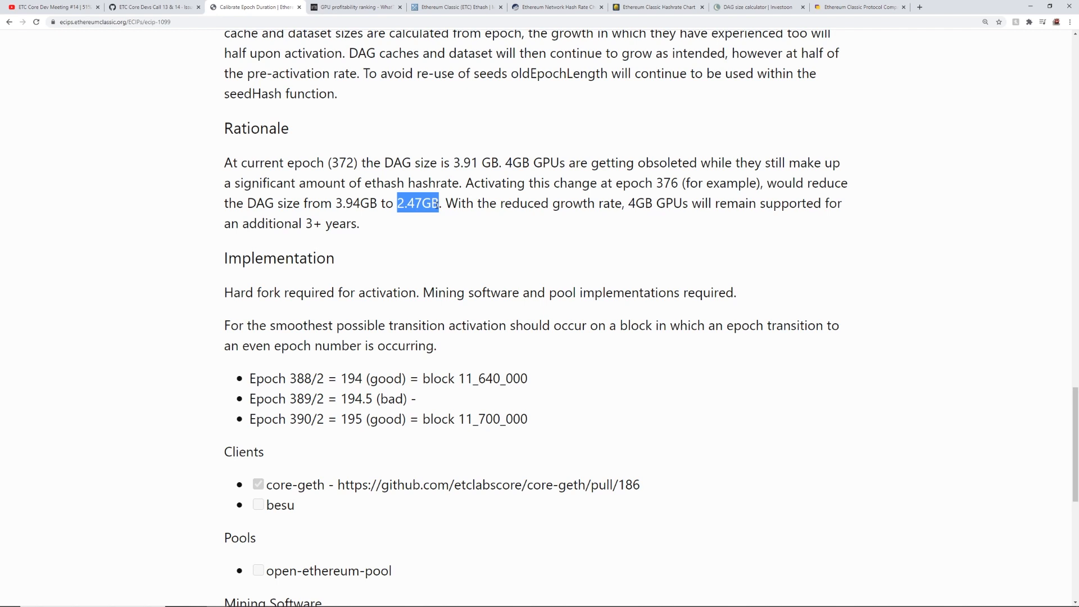
left_click(418, 203)
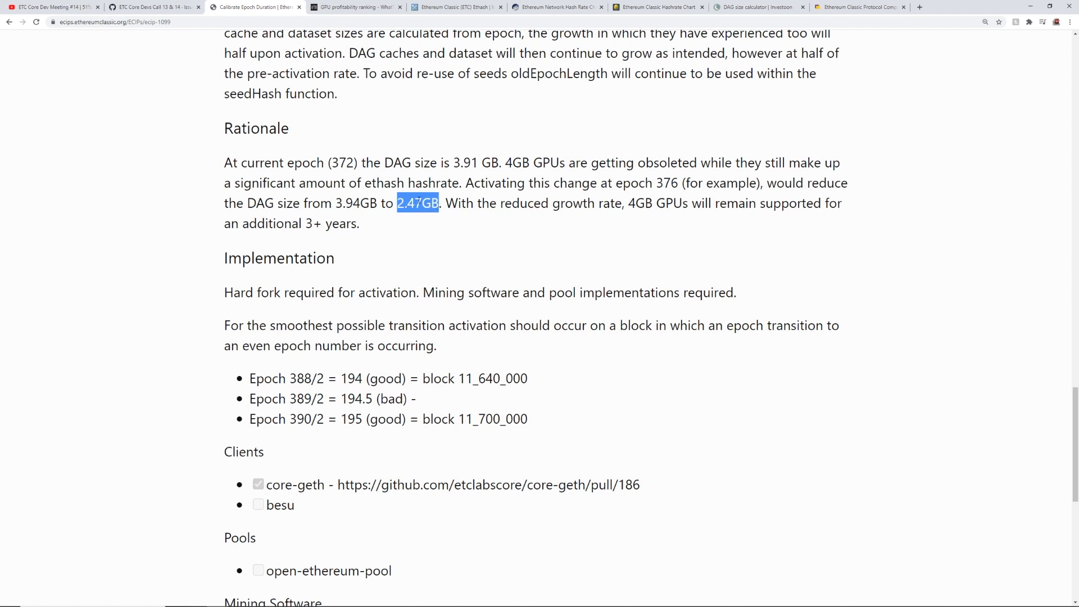
left_click(355, 7)
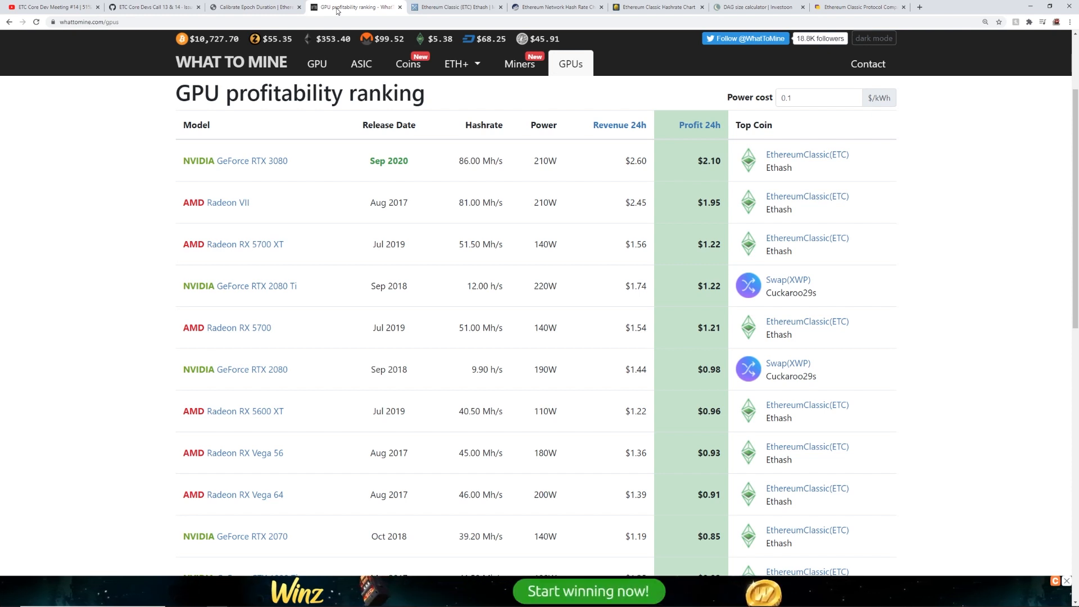
mouse_move(454, 104)
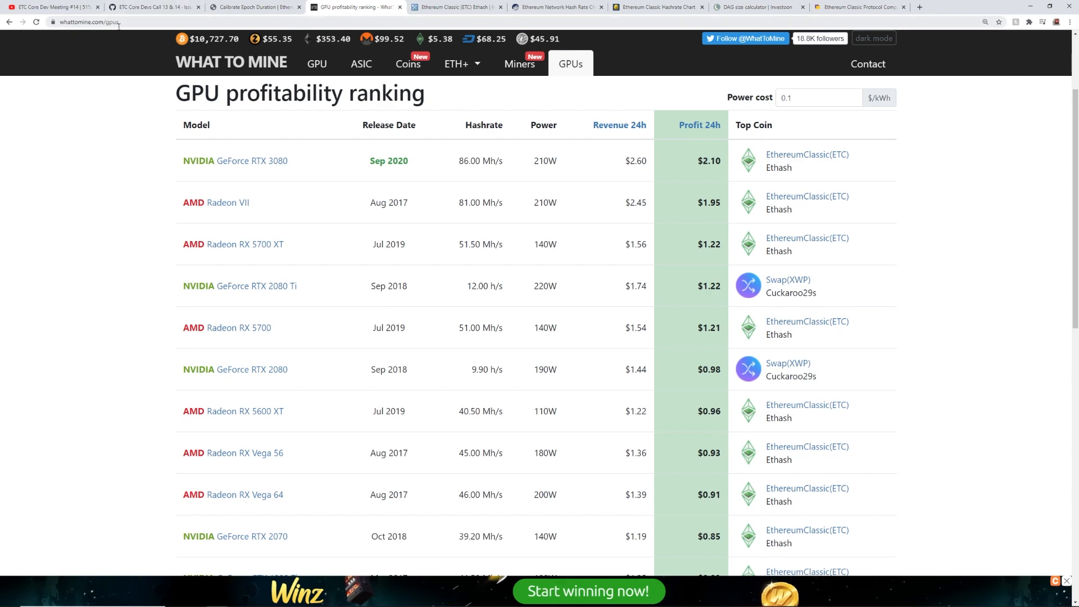
mouse_move(716, 178)
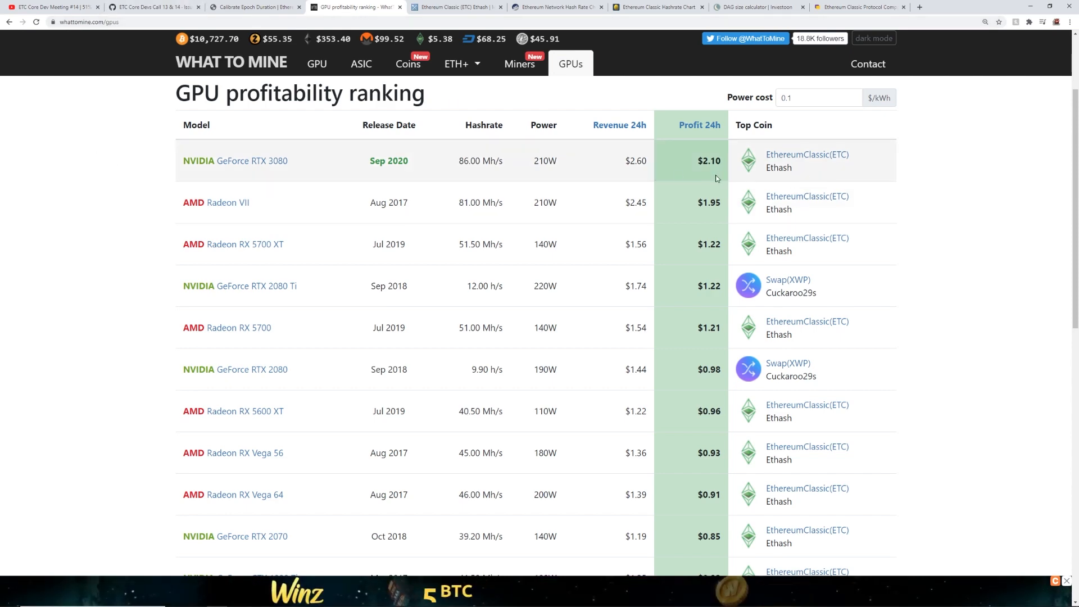
Browse WhatToMine's GPU profitability table, then switch to MiningPoolStats' Ethereum Classic pool list.
scroll("down", 3)
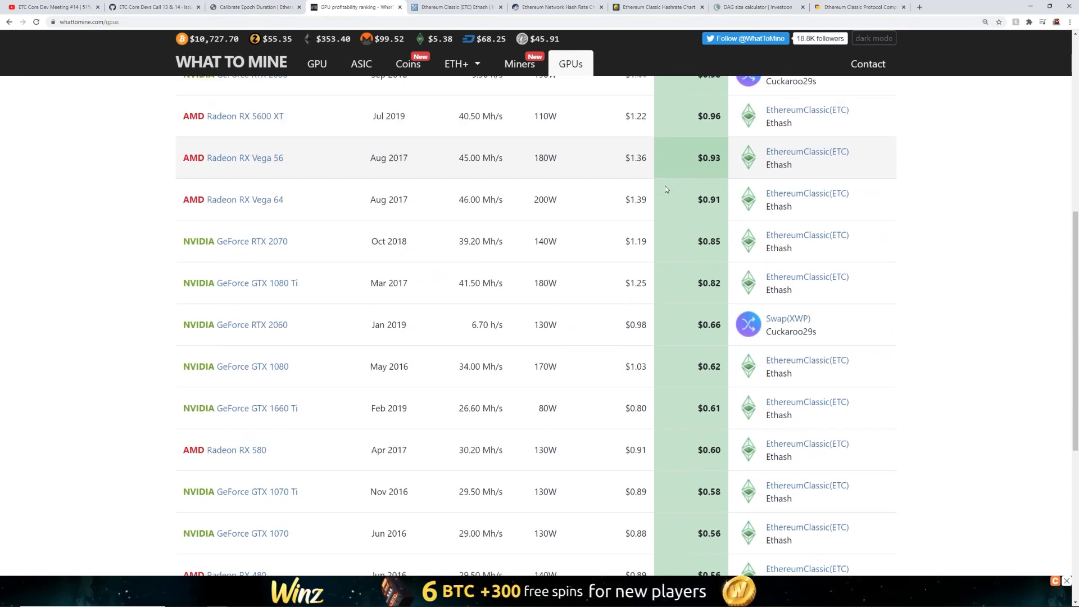
scroll("down", 3)
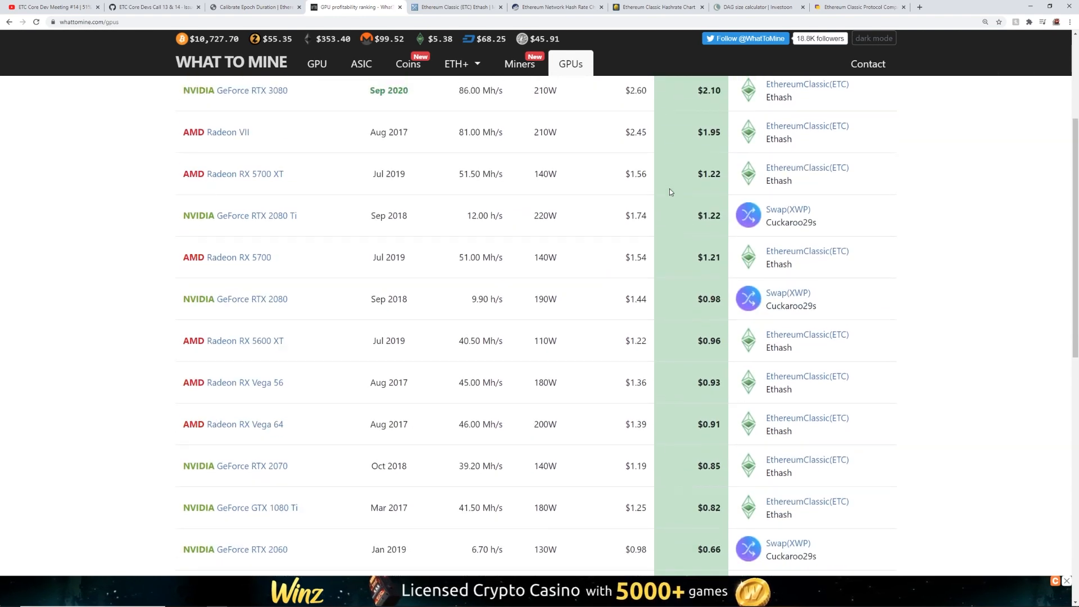
scroll("up", 3)
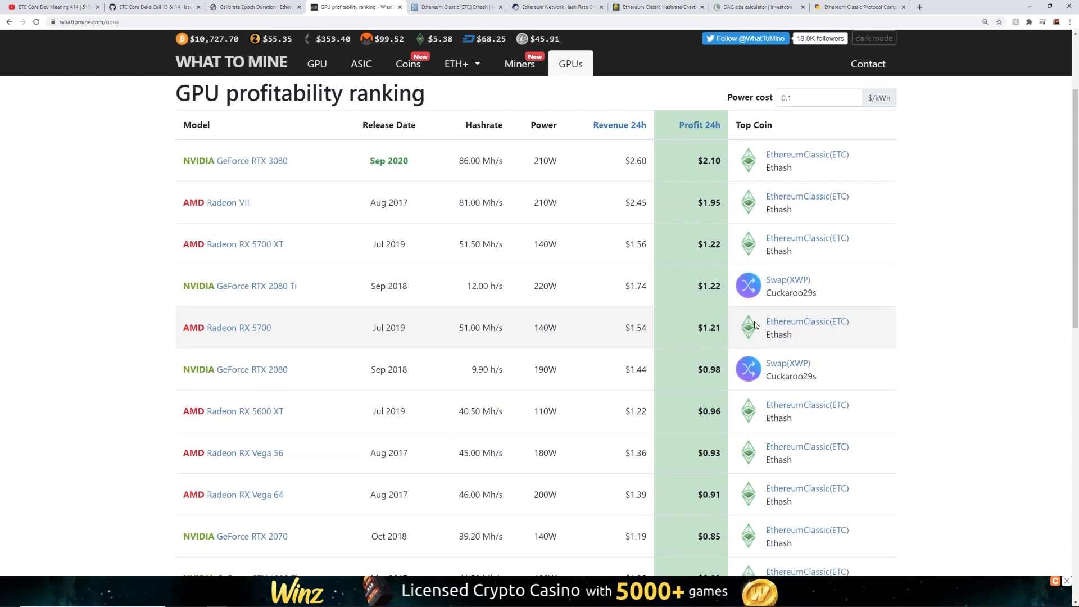
scroll("down", 3)
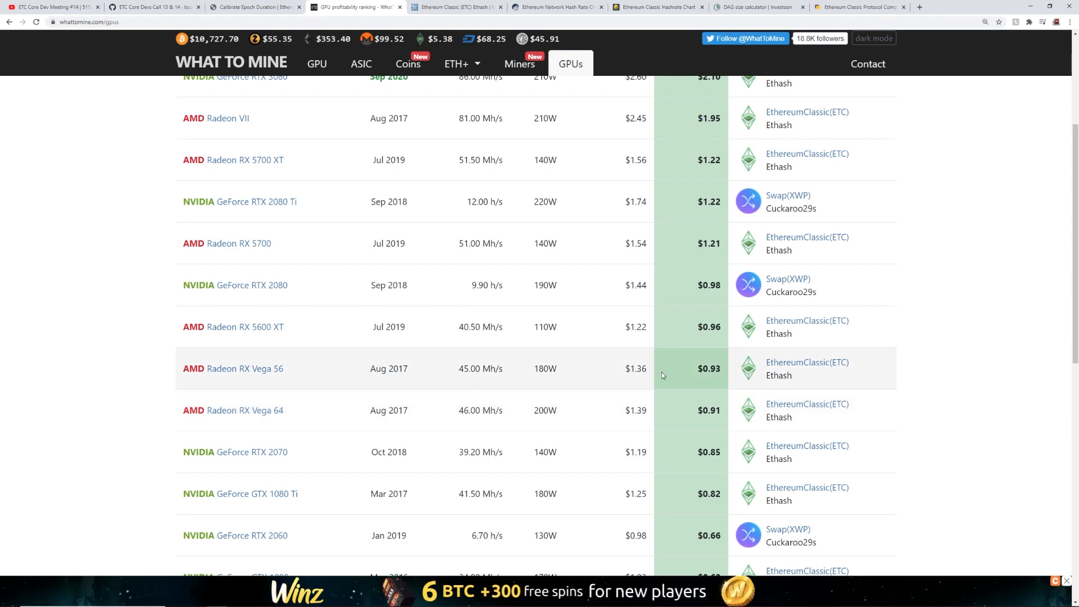
scroll("up", 3)
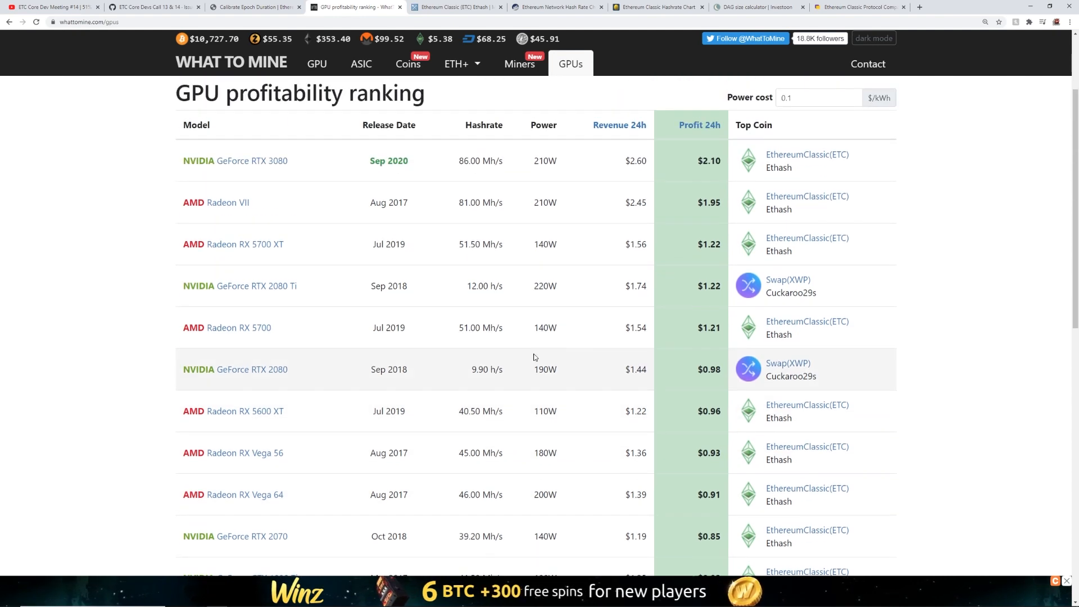
left_click(457, 7)
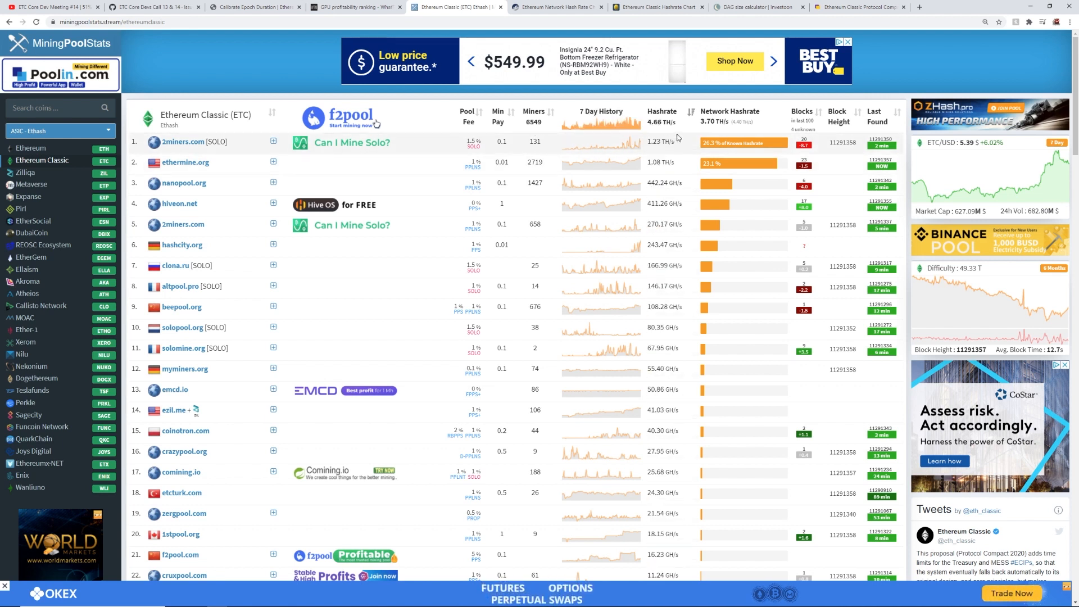
mouse_move(936, 276)
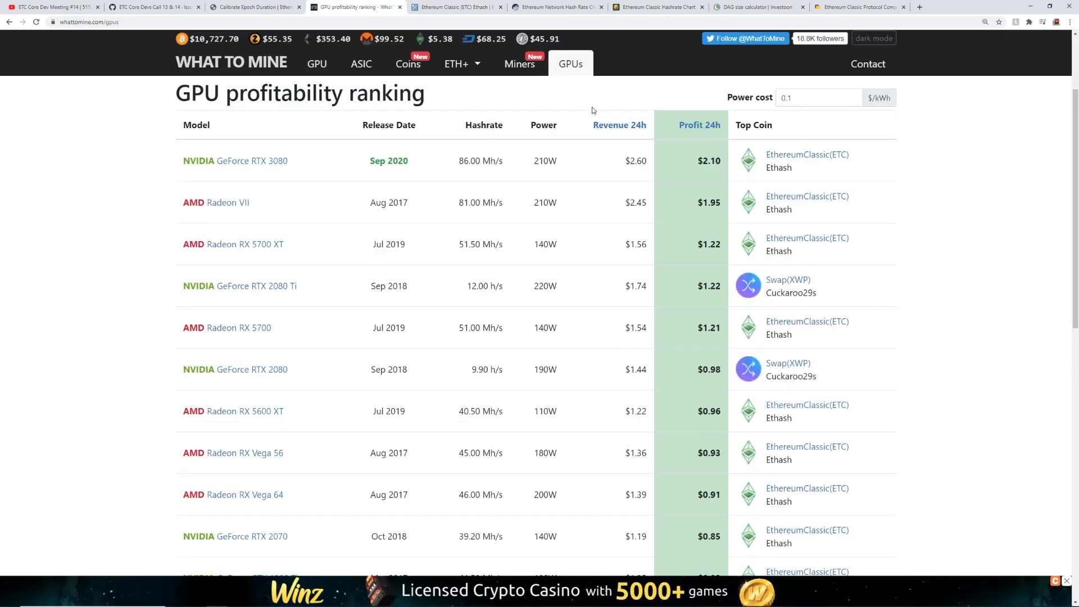
mouse_move(569, 129)
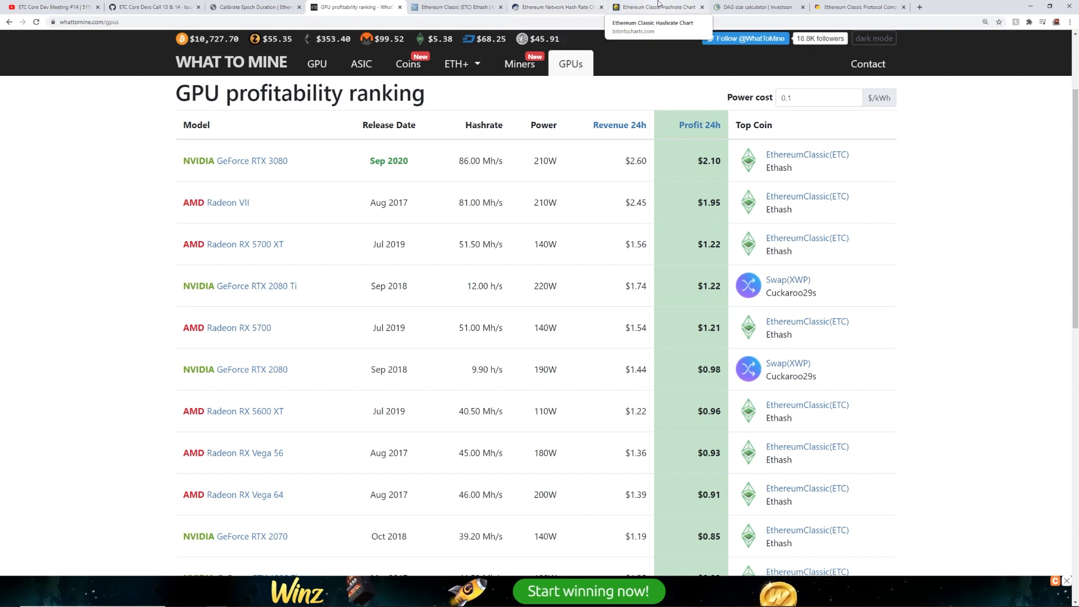
Switch to BitInfoCharts' Ethereum Classic historical hashrate chart with its early-2020 21T peak.
left_click(654, 7)
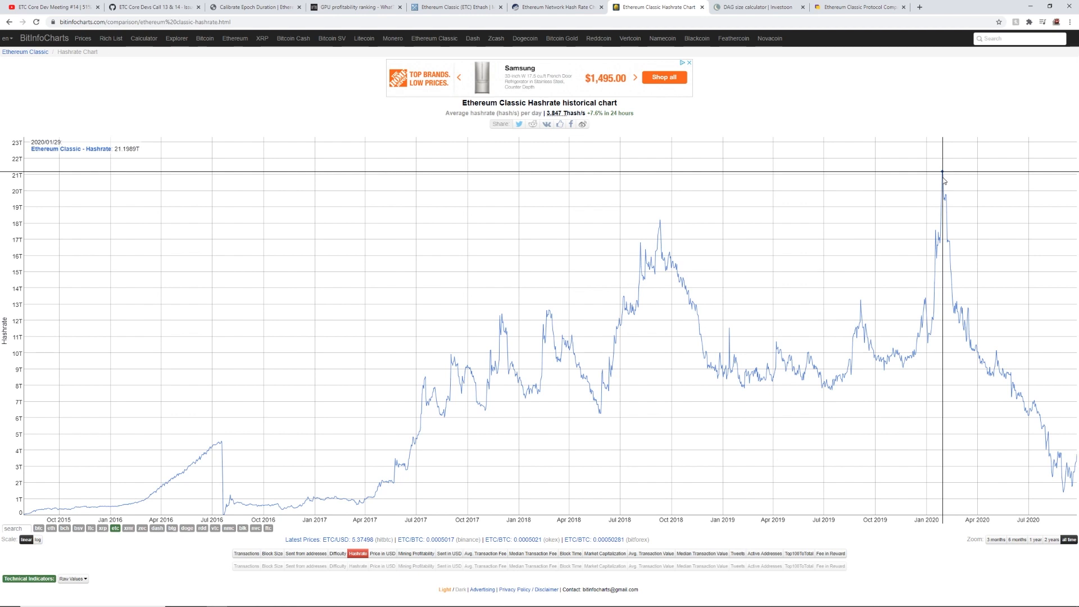
mouse_move(919, 319)
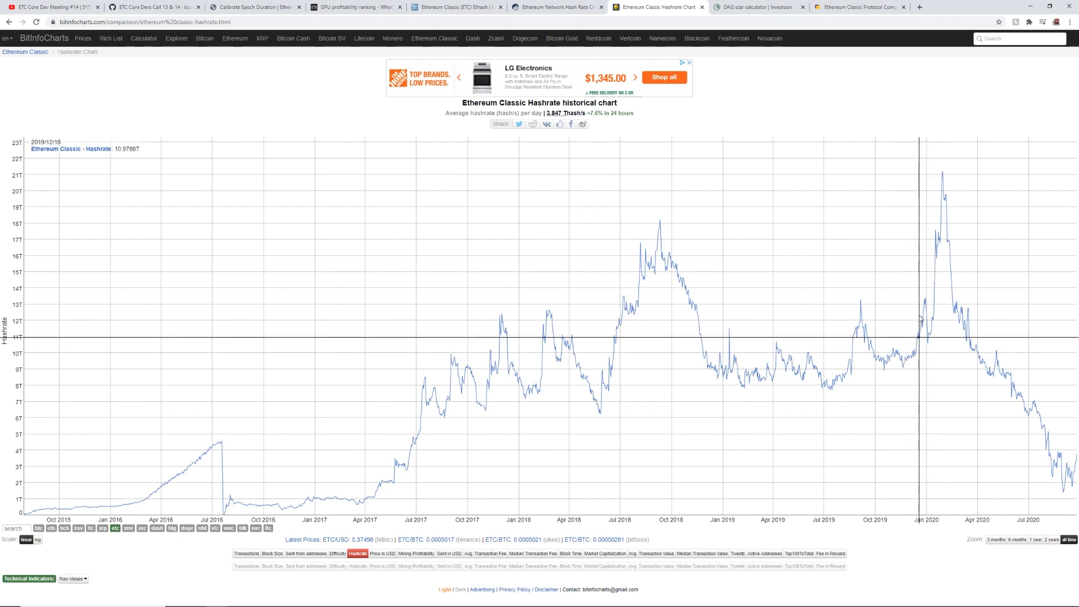
mouse_move(943, 175)
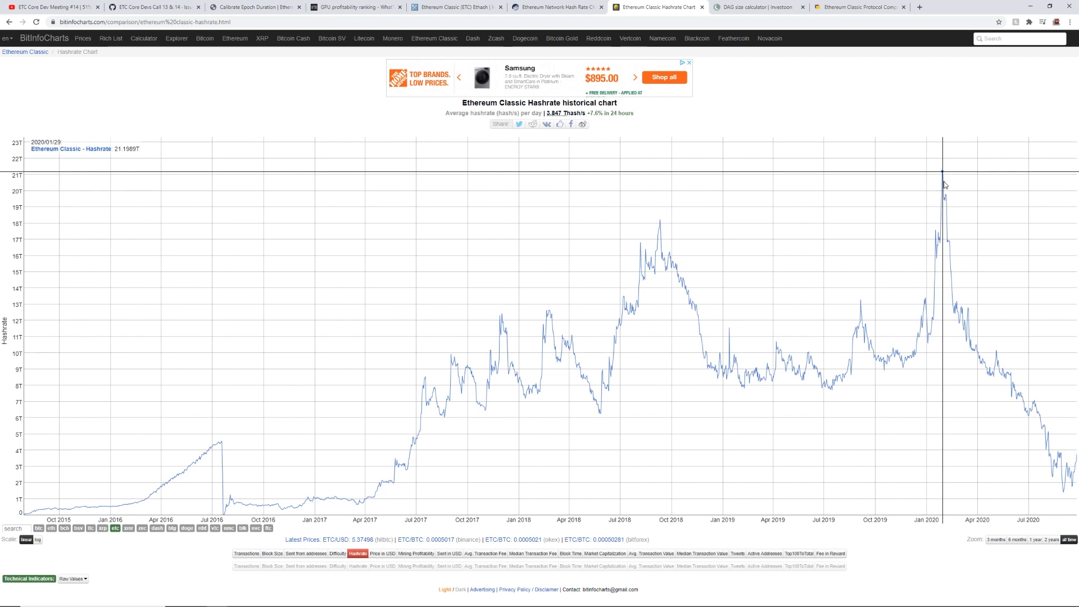
mouse_move(957, 226)
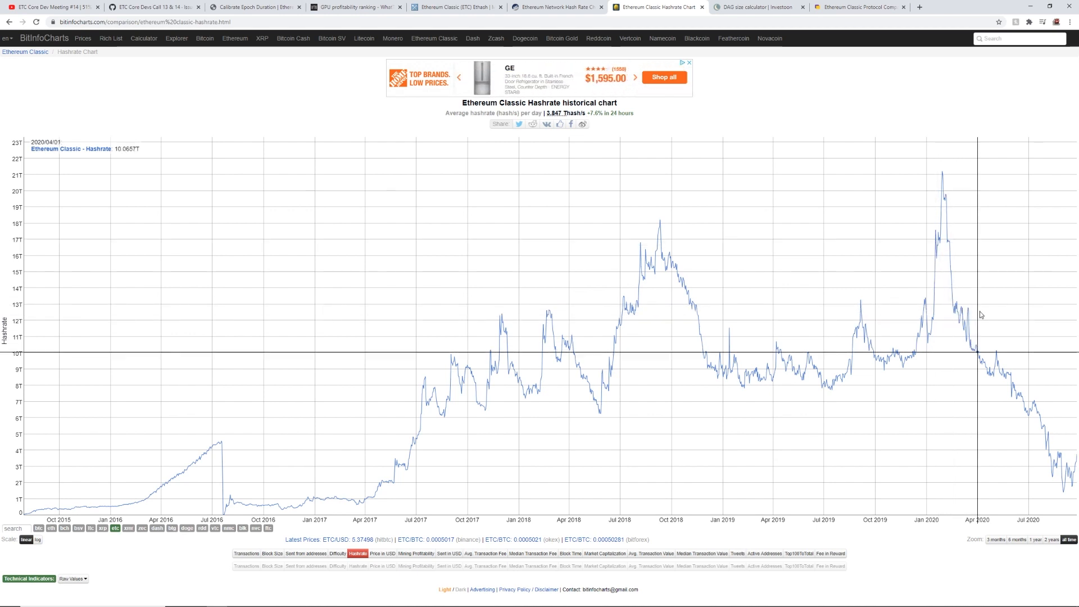
mouse_move(1058, 448)
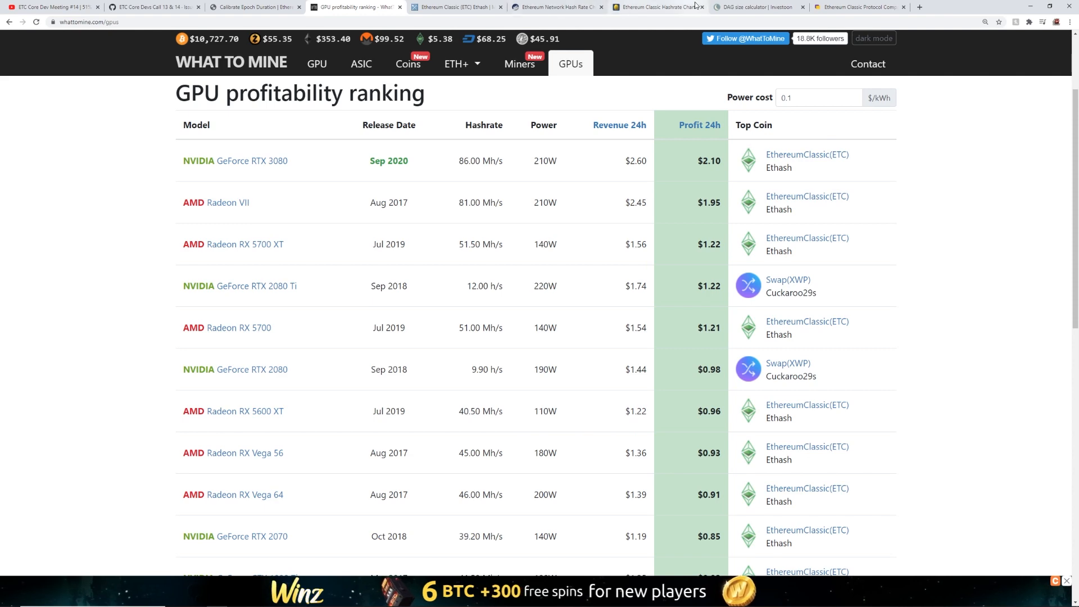
Scroll Investoon's DAG calculator to the Ethereum Classic table showing 3.99 GB at epoch 383.
left_click(754, 6)
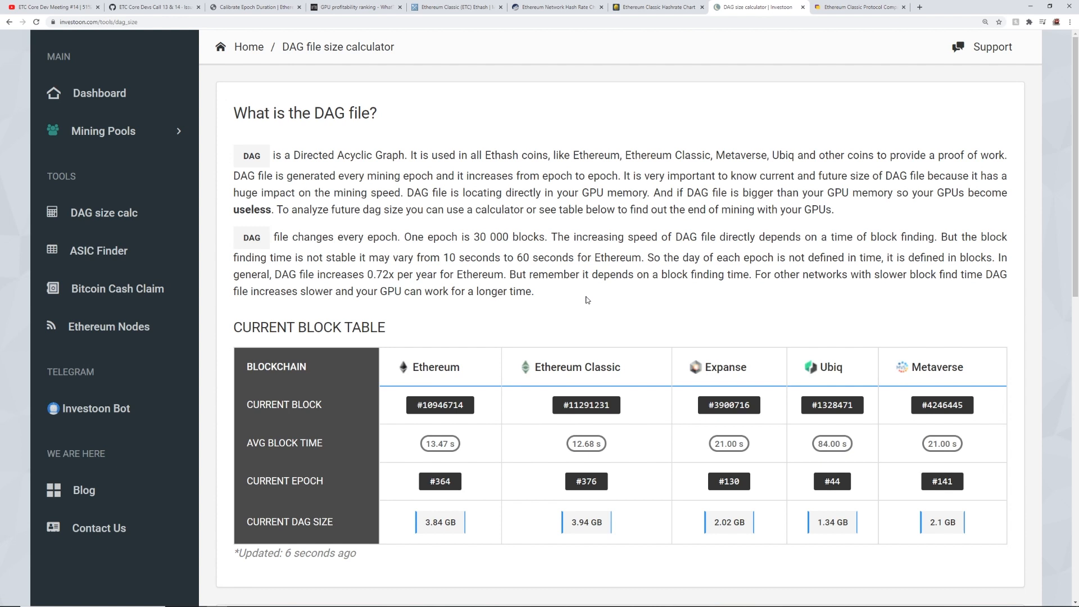
mouse_move(650, 300)
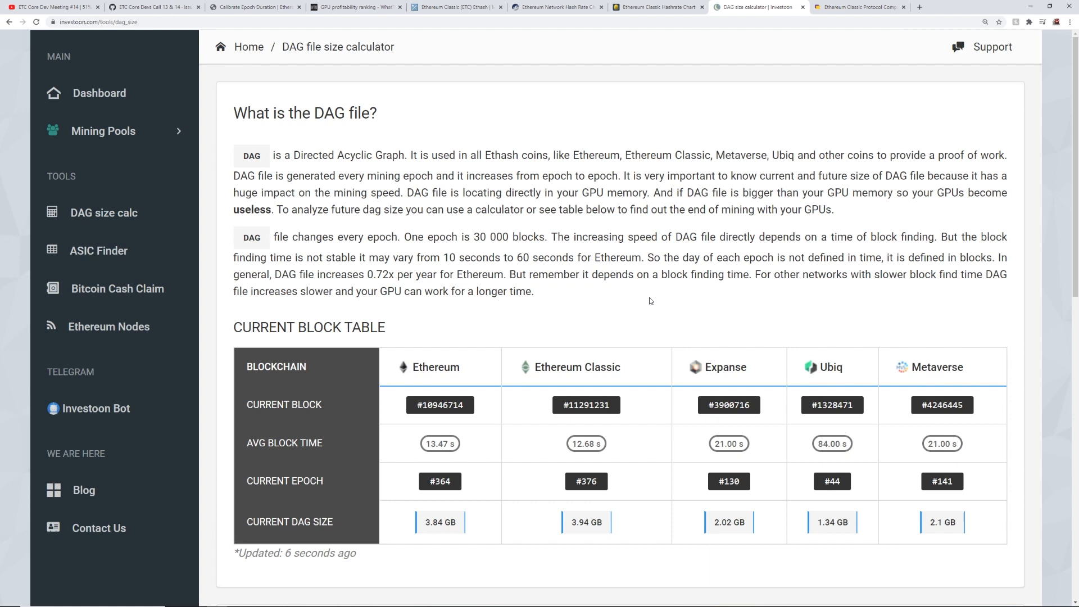
mouse_move(558, 290)
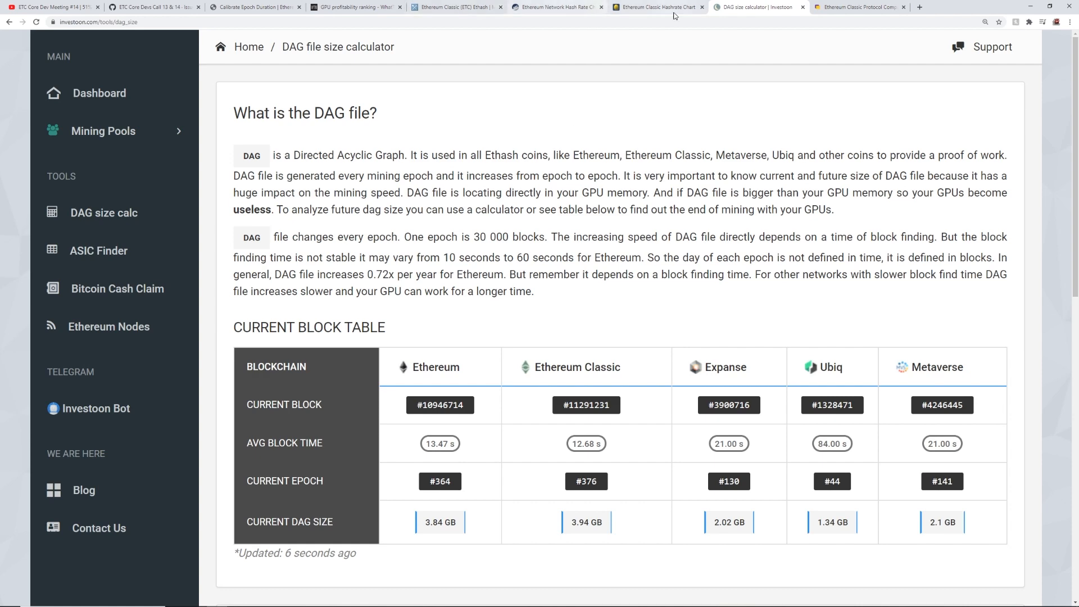
scroll("down", 3)
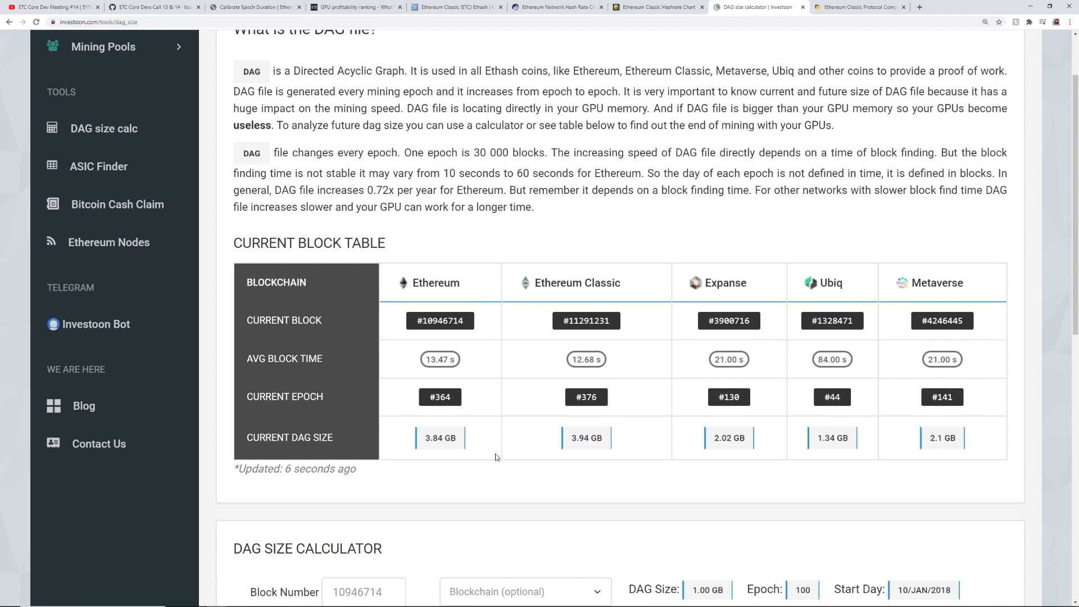
mouse_move(485, 430)
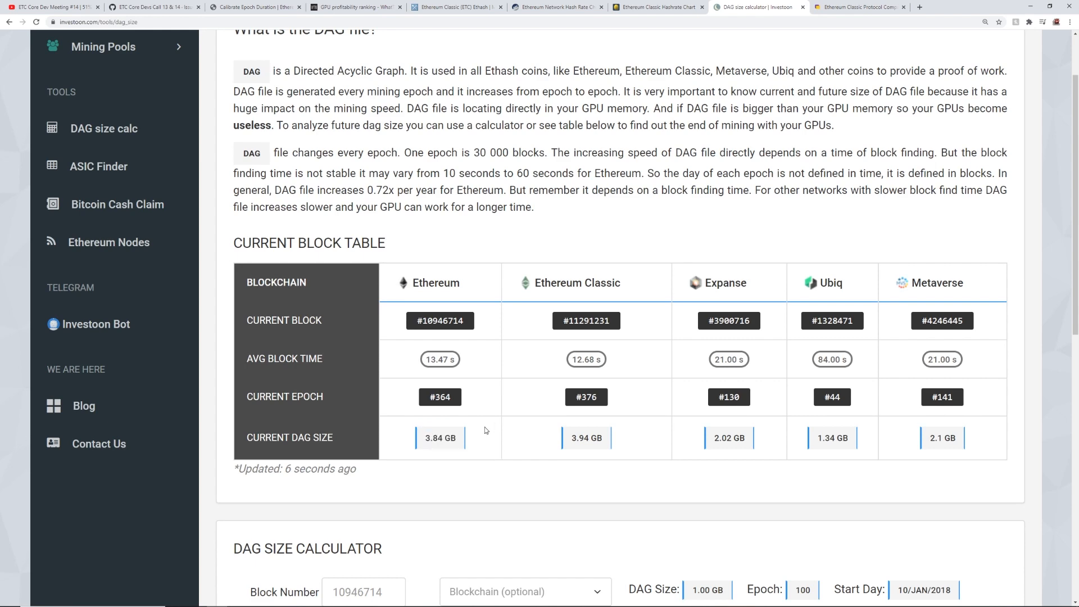
scroll("down", 3)
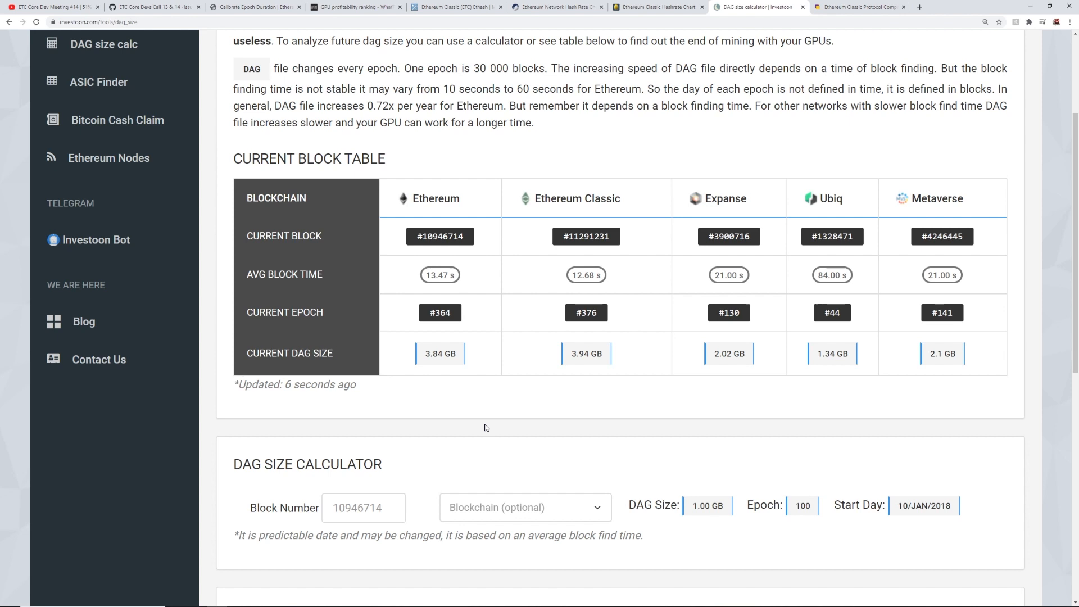
double_click(446, 353)
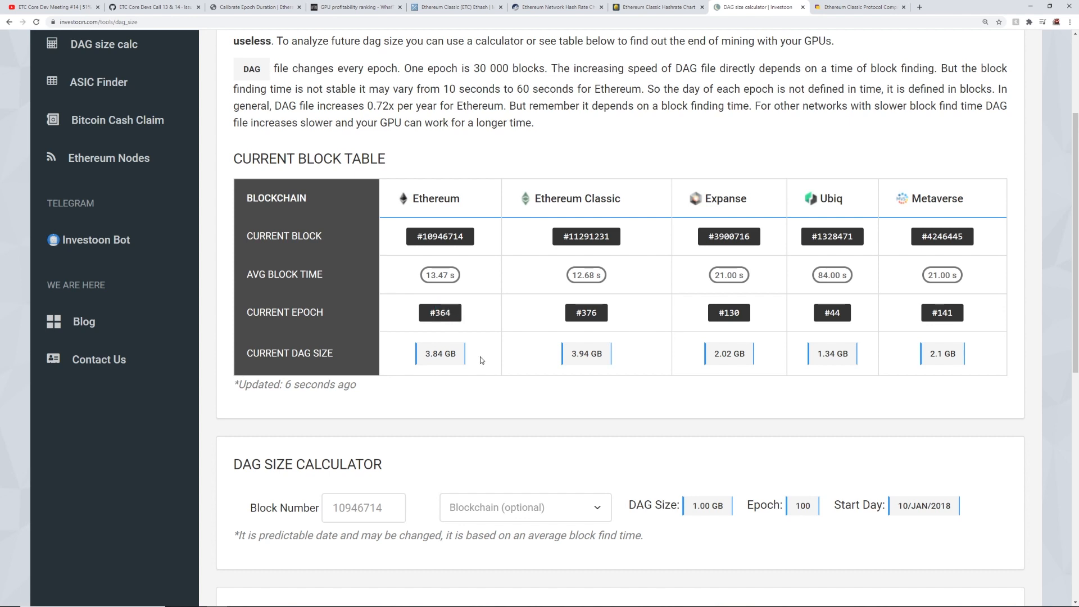
scroll("down", 3)
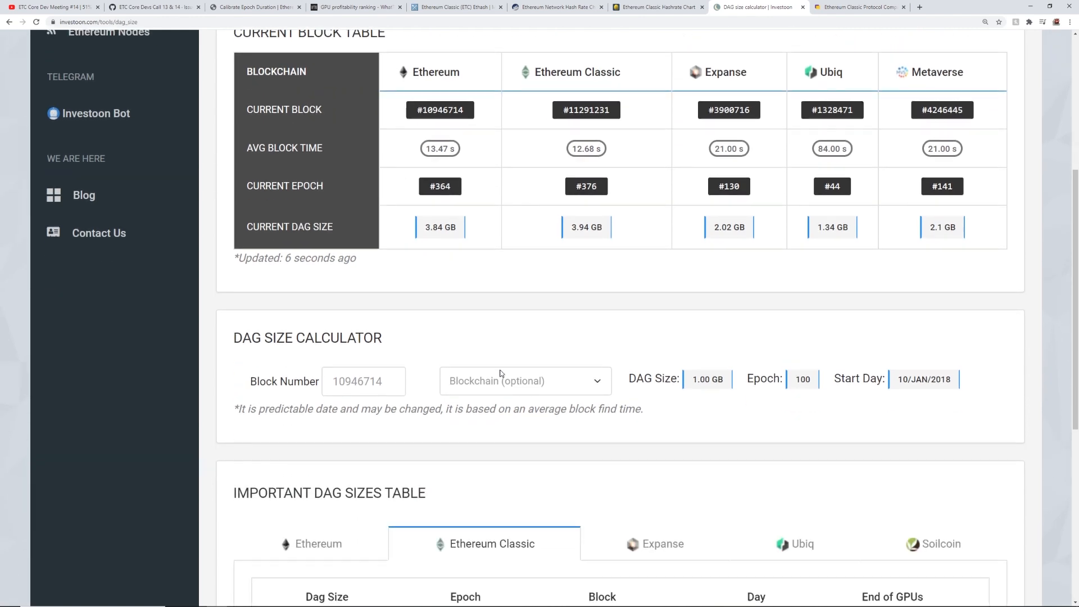
scroll("down", 3)
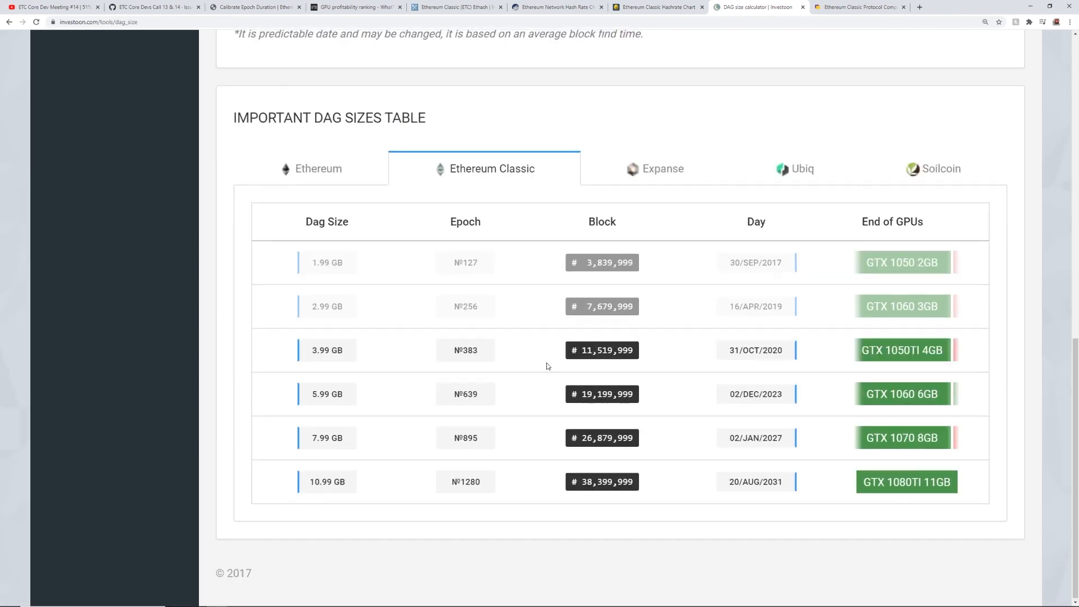
View Ethereum's important DAG sizes, highlight epoch 383, then switch back to Ethereum Classic.
left_click(318, 168)
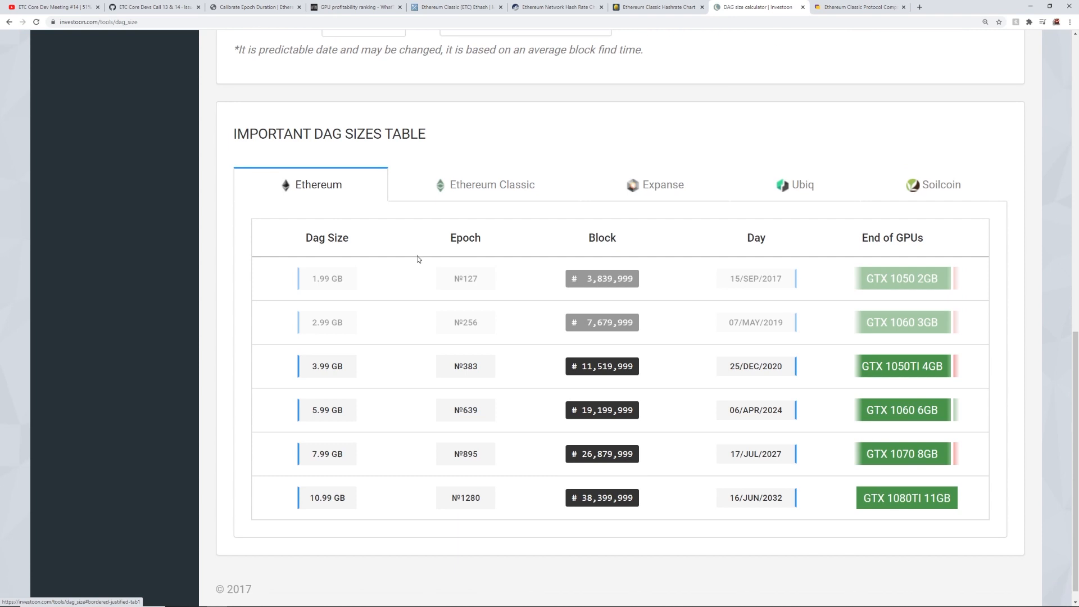
scroll("down", 3)
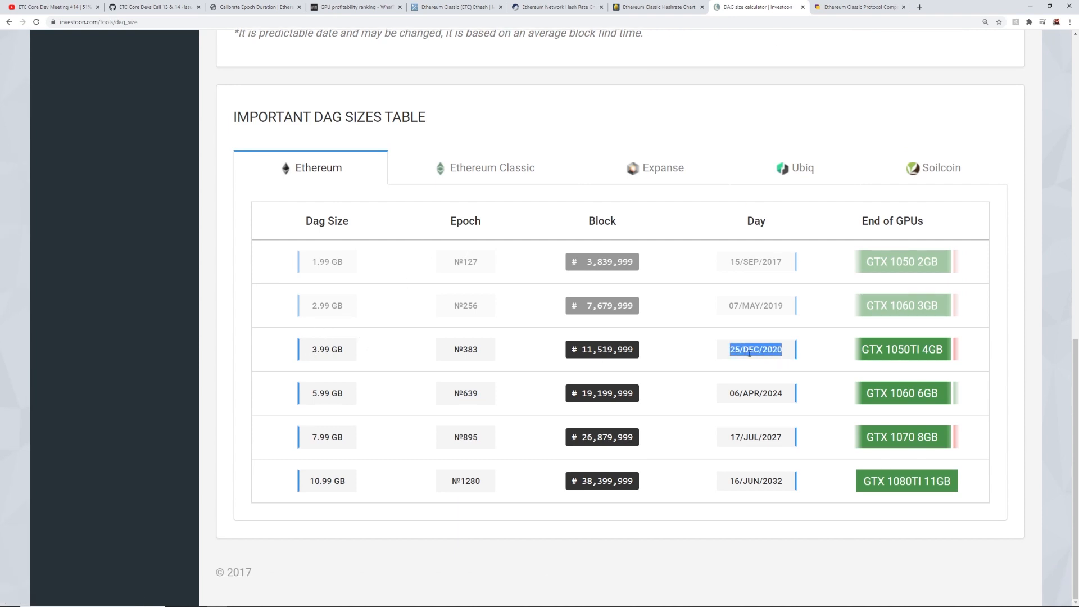
mouse_move(406, 84)
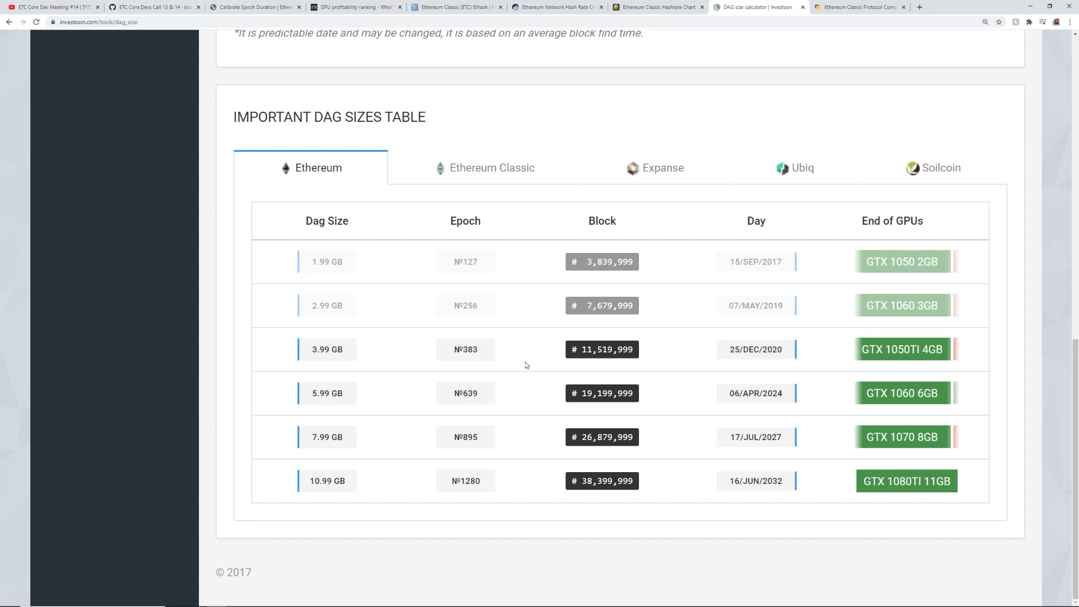
double_click(465, 349)
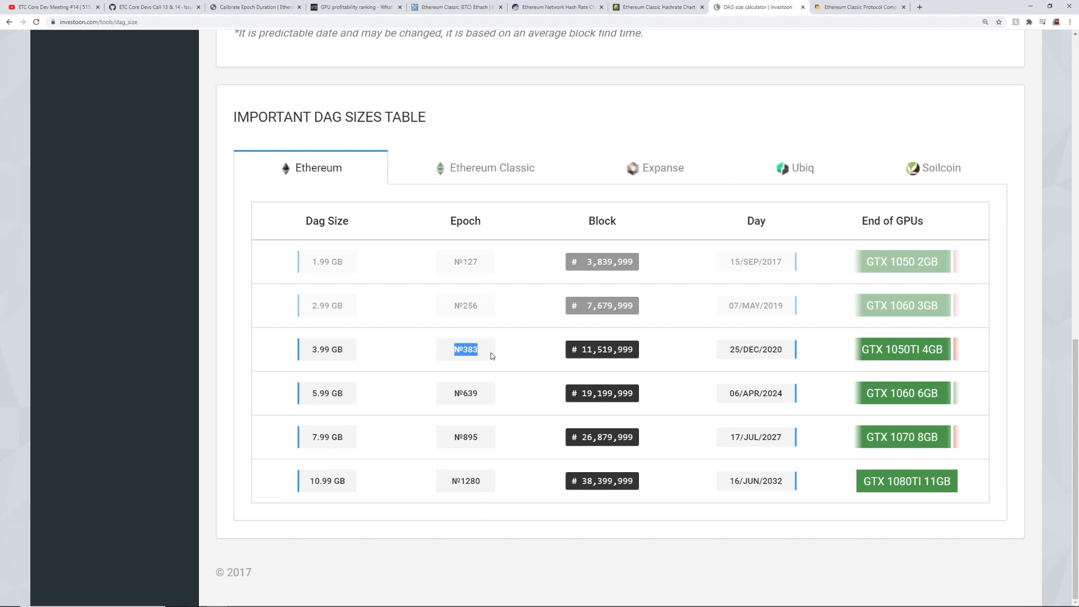
mouse_move(366, 358)
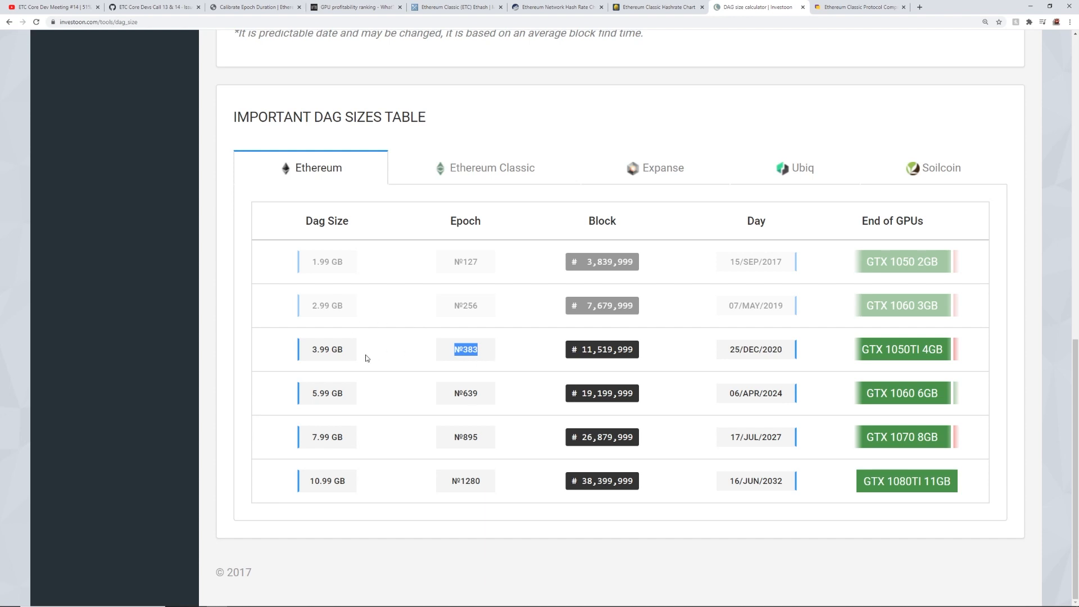
mouse_move(491, 168)
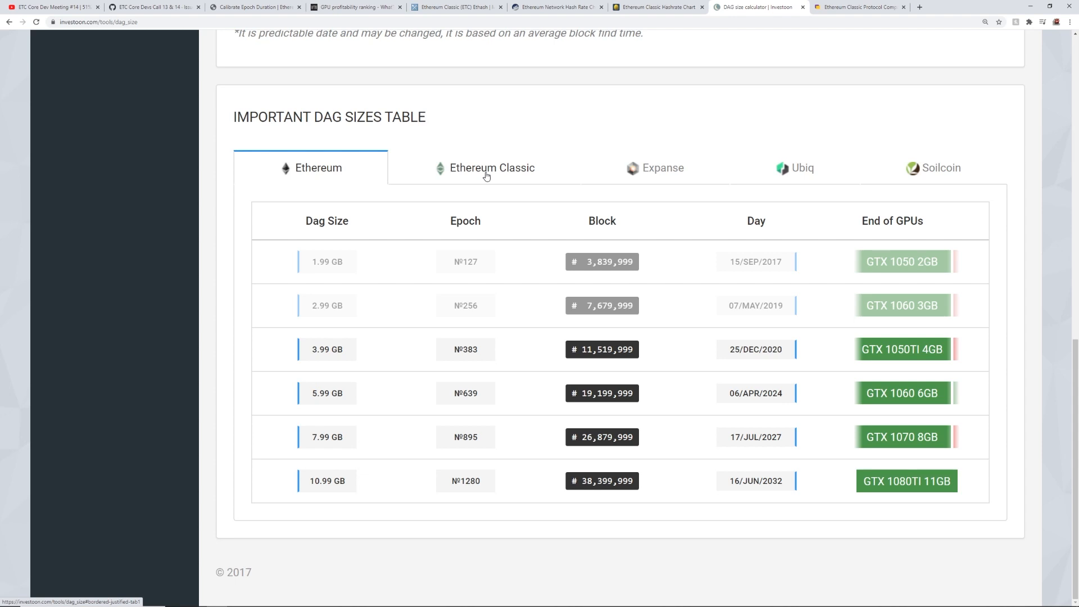
left_click(491, 168)
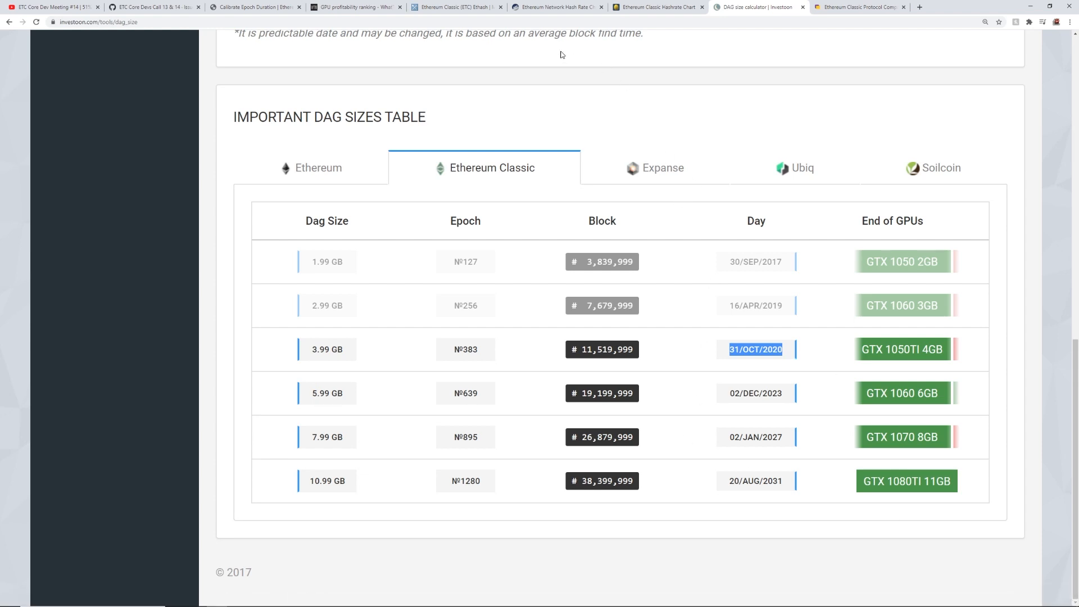
mouse_move(698, 162)
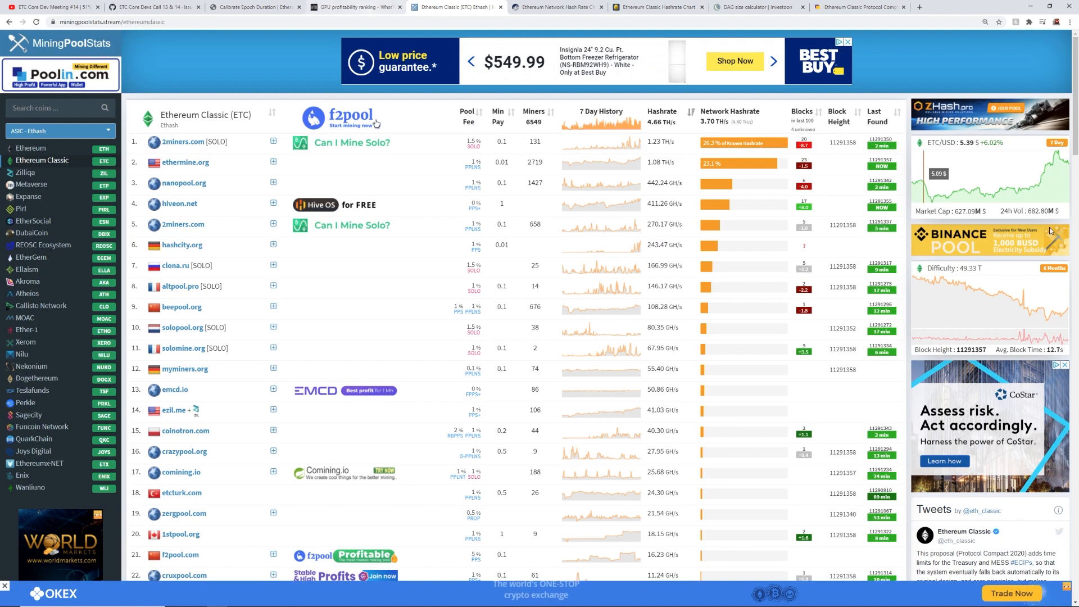
mouse_move(653, 96)
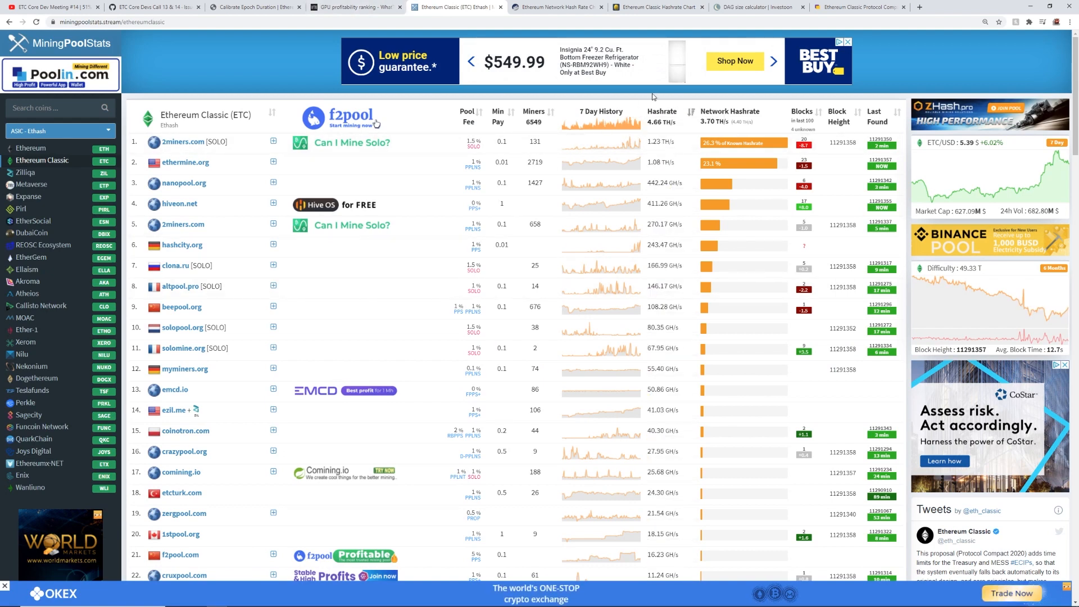
Cycle through the WhatToMine and BitInfoCharts tabs, returning to Investoon's DAG calculator.
left_click(355, 7)
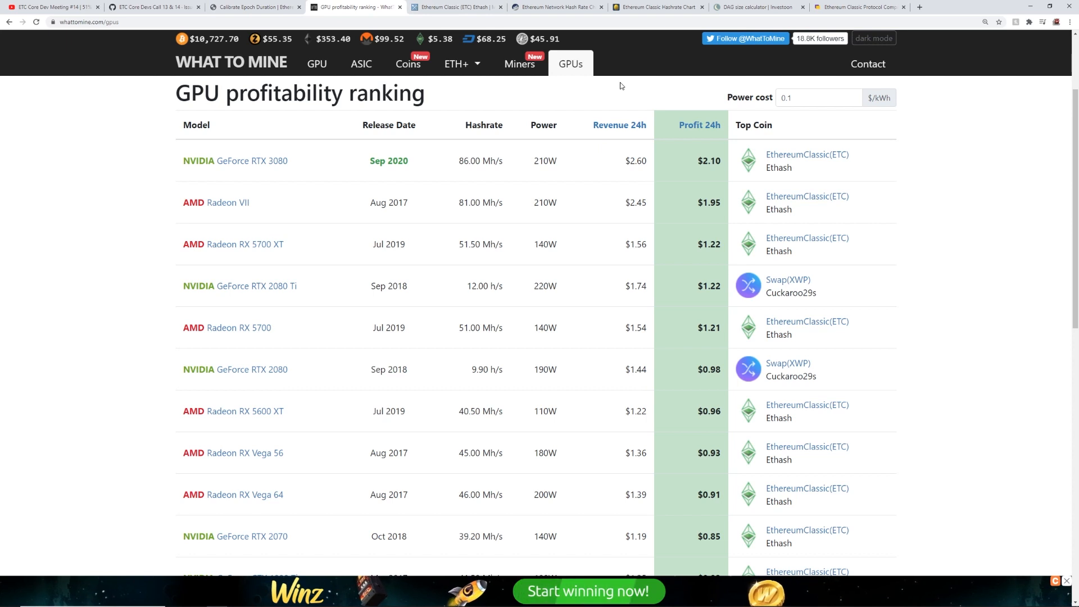
left_click(658, 6)
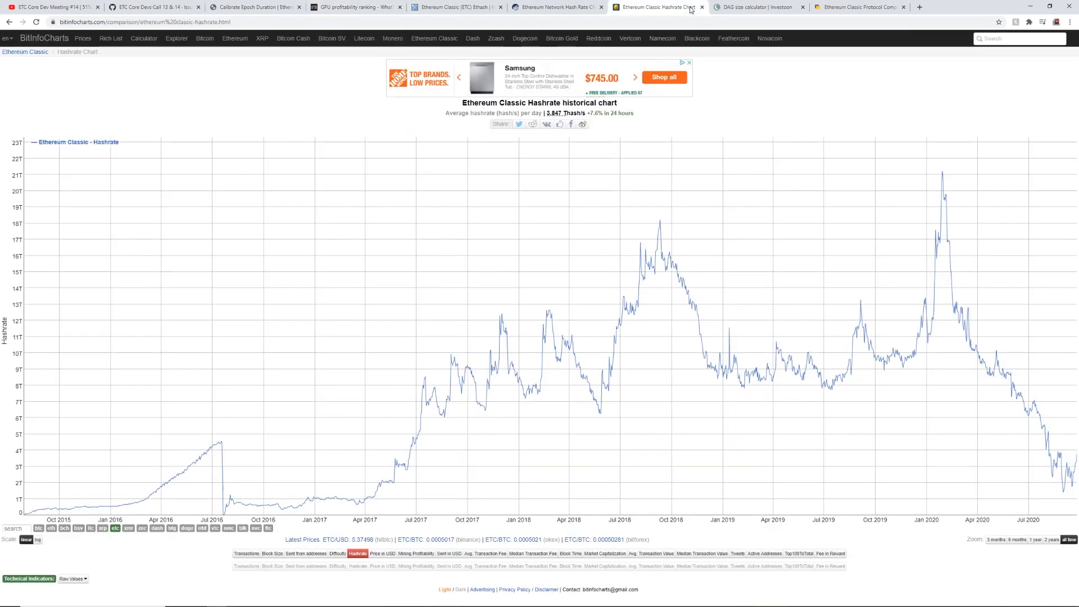
left_click(754, 7)
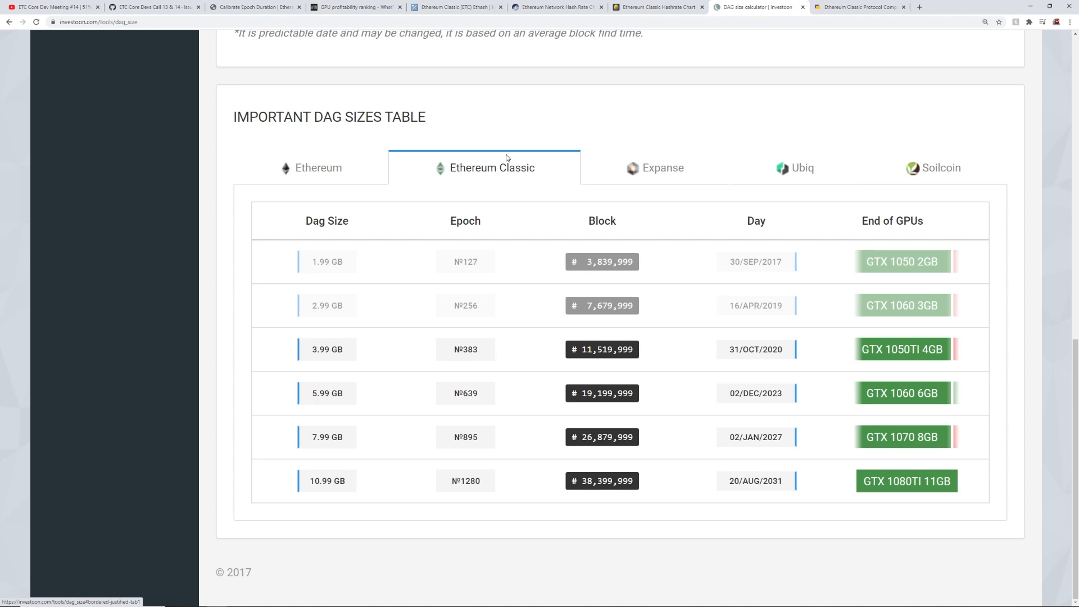
Compare Ethereum and Ethereum Classic DAG dates, then switch to MiningPoolStats' Ethereum Classic pools.
left_click(317, 168)
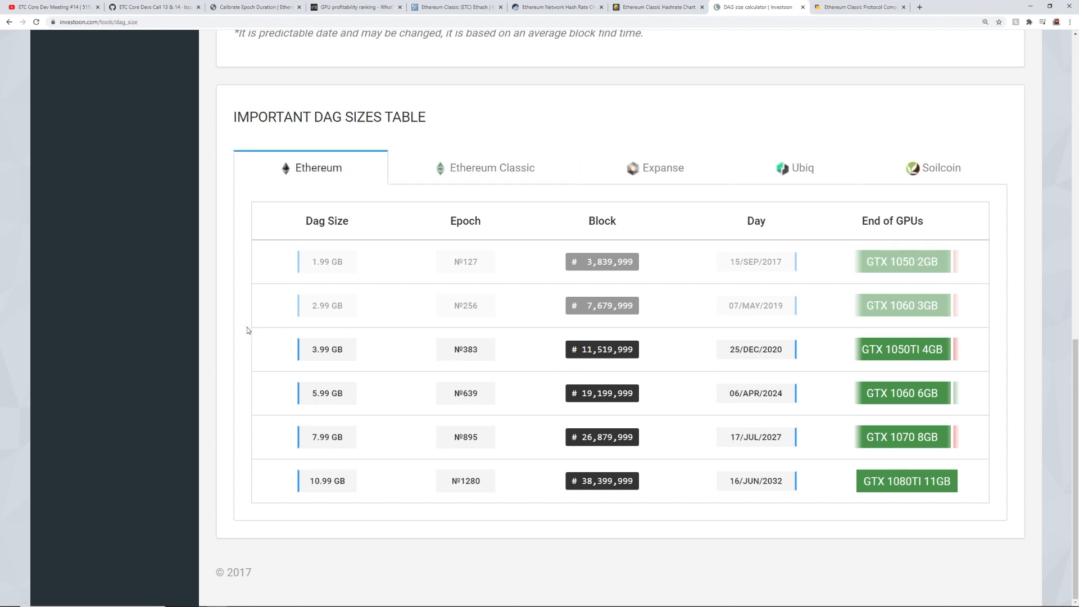
mouse_move(320, 236)
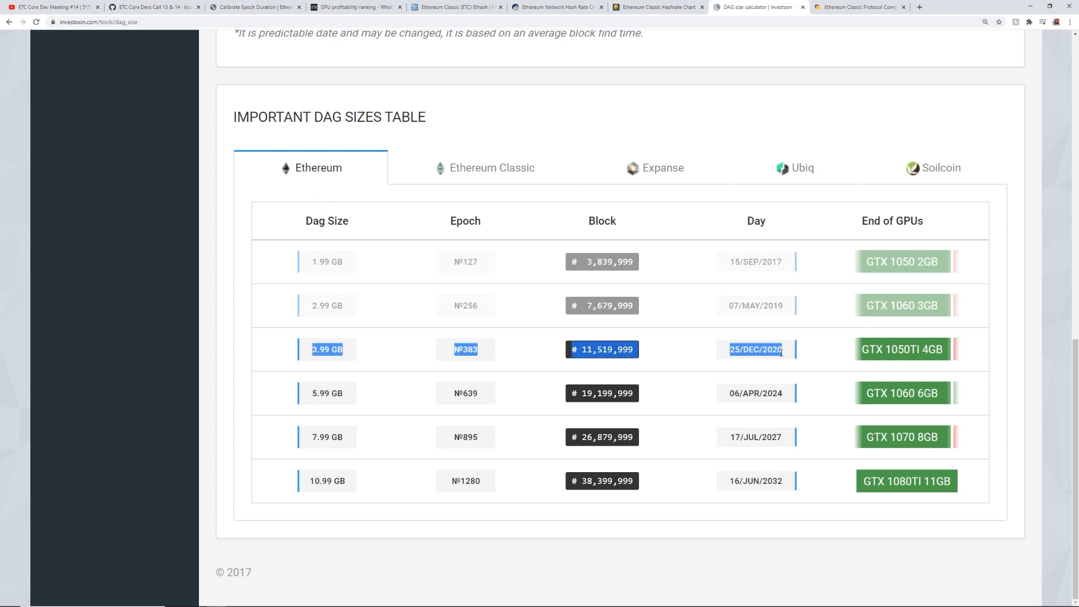
left_click(647, 358)
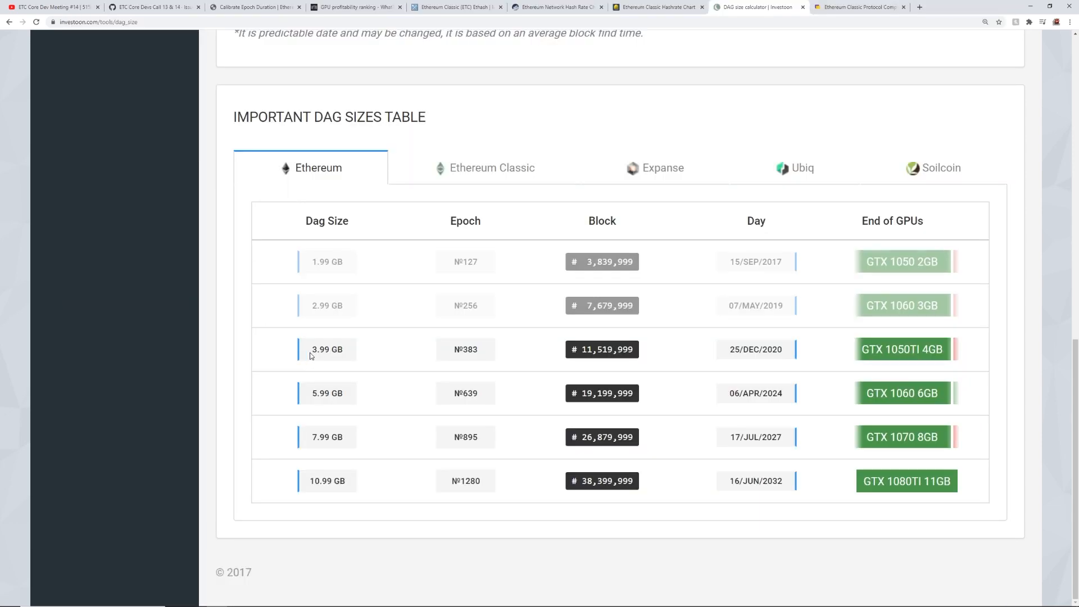
left_click(492, 168)
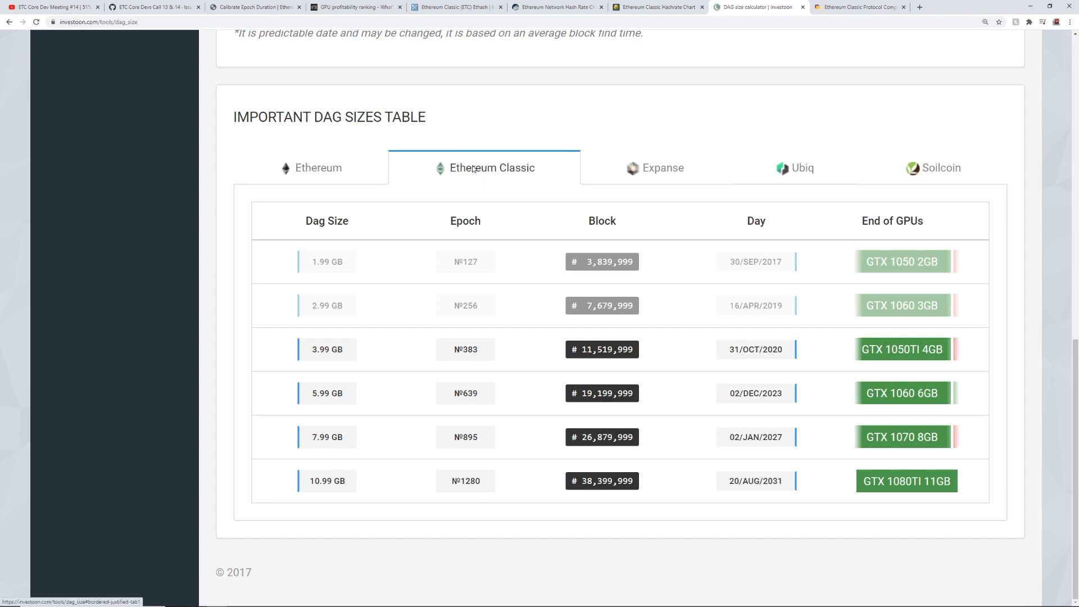
left_click(457, 6)
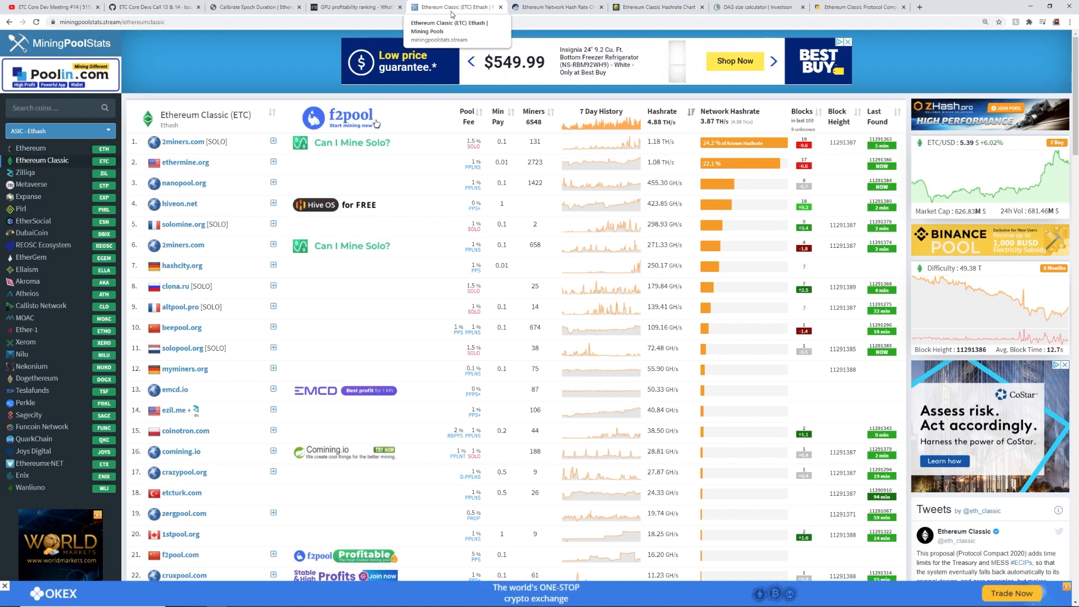
mouse_move(544, 17)
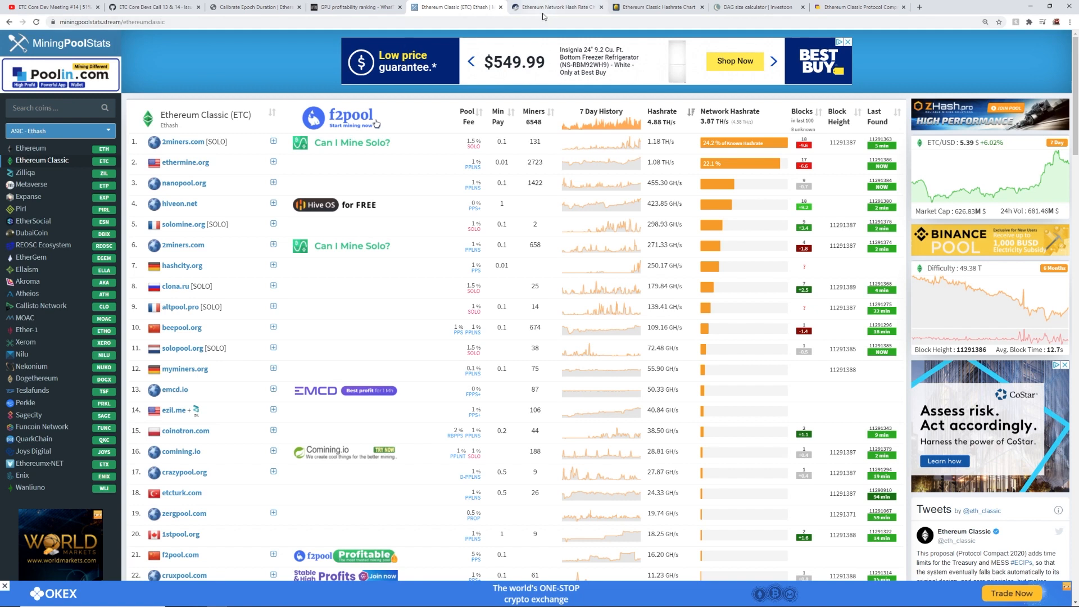
mouse_move(556, 6)
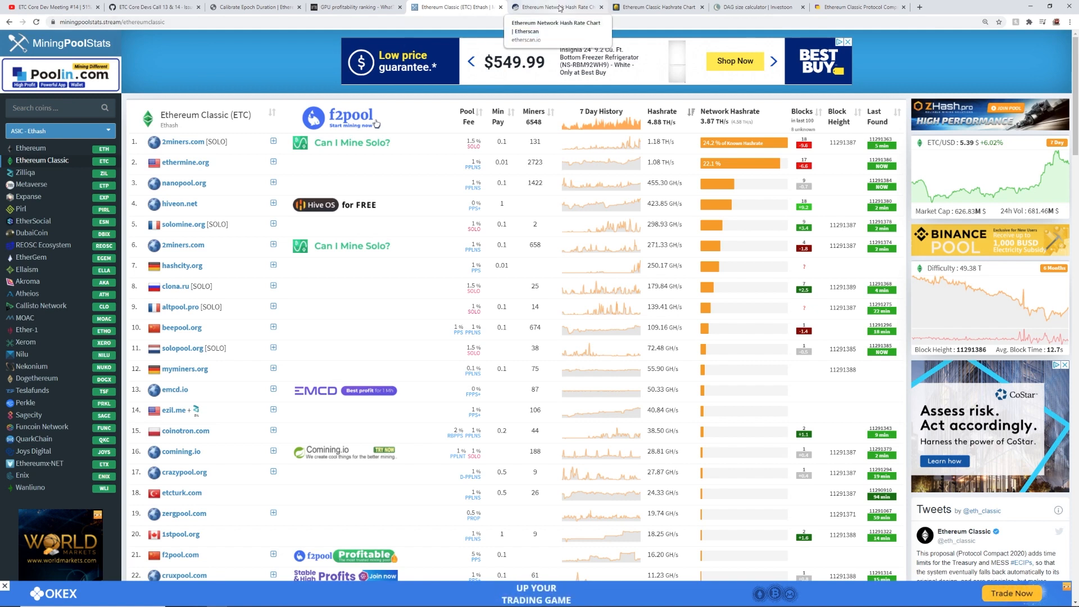
mouse_move(151, 7)
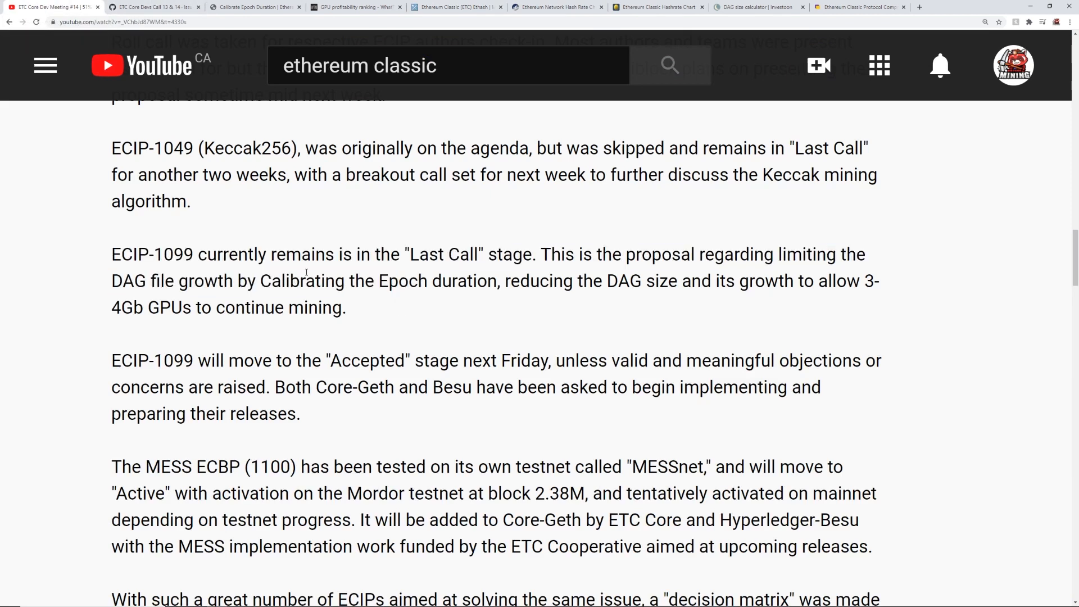
mouse_move(503, 19)
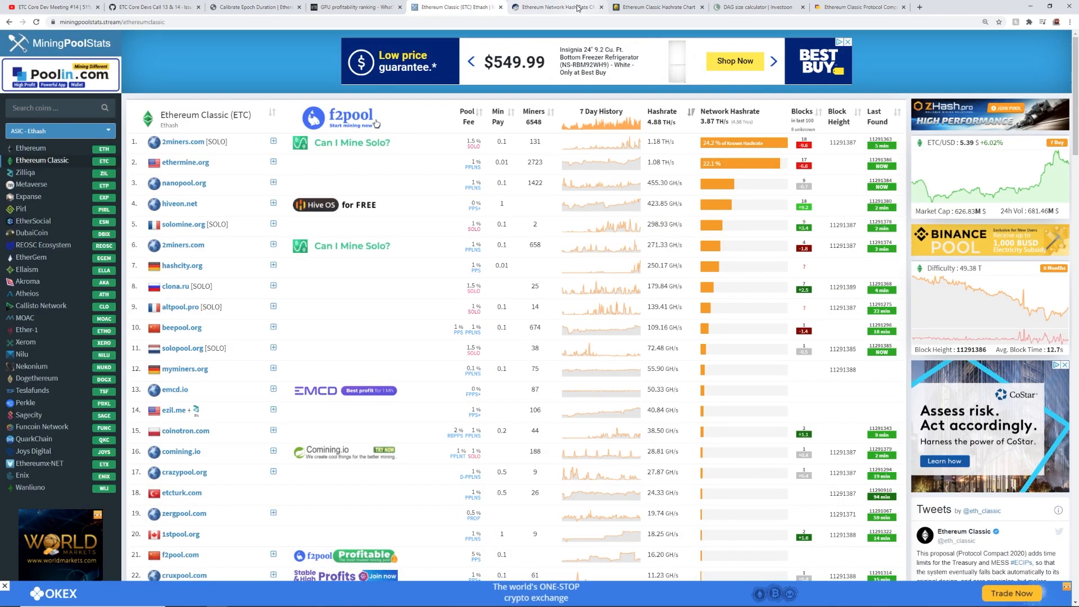
Switch to Etherscan's Ethereum Network Hash Rate Chart, showing about 219,546 GH/s.
left_click(558, 6)
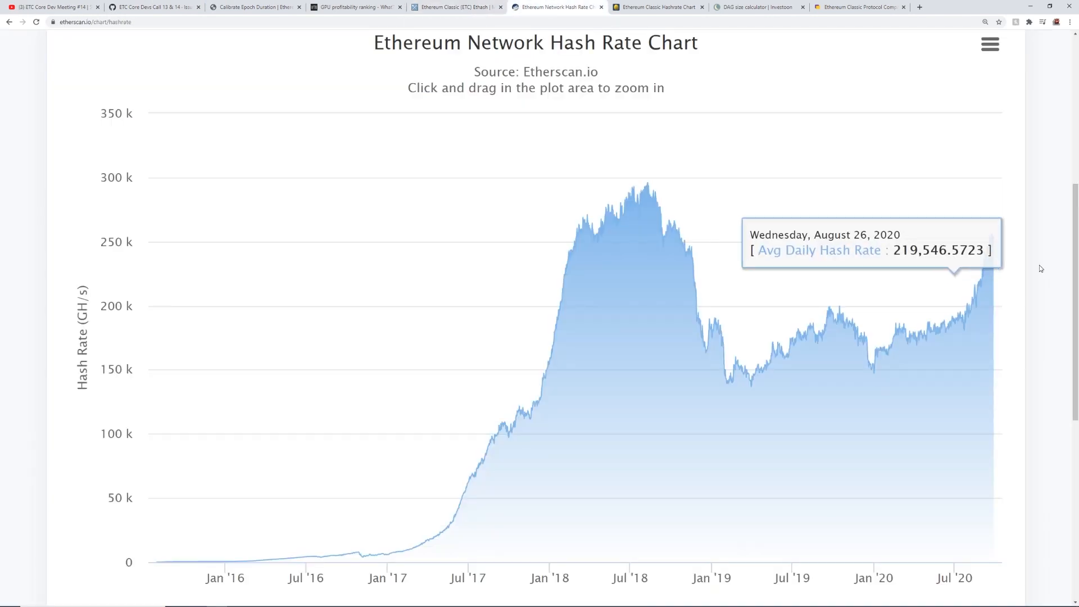
mouse_move(536, 396)
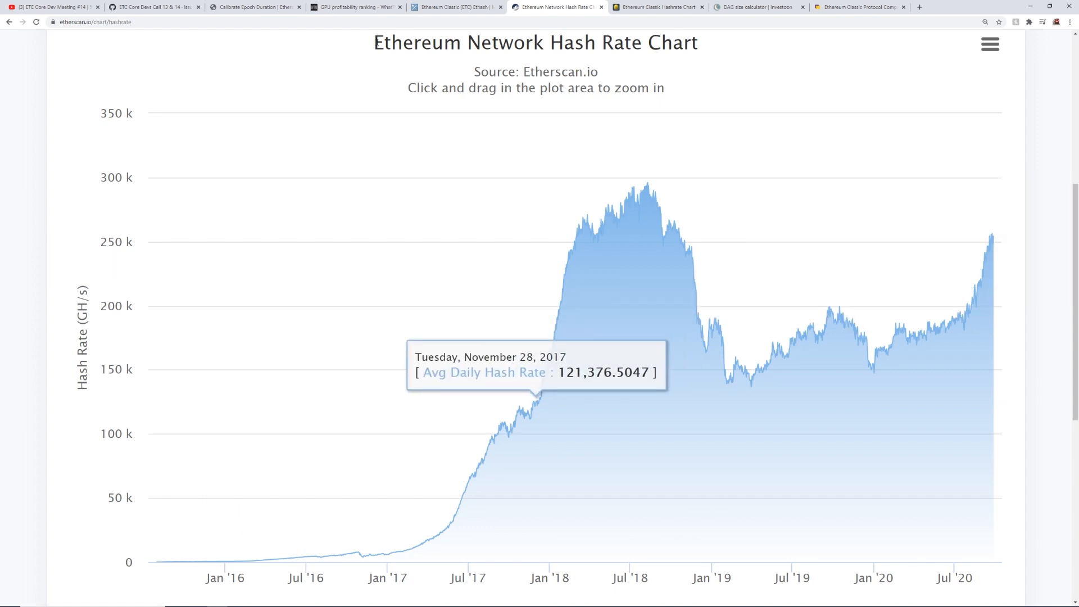
mouse_move(994, 236)
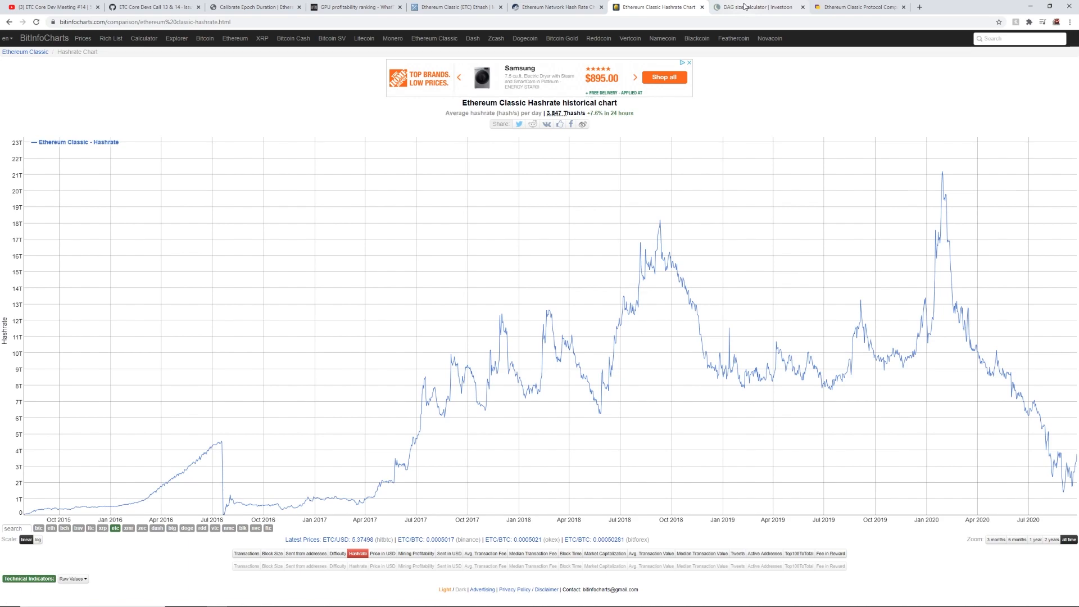
Read the Protocol Compact 2020 Abstract and Motivation, highlight ECIP-1049, then return to Etherscan.
left_click(861, 6)
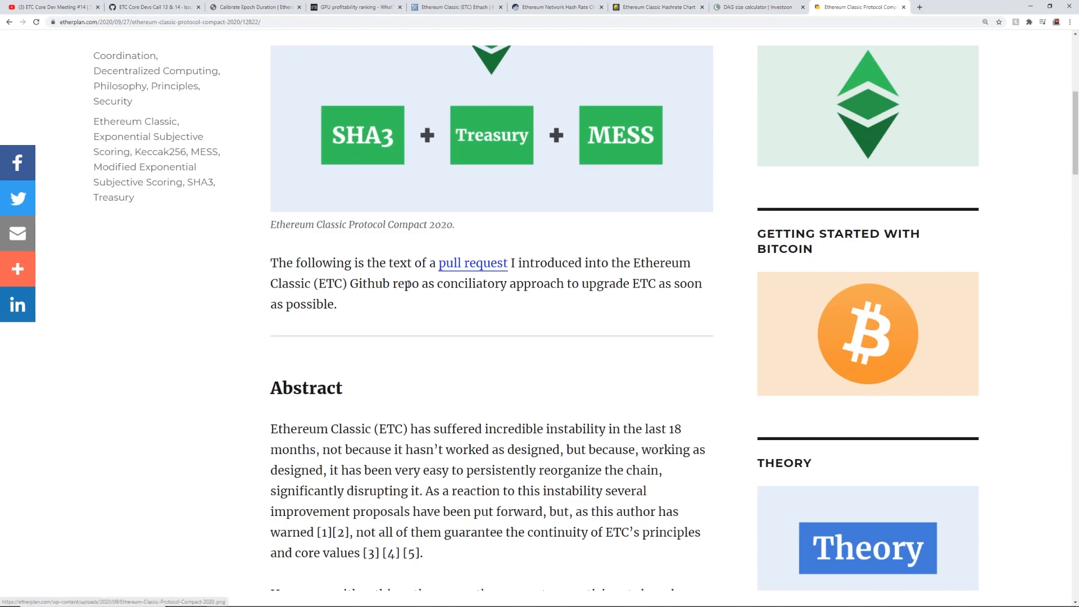
scroll("down", 3)
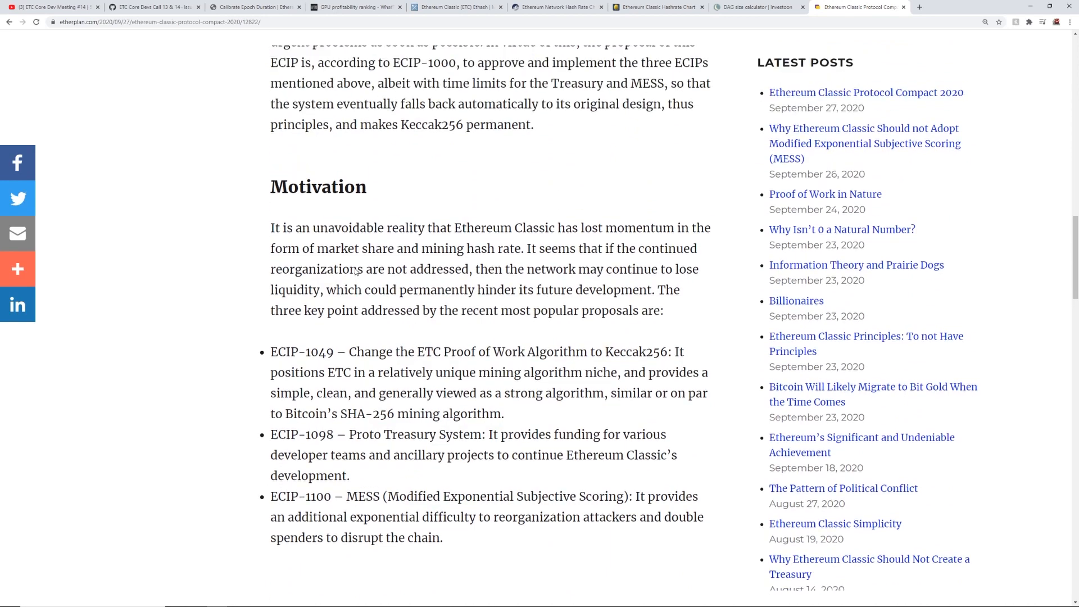
scroll("up", 3)
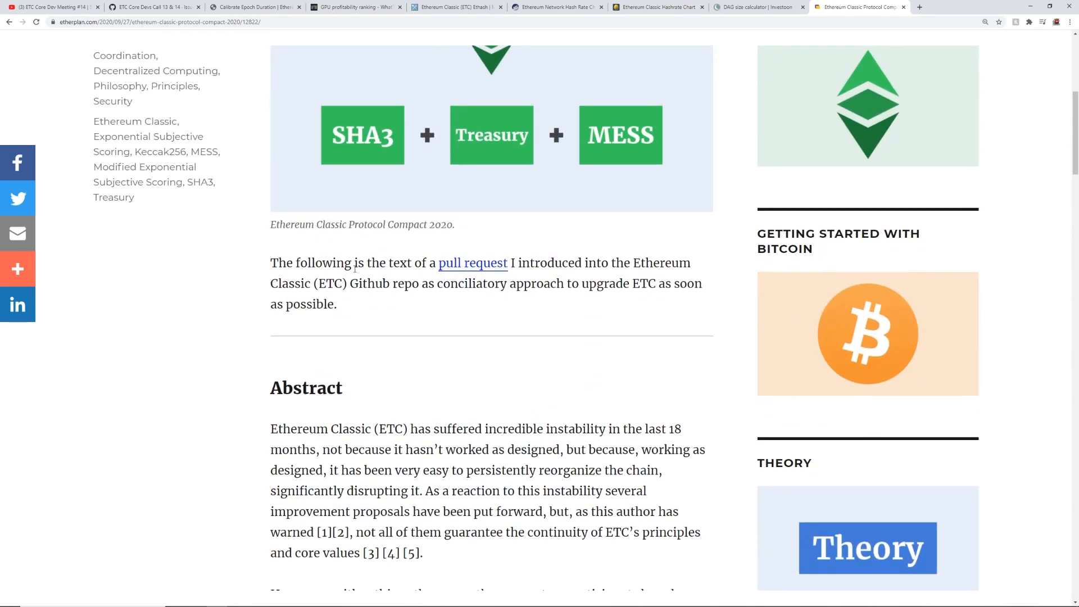
scroll("down", 3)
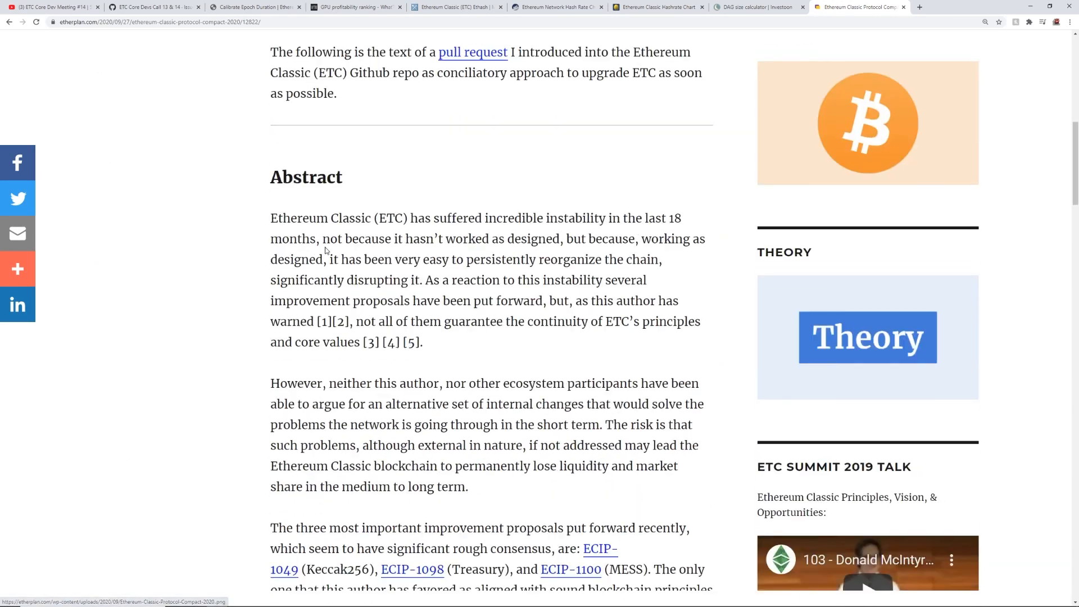
scroll("down", 3)
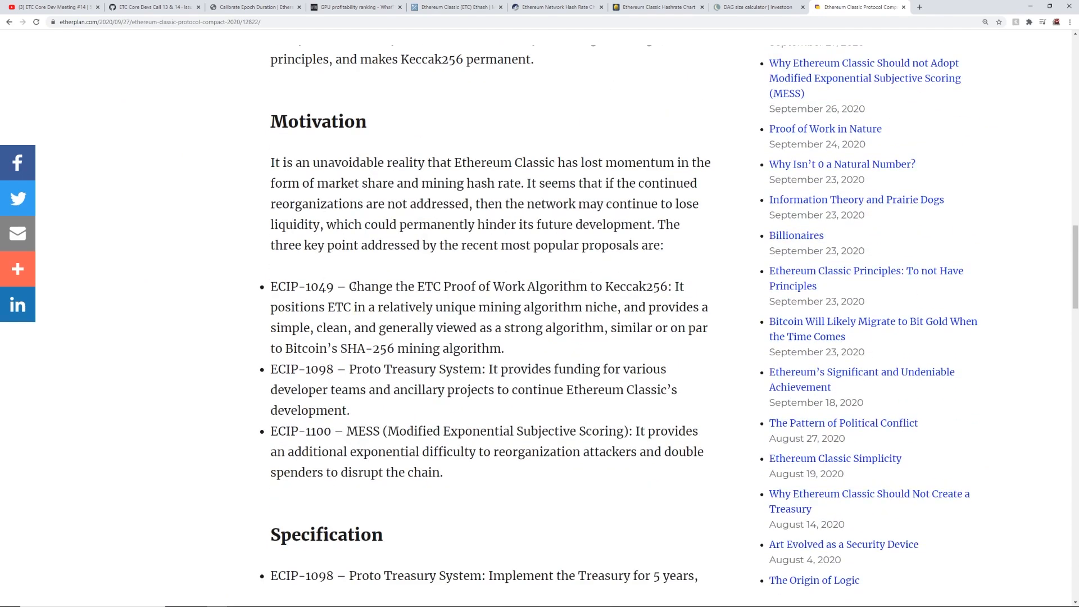
left_click_drag(383, 307, 504, 349)
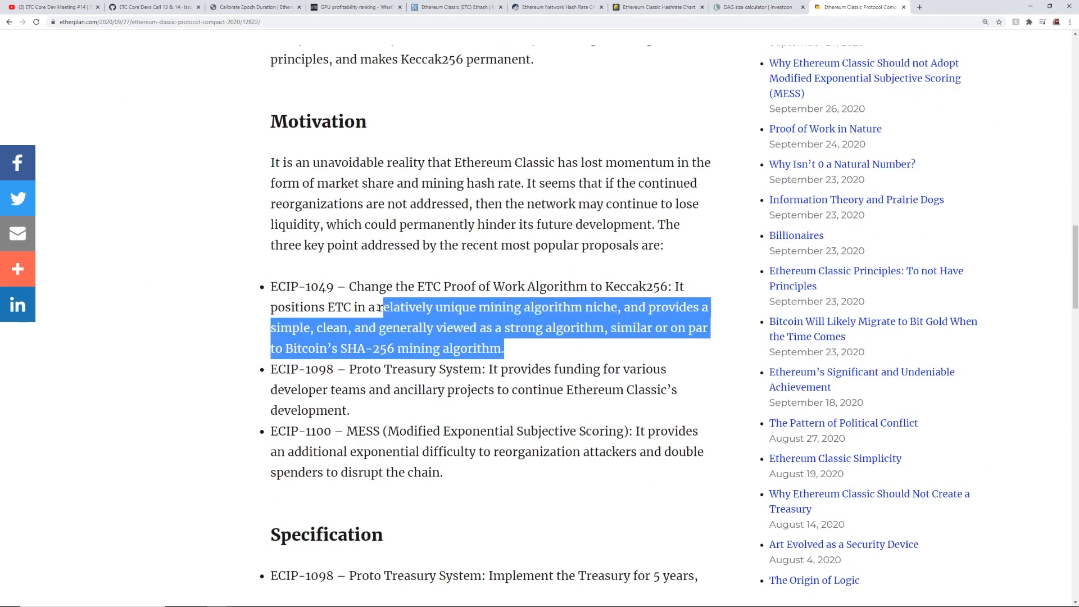
scroll("down", 3)
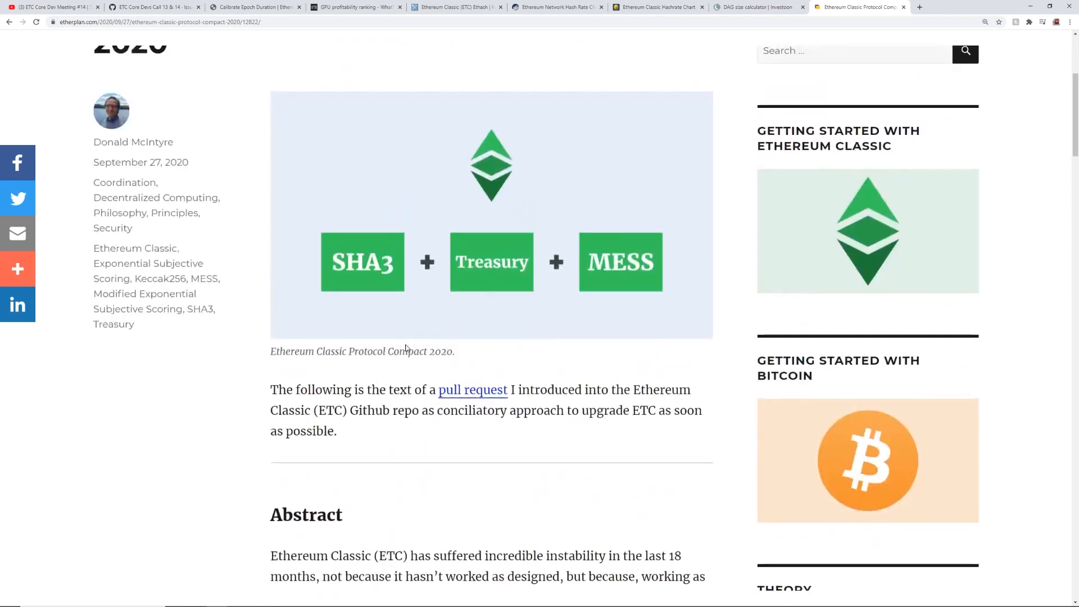
left_click(558, 7)
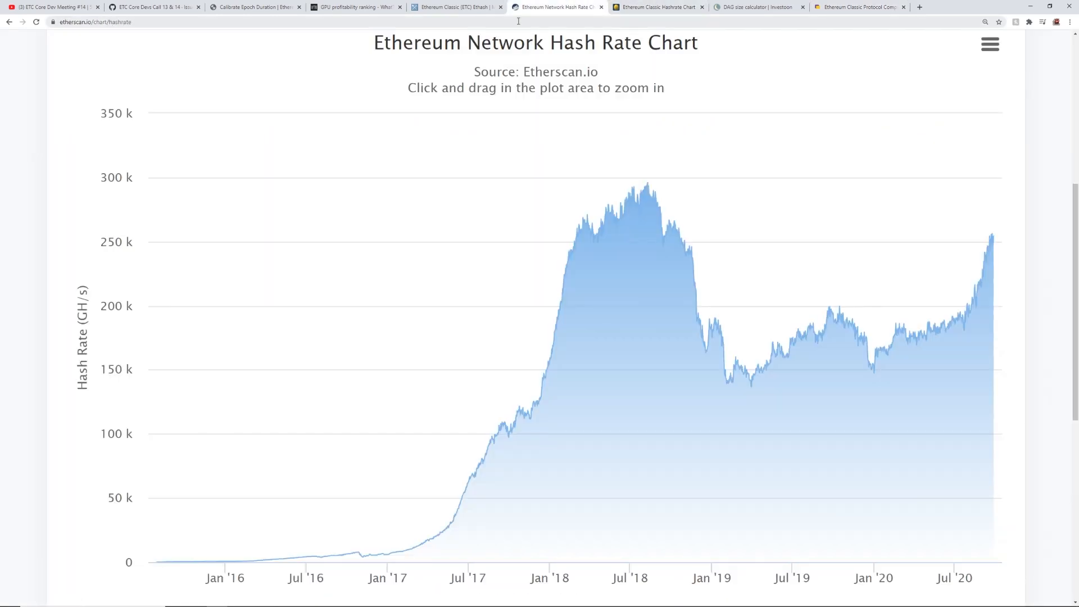
Switch to MiningPoolStats' Ethereum Classic pool list headed by 2miners and ethermine.
left_click(456, 6)
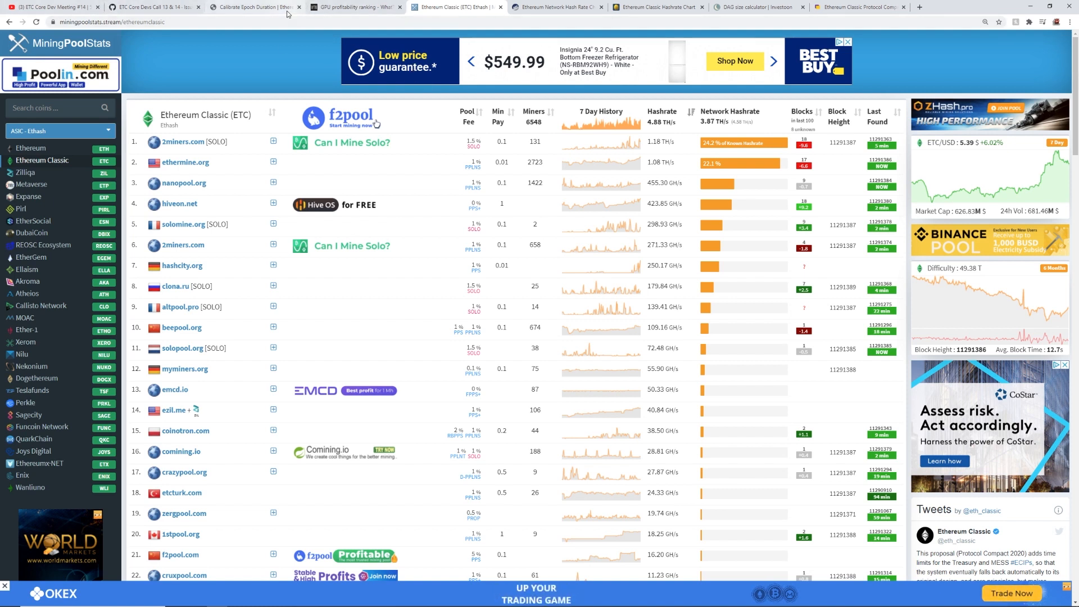
mouse_move(261, 7)
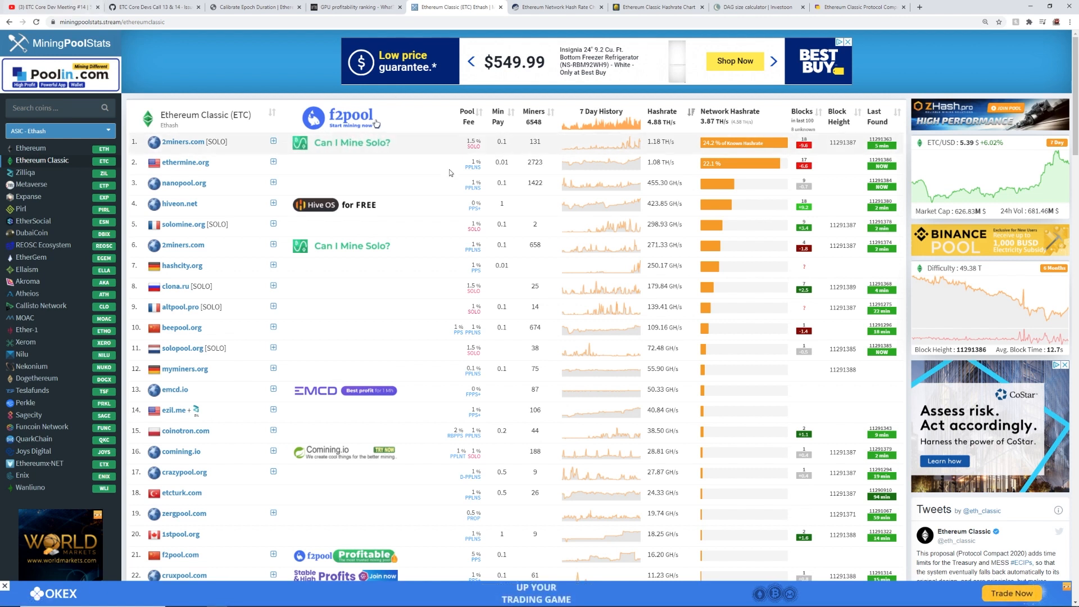
mouse_move(49, 6)
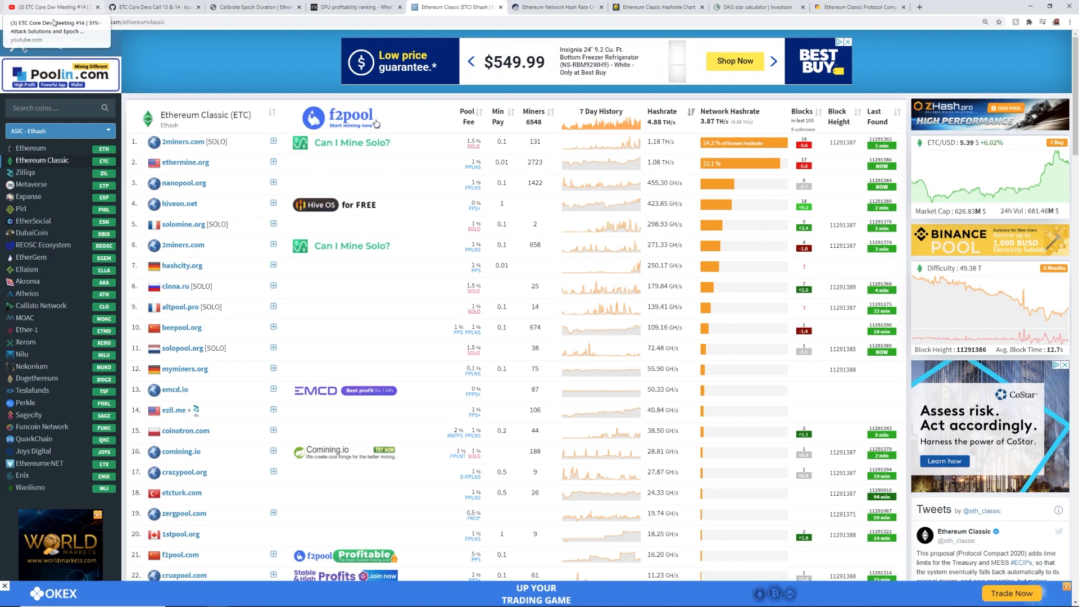
mouse_move(153, 15)
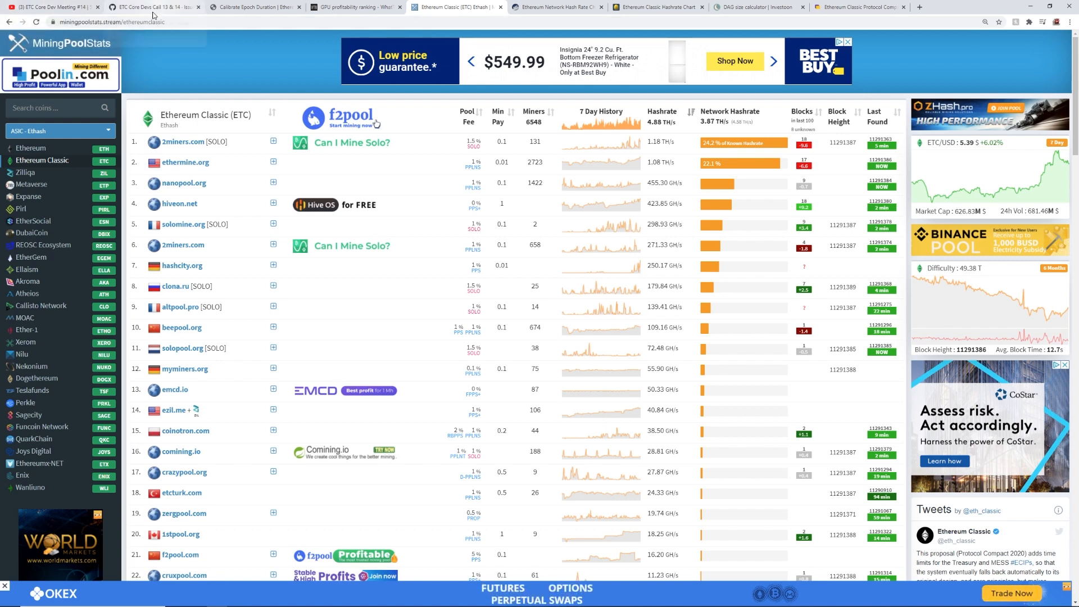